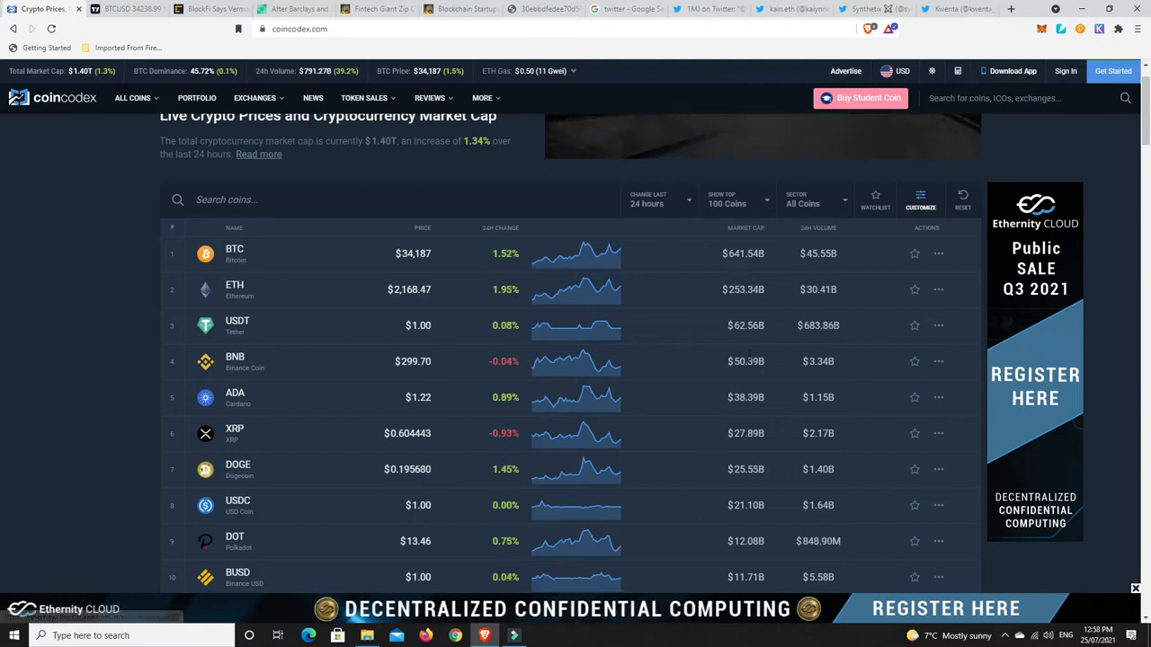
mouse_move(95, 86)
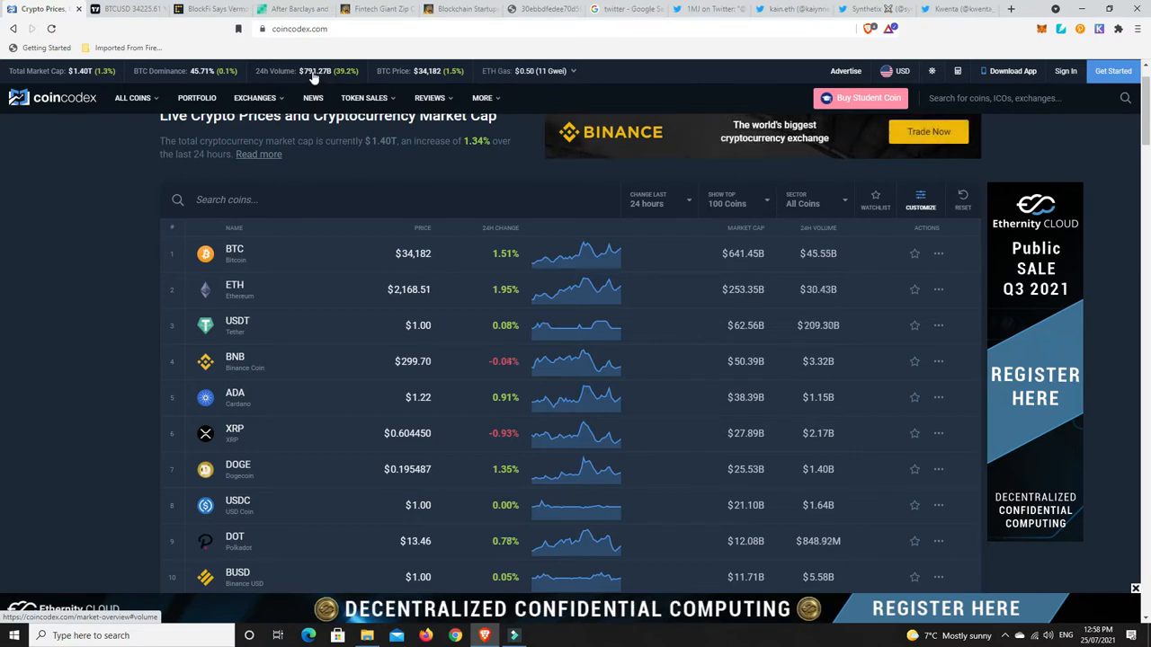
mouse_move(409, 163)
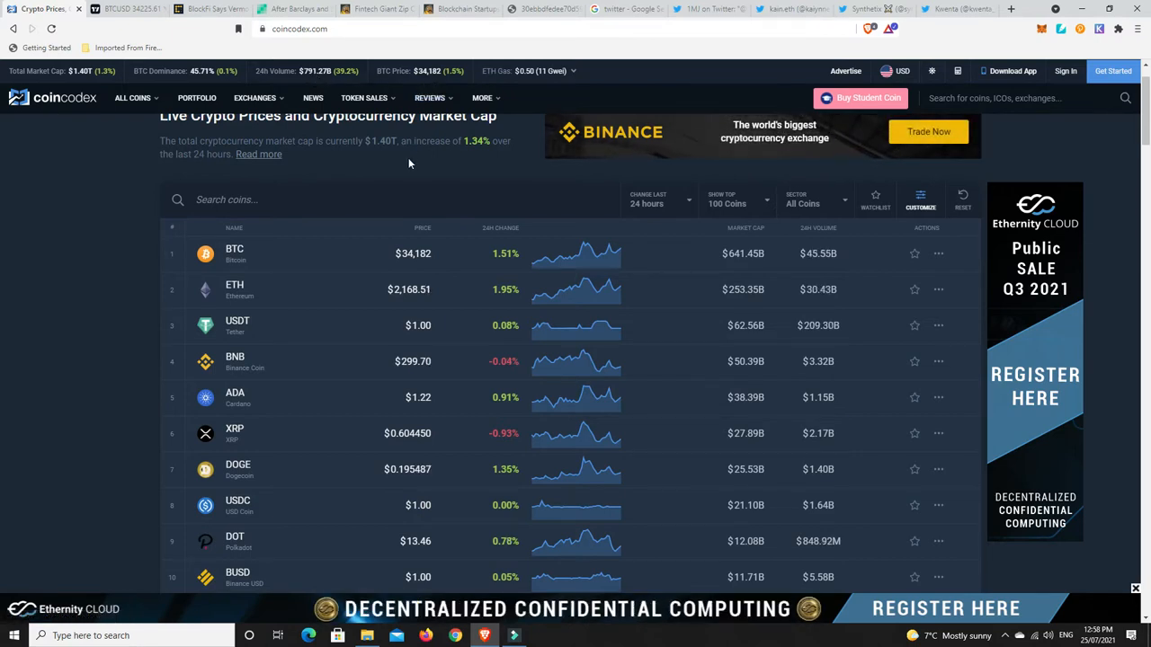
mouse_move(395, 169)
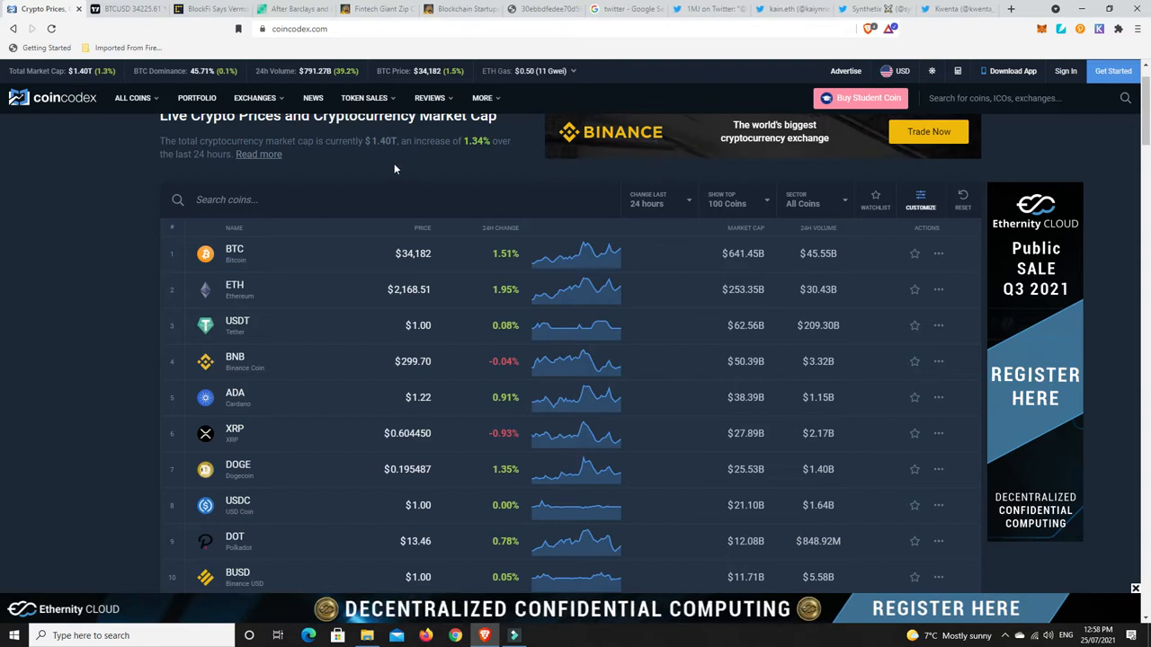
mouse_move(402, 166)
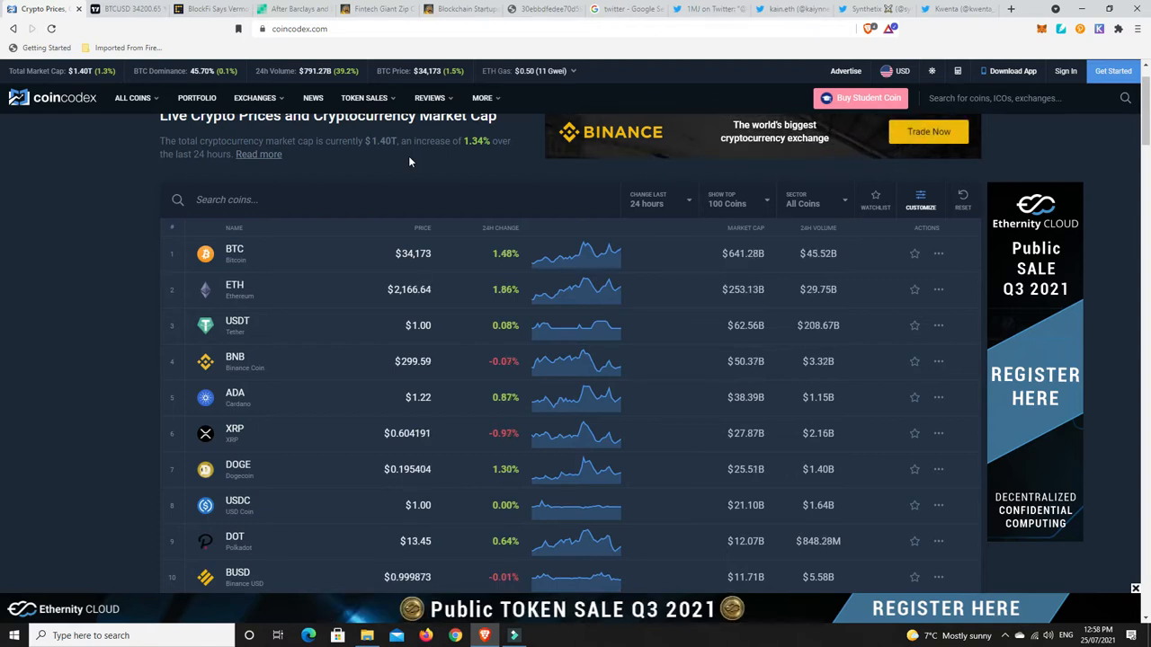
mouse_move(420, 160)
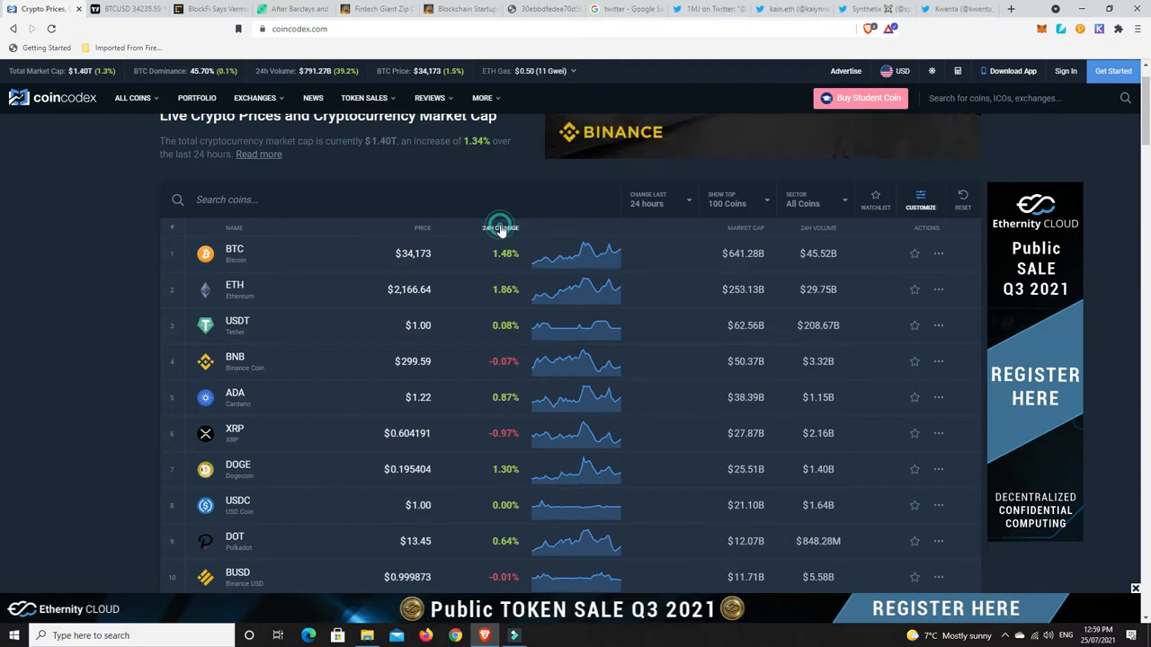
- Sort the CoinCodex coin table by 24H Change and scroll through the ranked coins
click(499, 226)
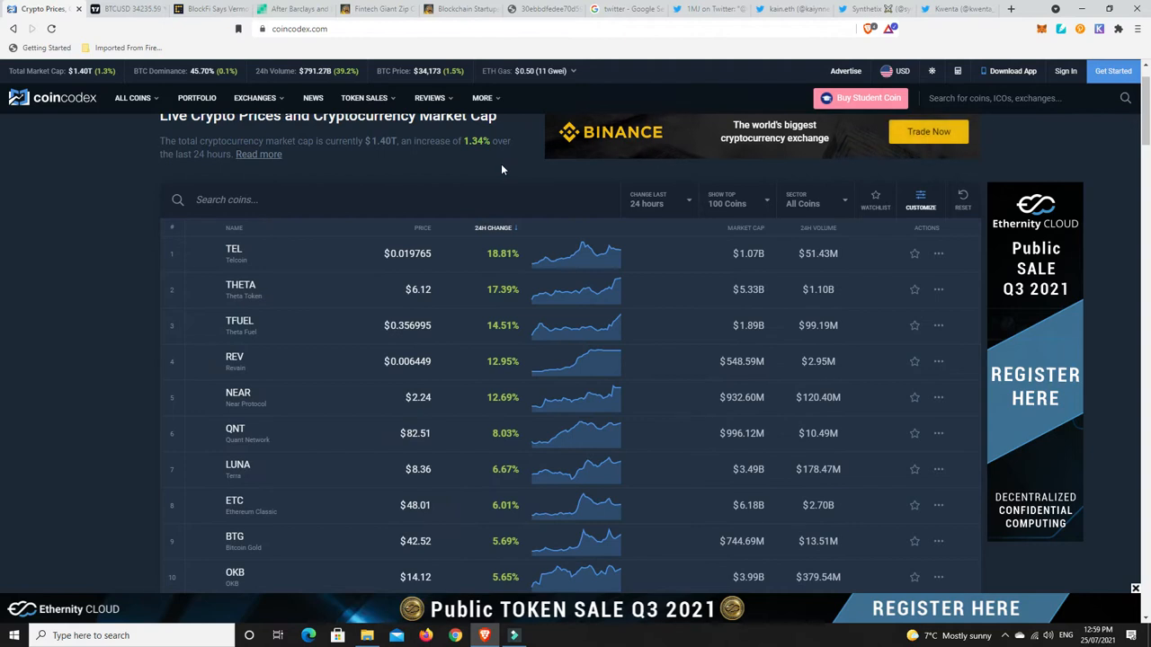
scroll(down, 3)
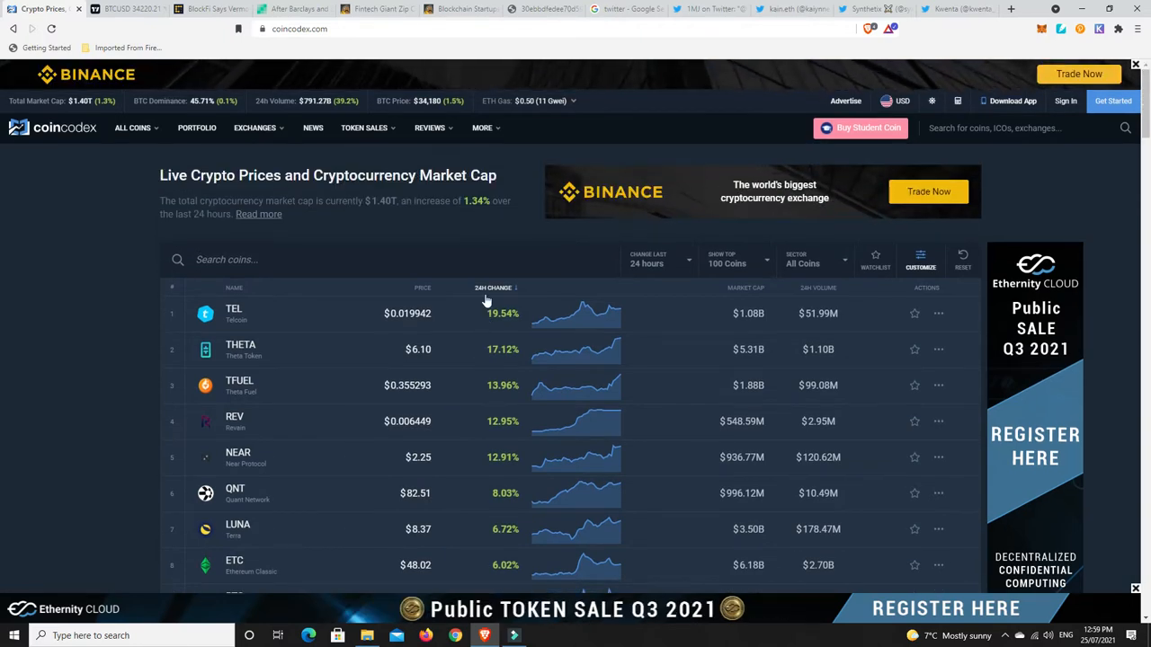
mouse_move(493, 293)
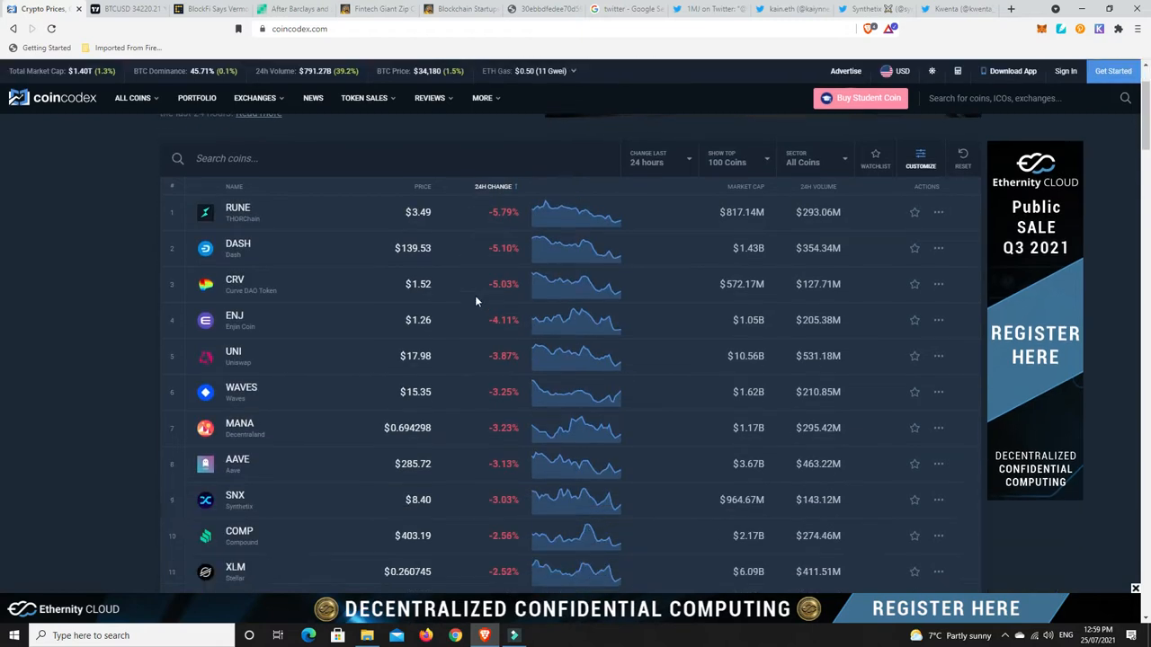
scroll(down, 3)
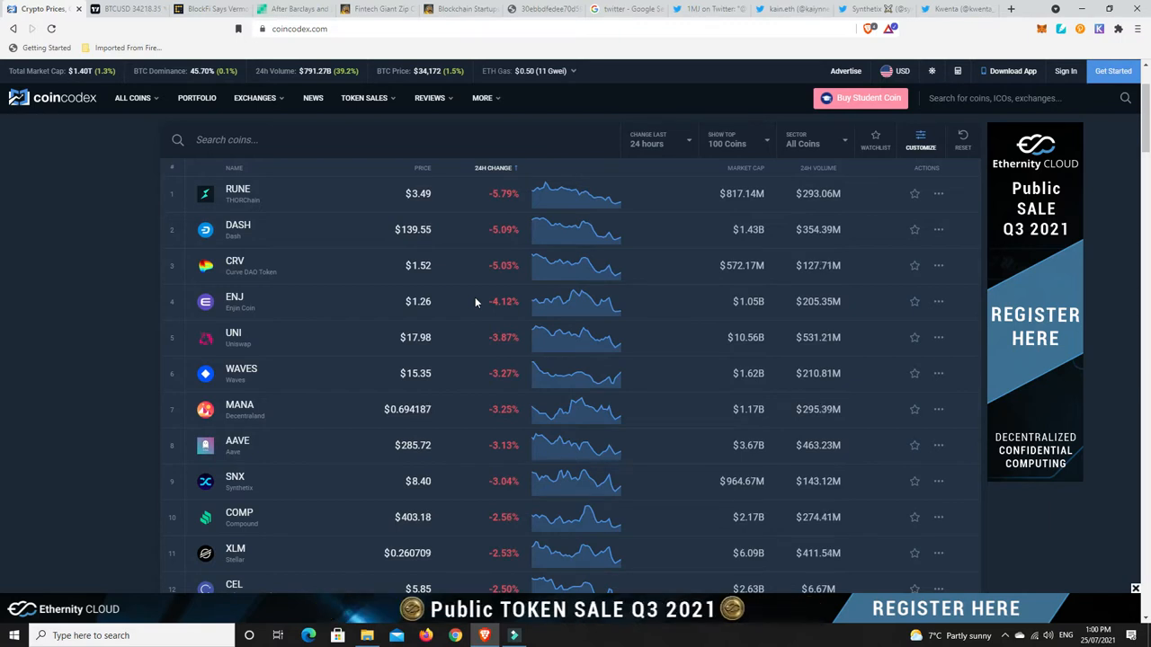
mouse_move(355, 301)
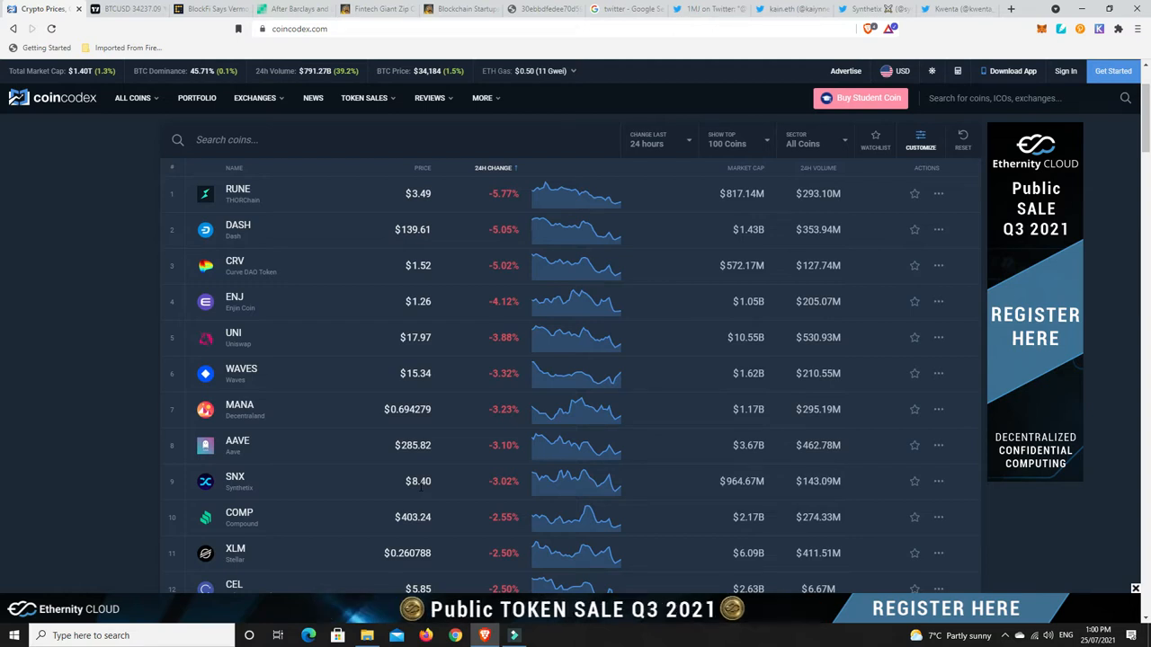
mouse_move(227, 492)
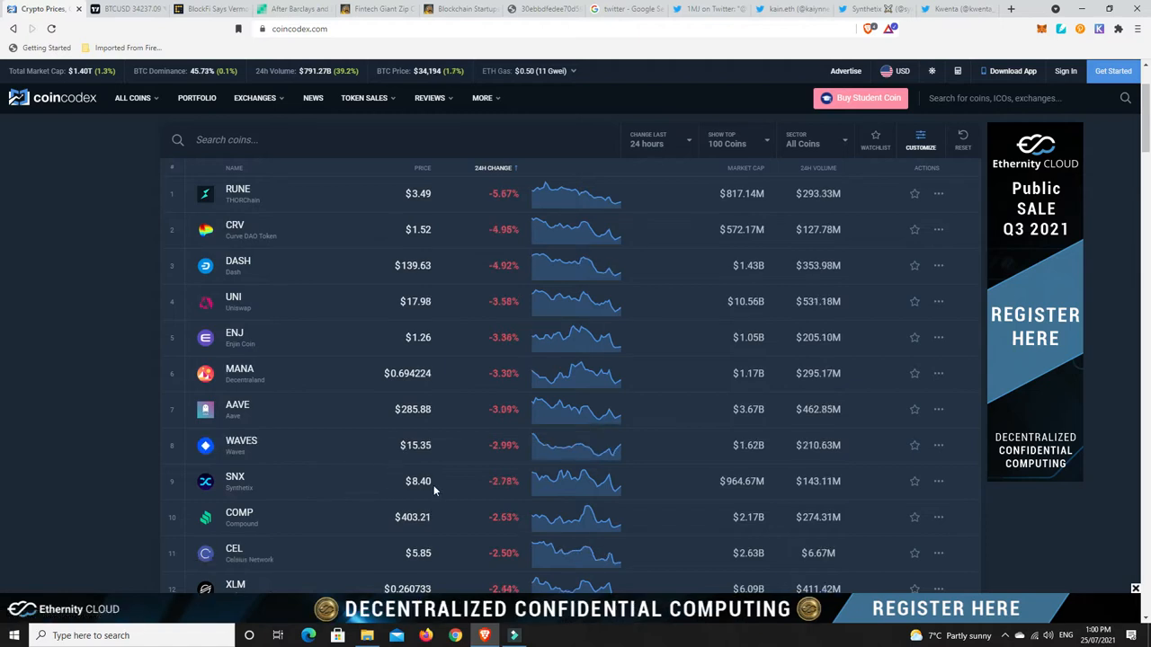
mouse_move(444, 479)
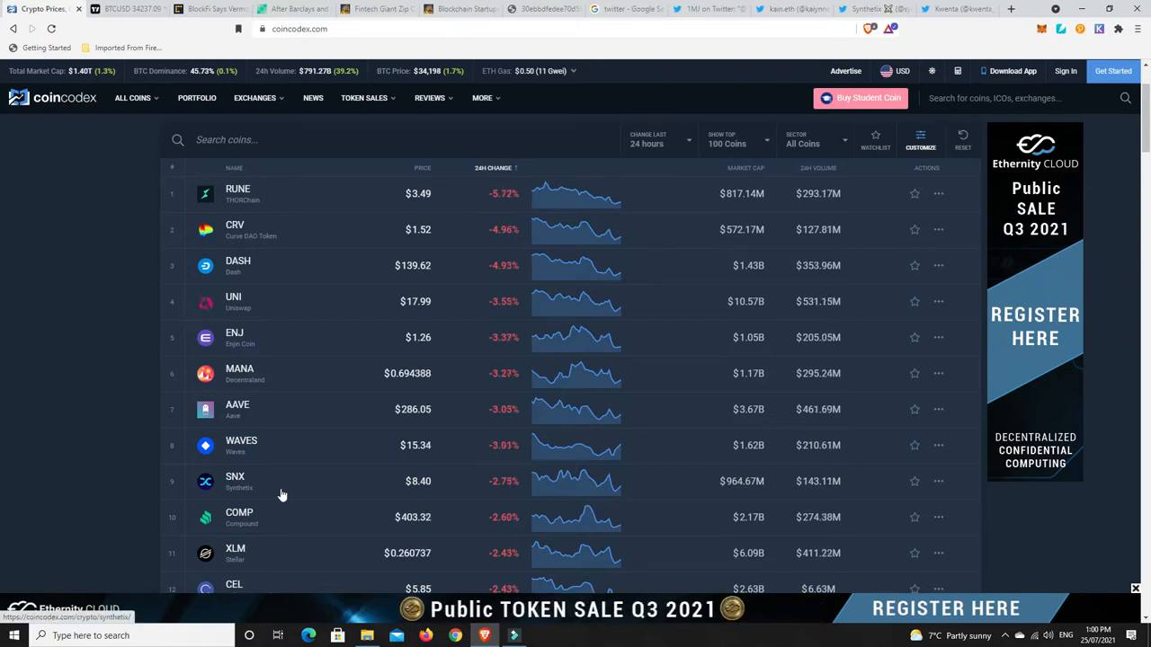
mouse_move(271, 482)
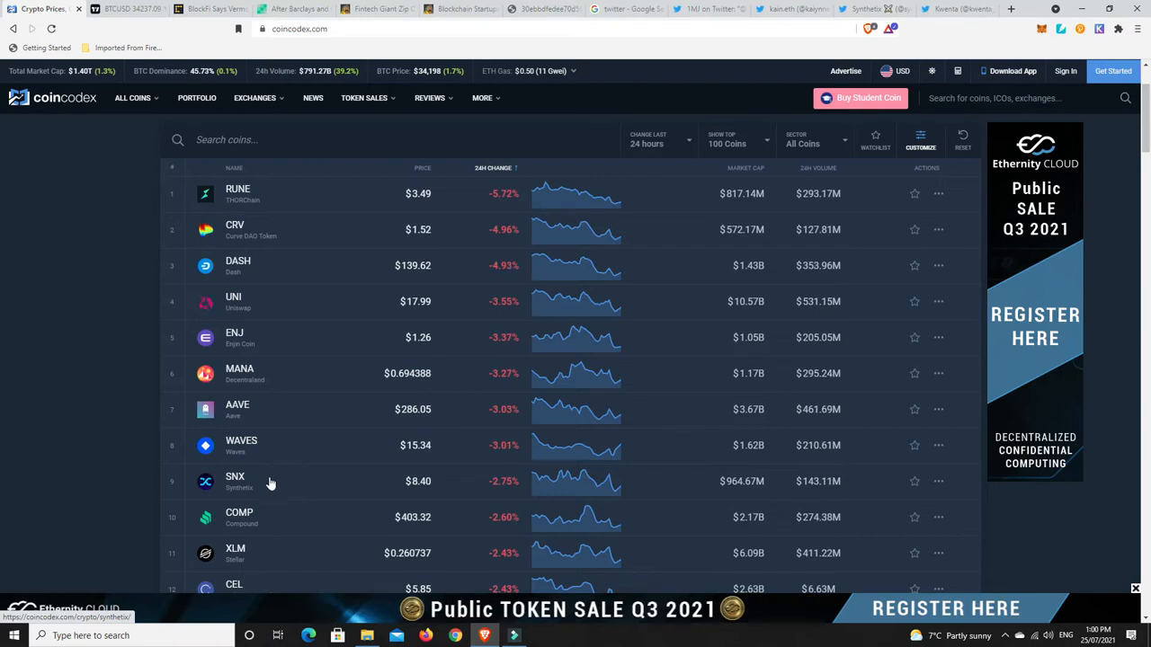
mouse_move(277, 483)
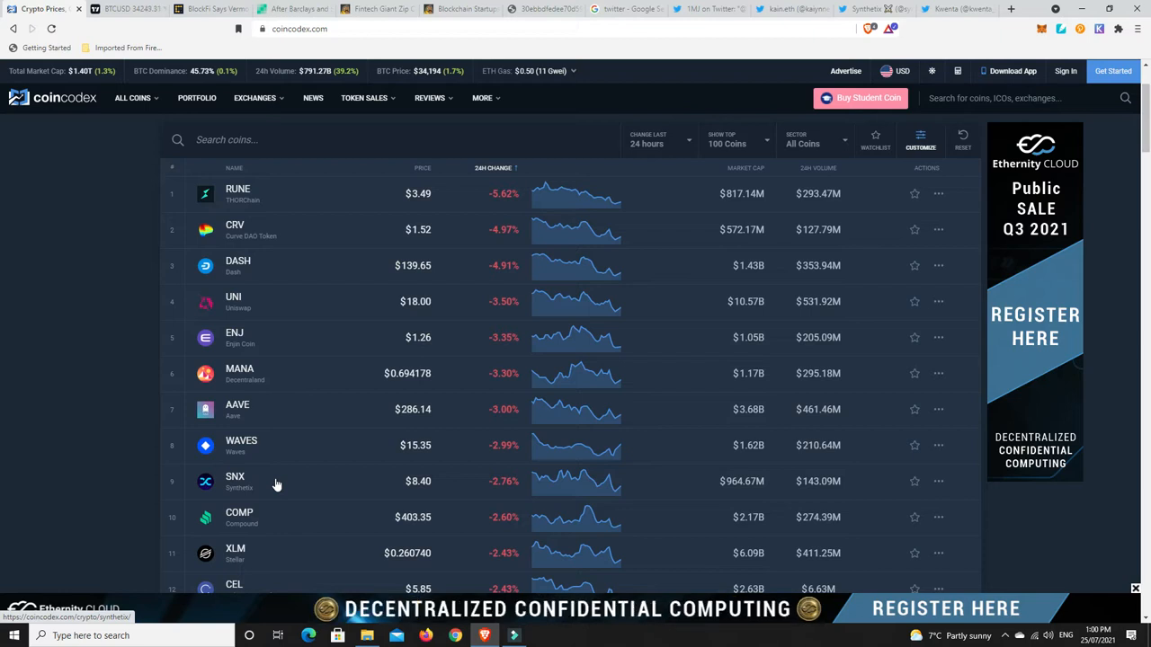
mouse_move(256, 483)
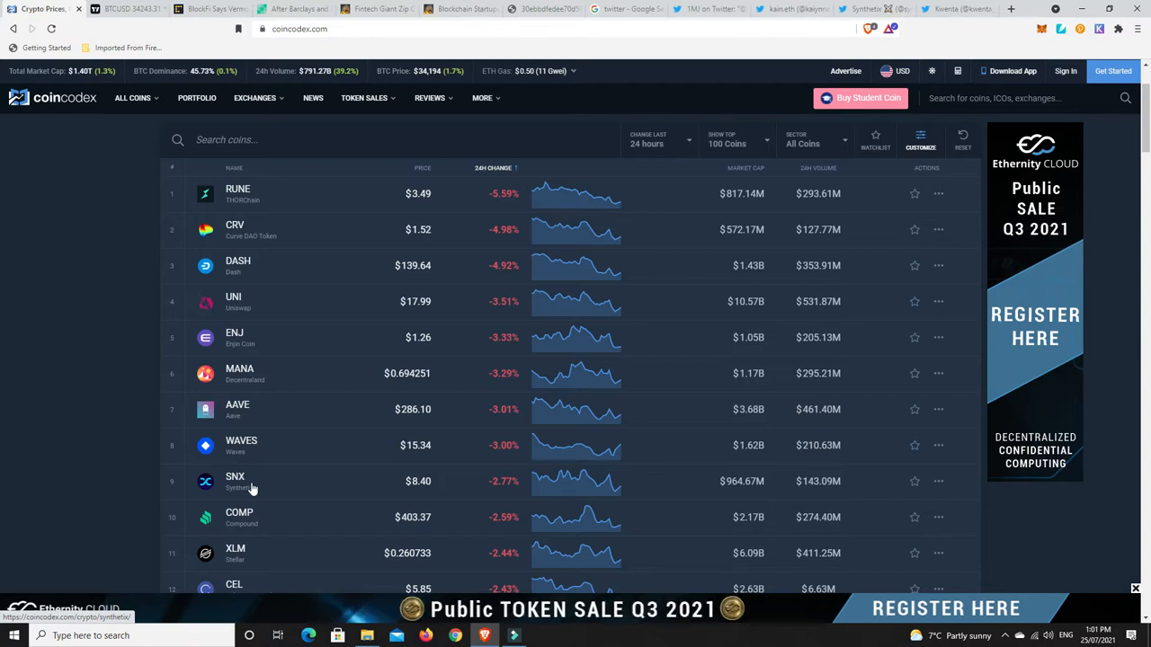
mouse_move(392, 480)
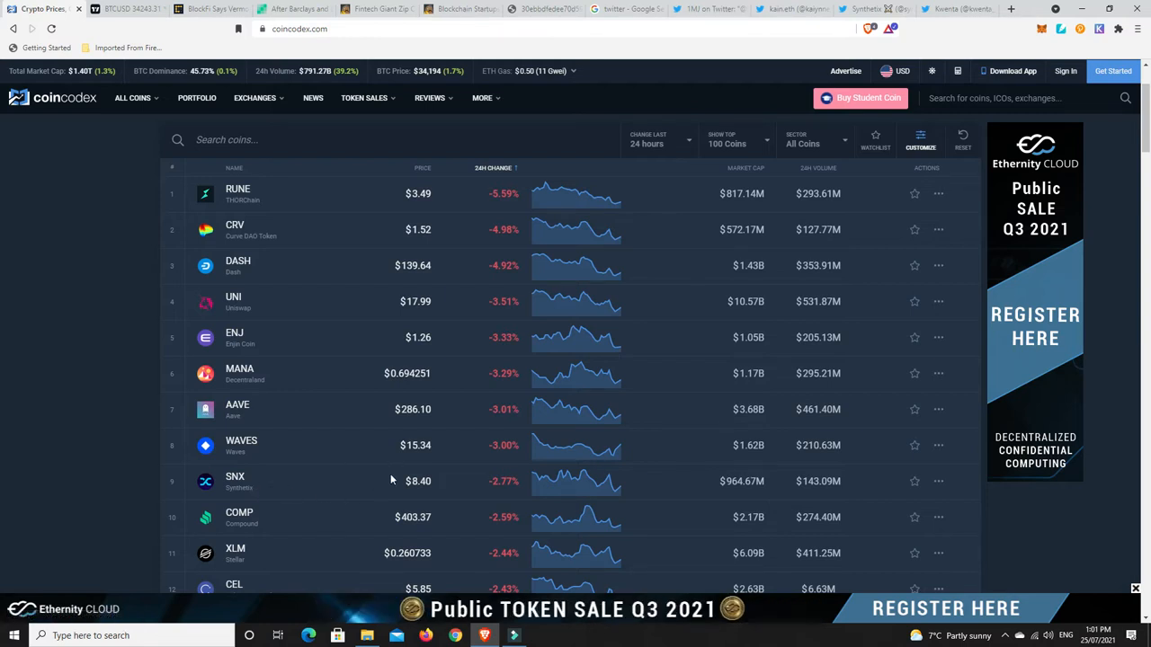
mouse_move(377, 488)
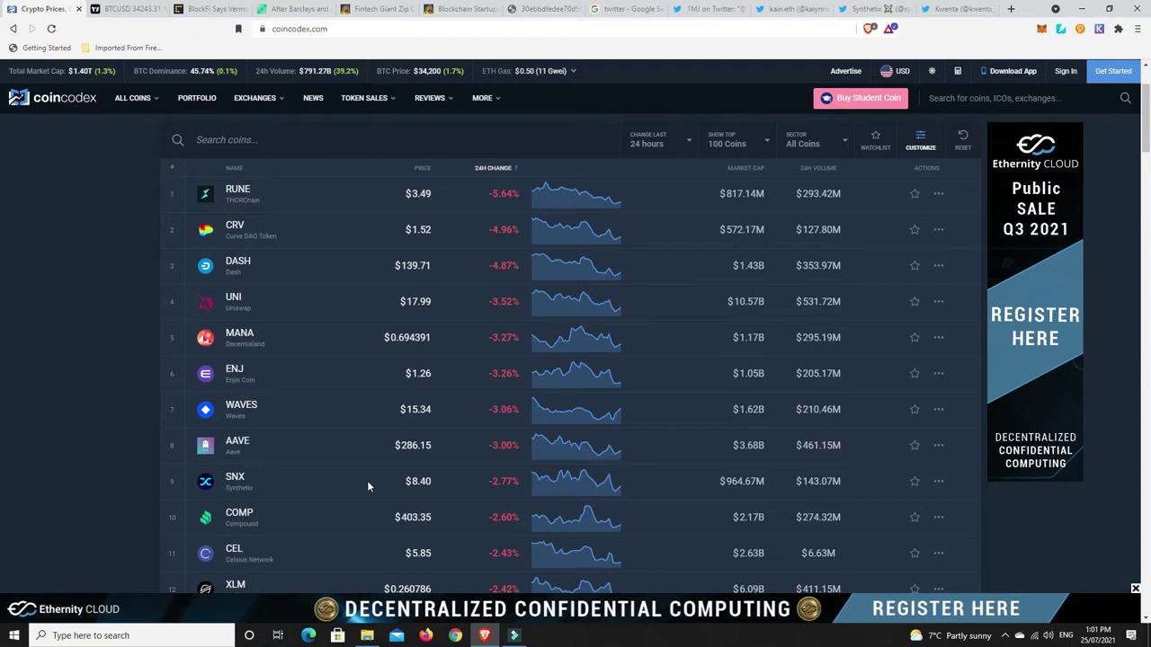
mouse_move(235, 481)
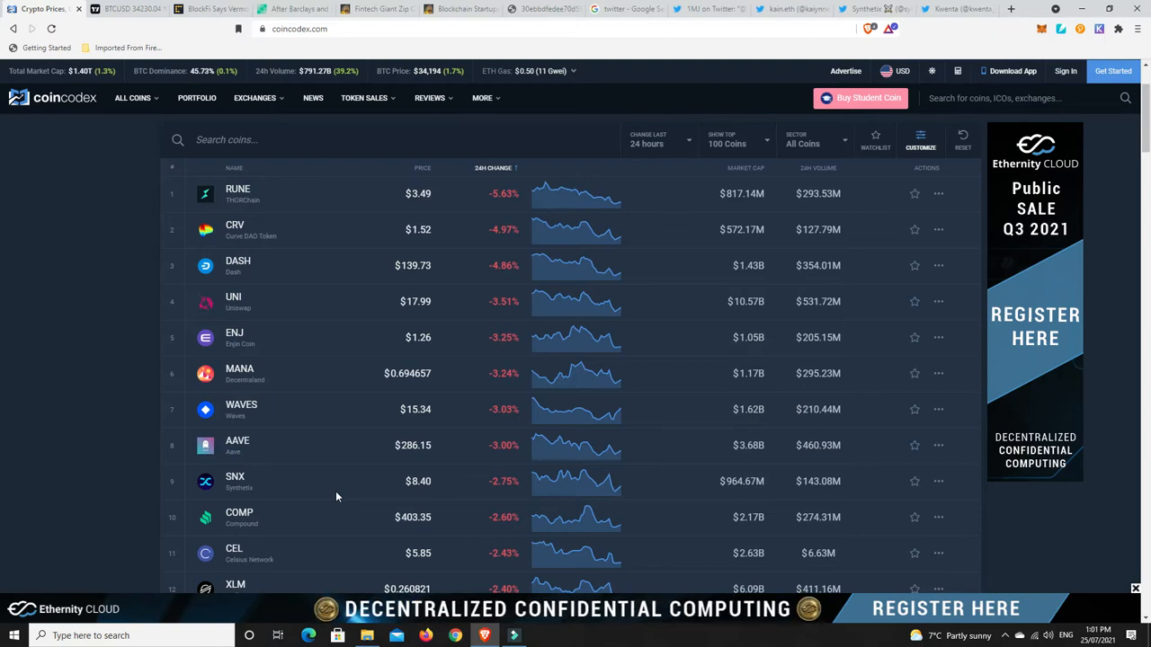
mouse_move(259, 495)
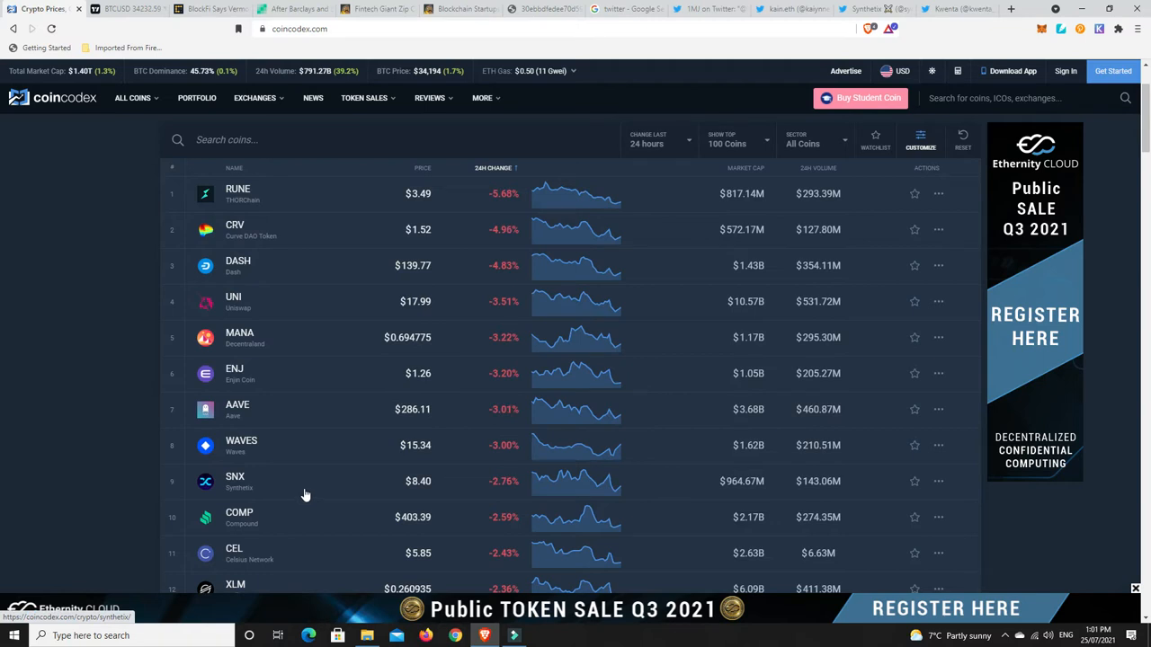
mouse_move(240, 488)
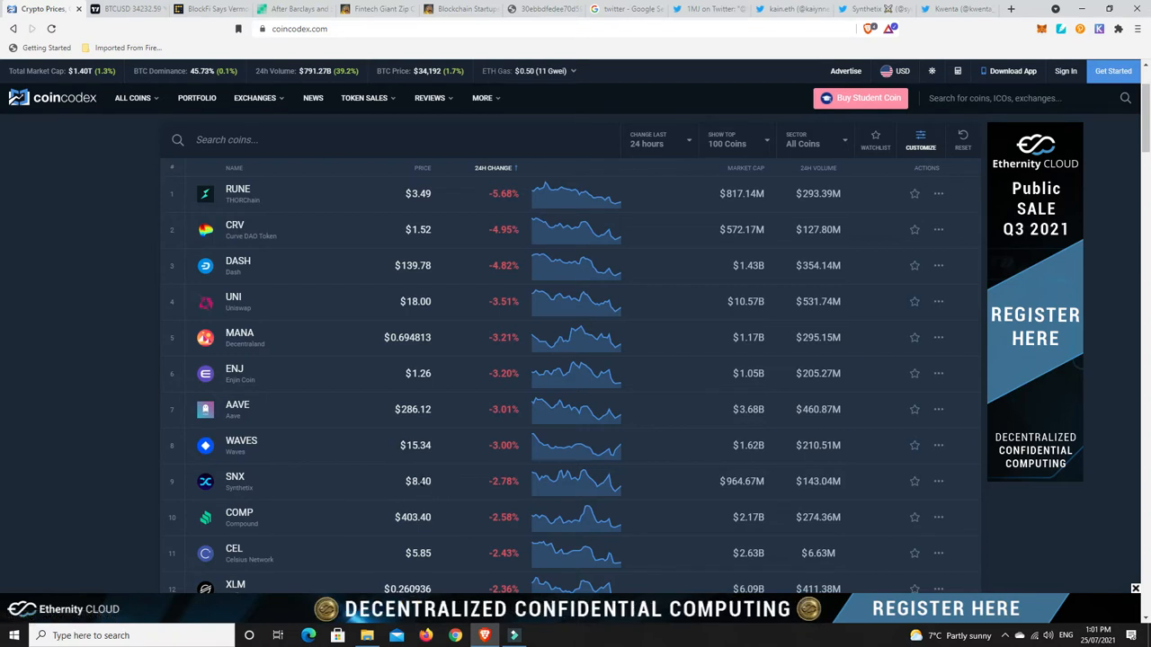
mouse_move(339, 498)
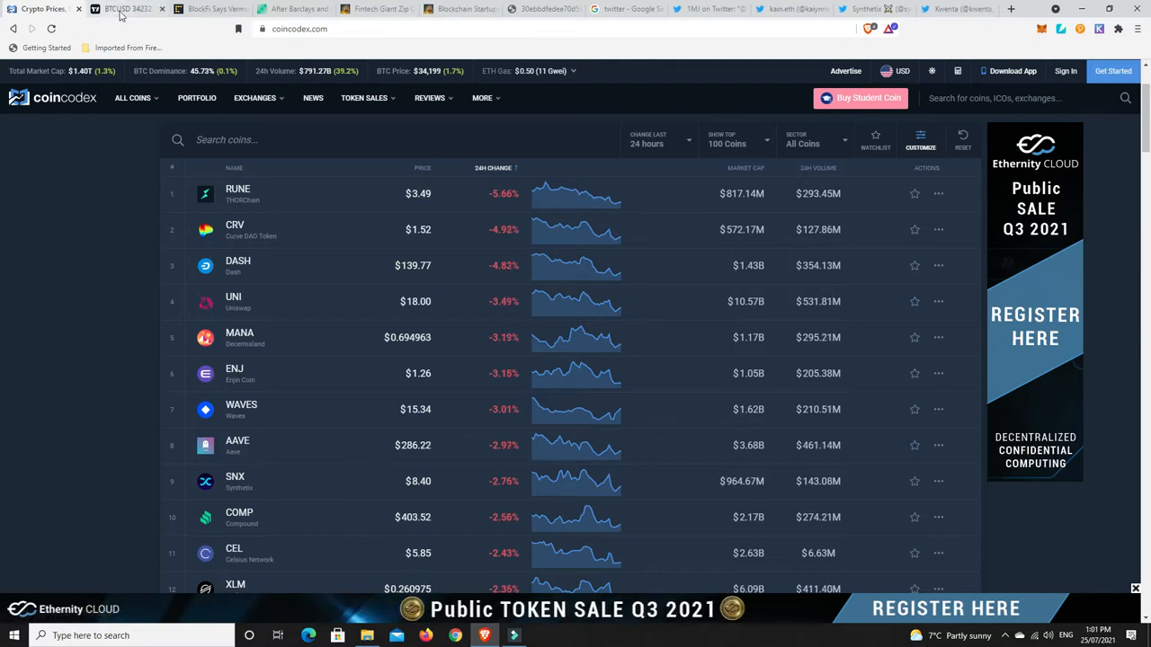
- Switch to the TradingView tab with the daily BTCUSD chart
click(122, 9)
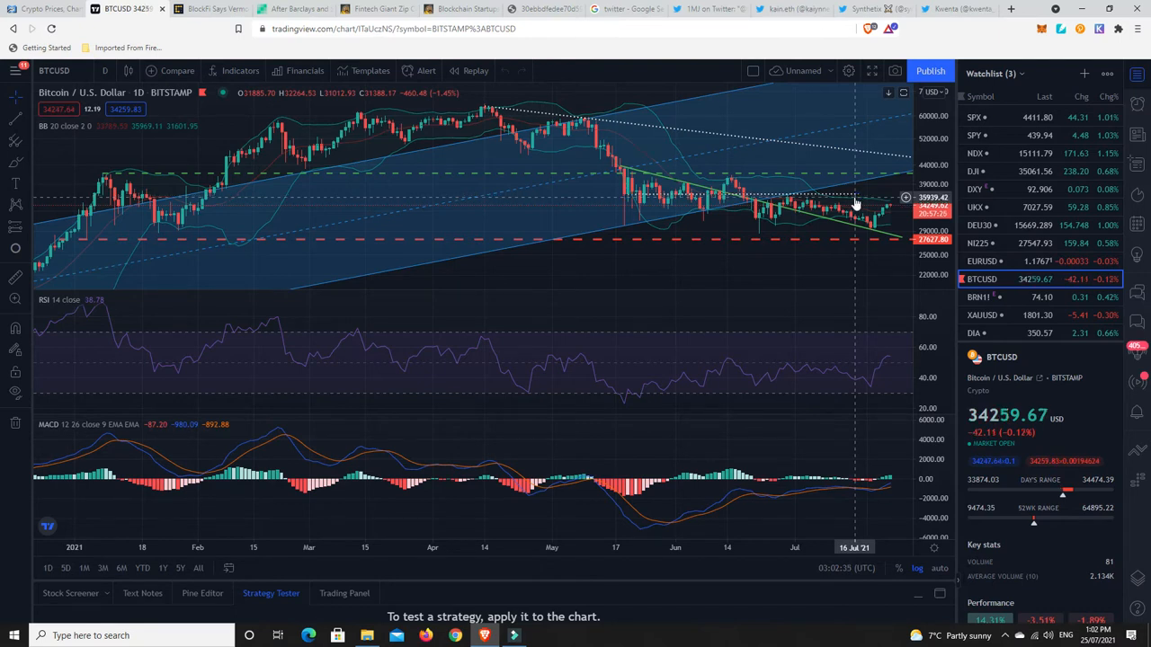
mouse_move(858, 178)
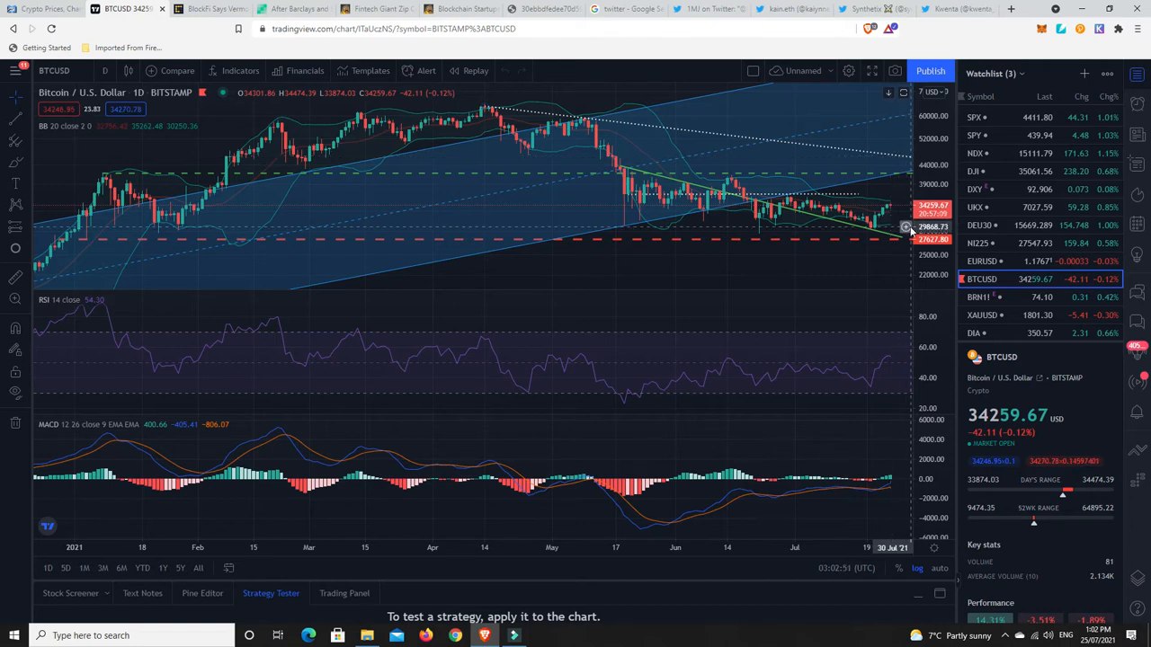
mouse_move(884, 238)
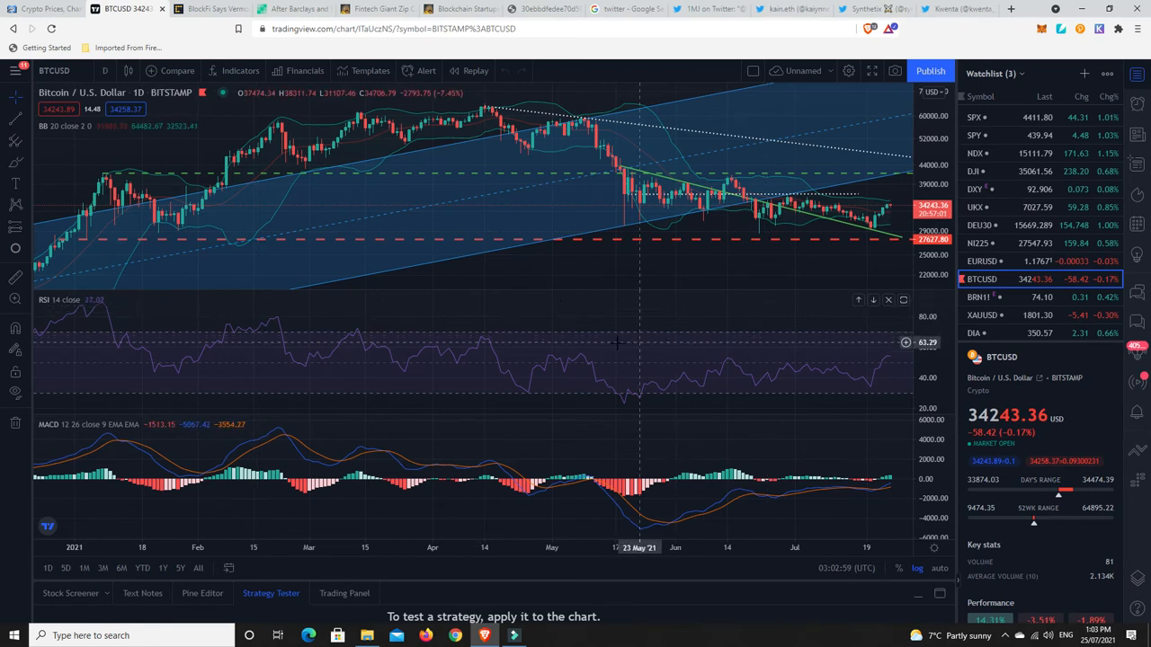
mouse_move(663, 360)
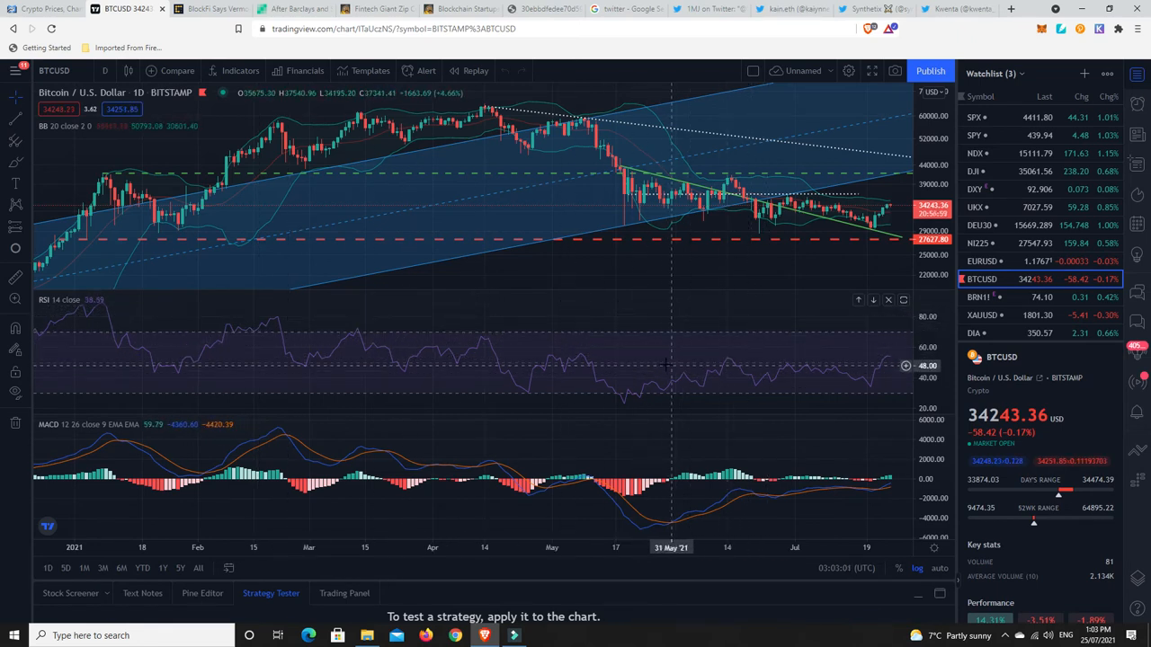
mouse_move(873, 383)
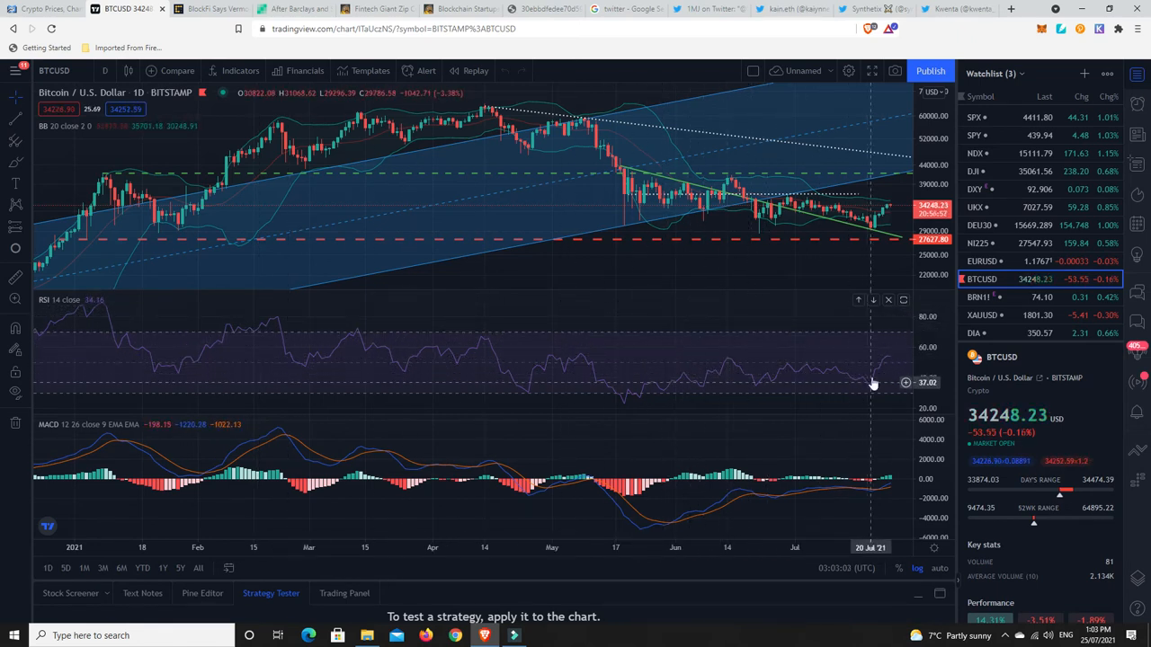
mouse_move(892, 367)
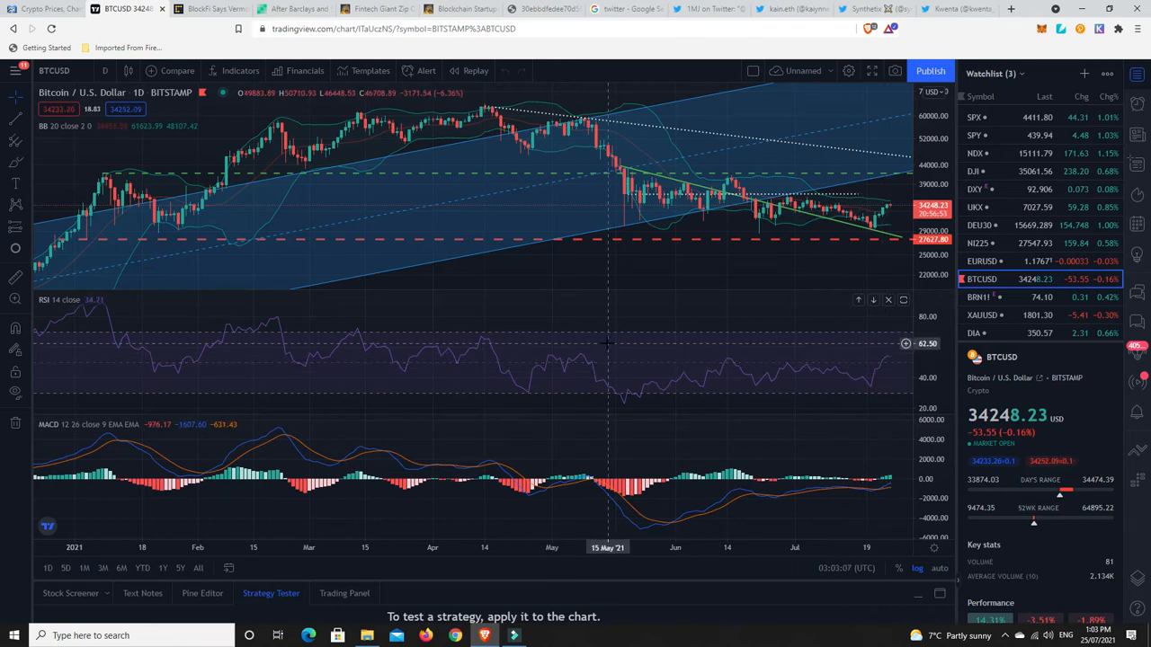
mouse_move(348, 259)
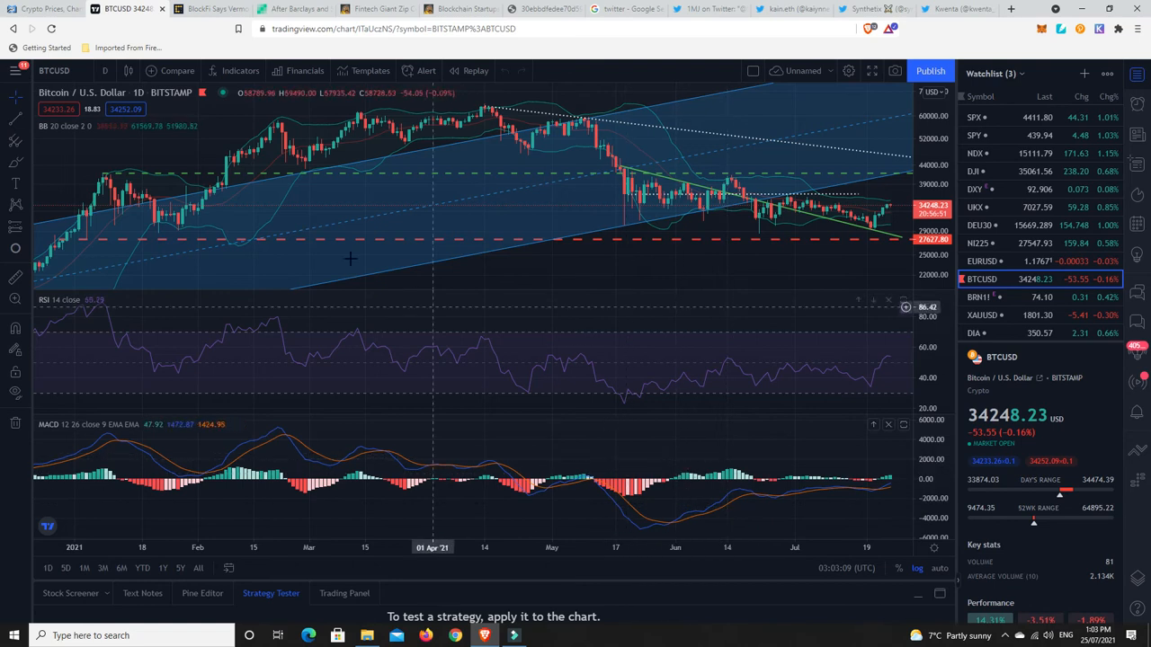
mouse_move(535, 270)
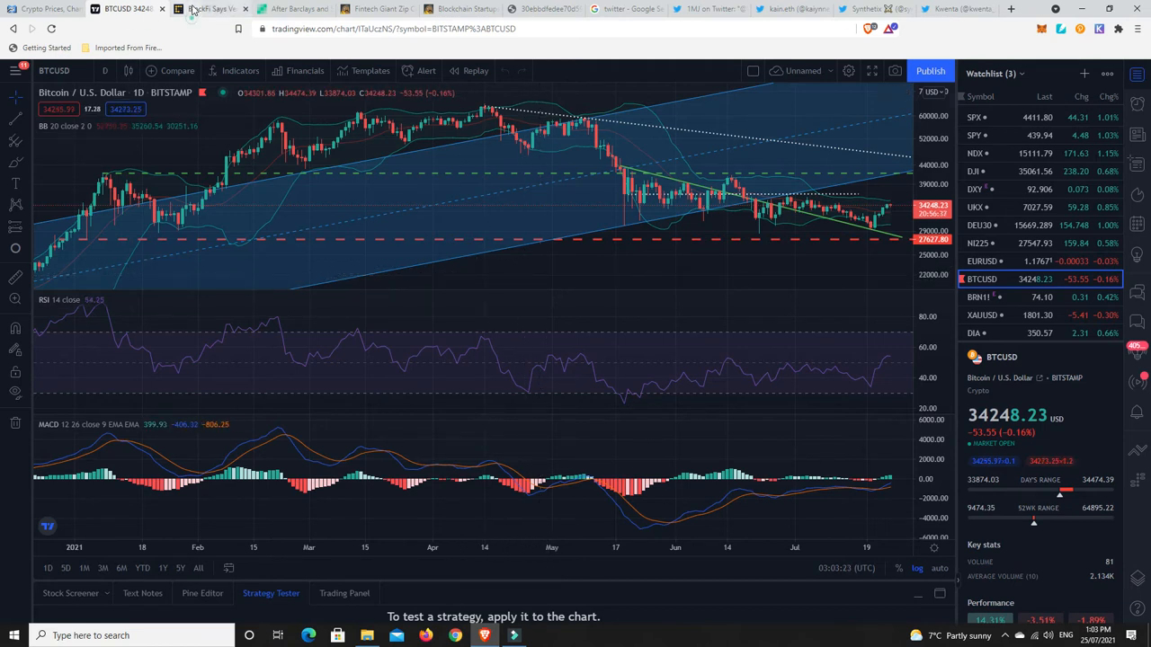
click(211, 8)
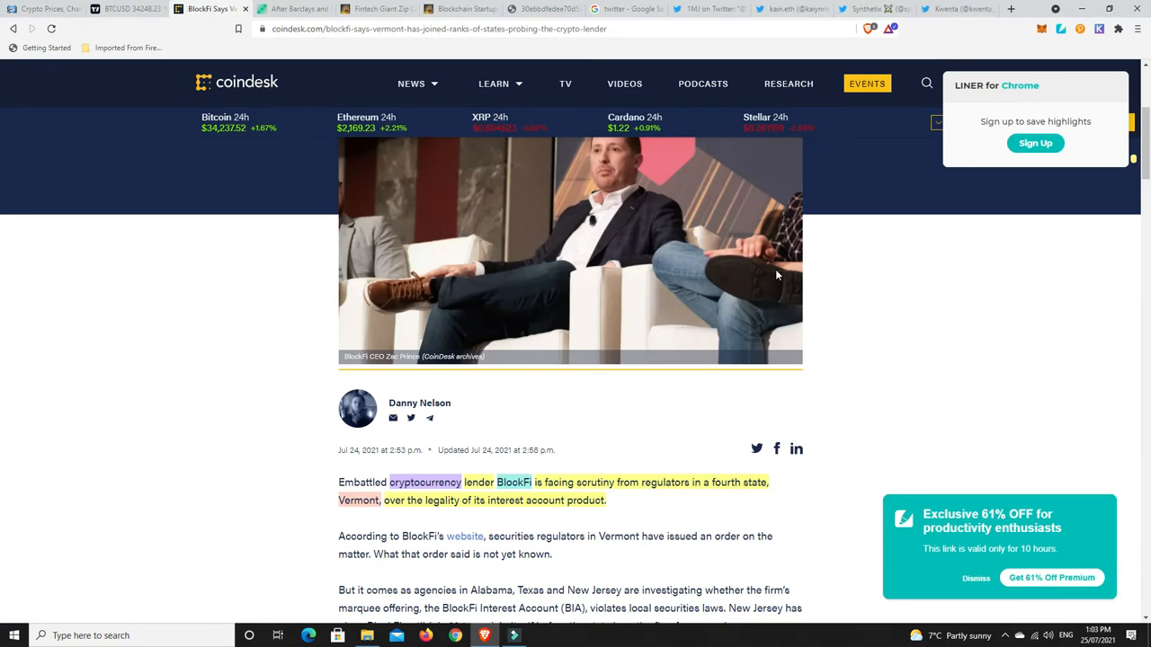
mouse_move(767, 263)
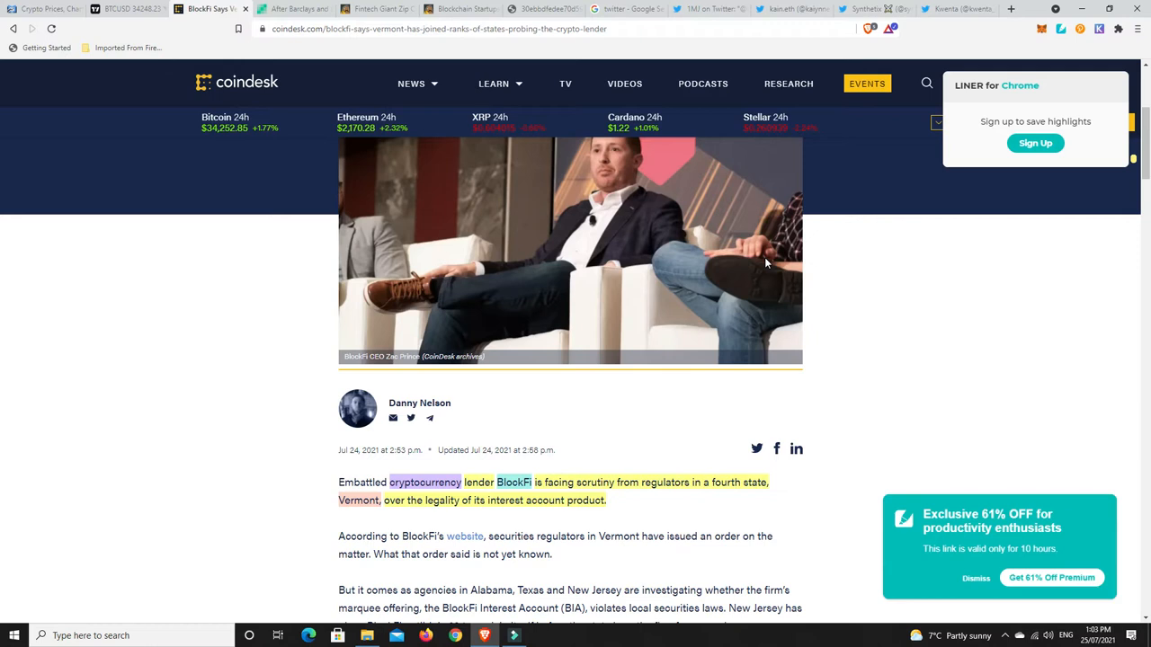
mouse_move(842, 367)
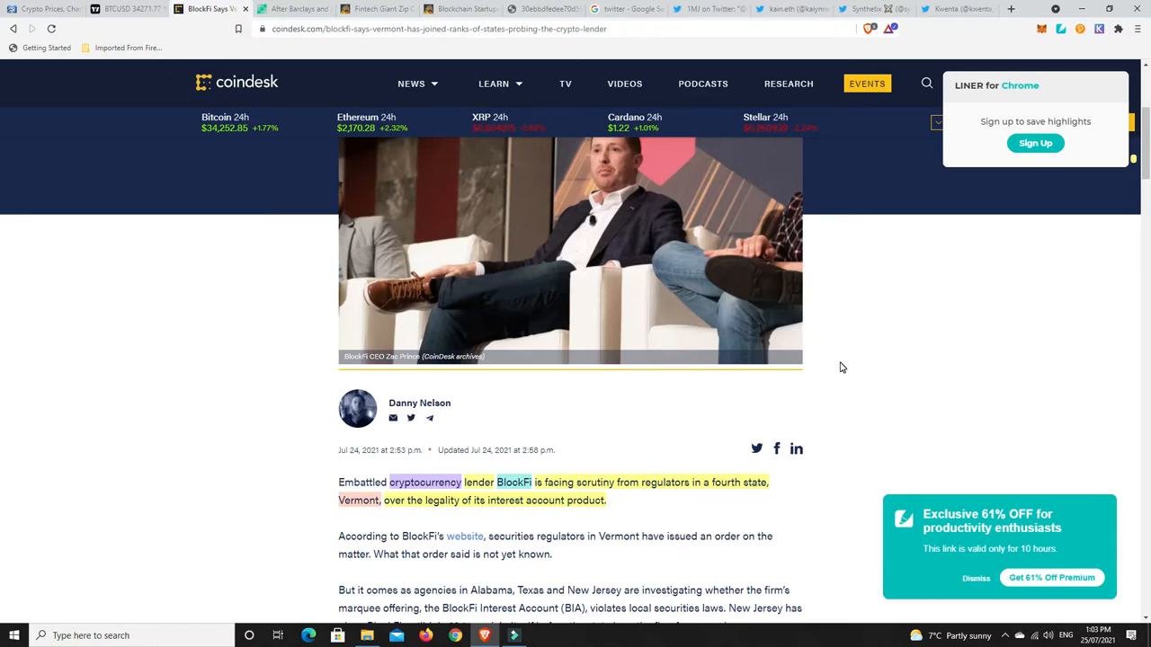
mouse_move(874, 425)
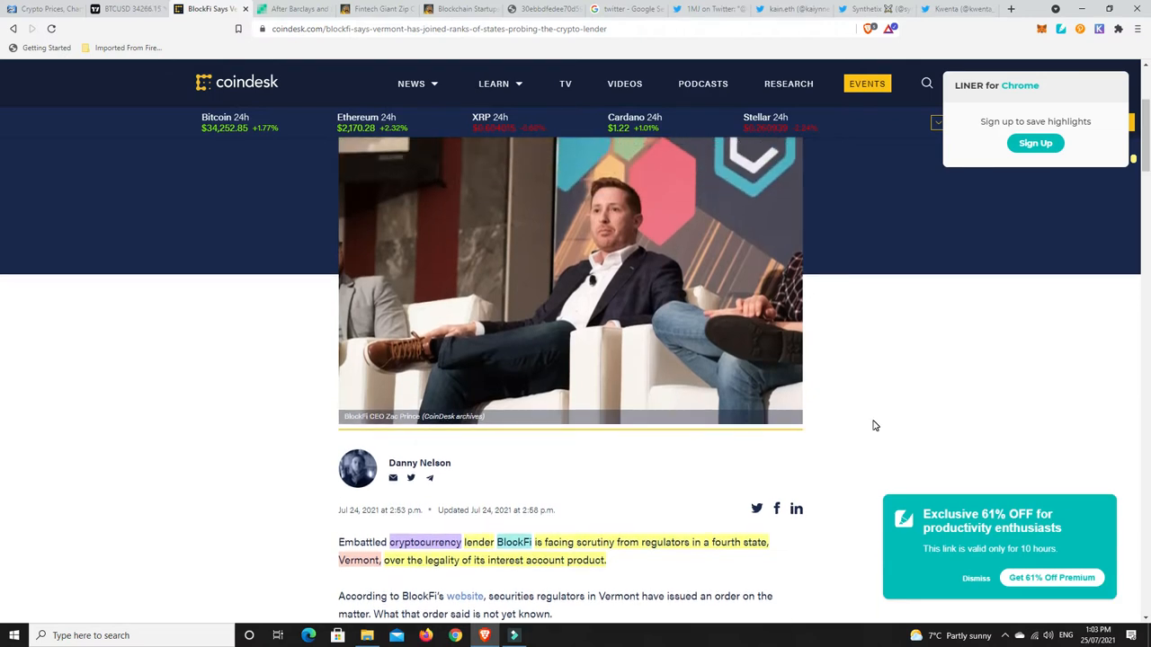
mouse_move(582, 307)
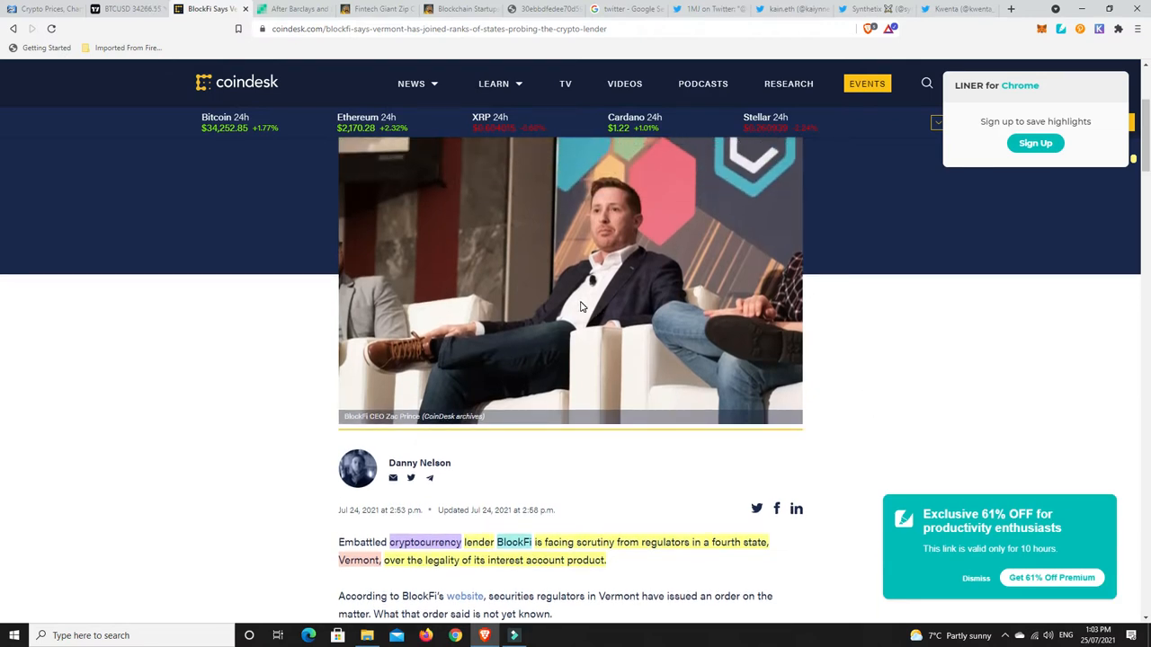
mouse_move(598, 346)
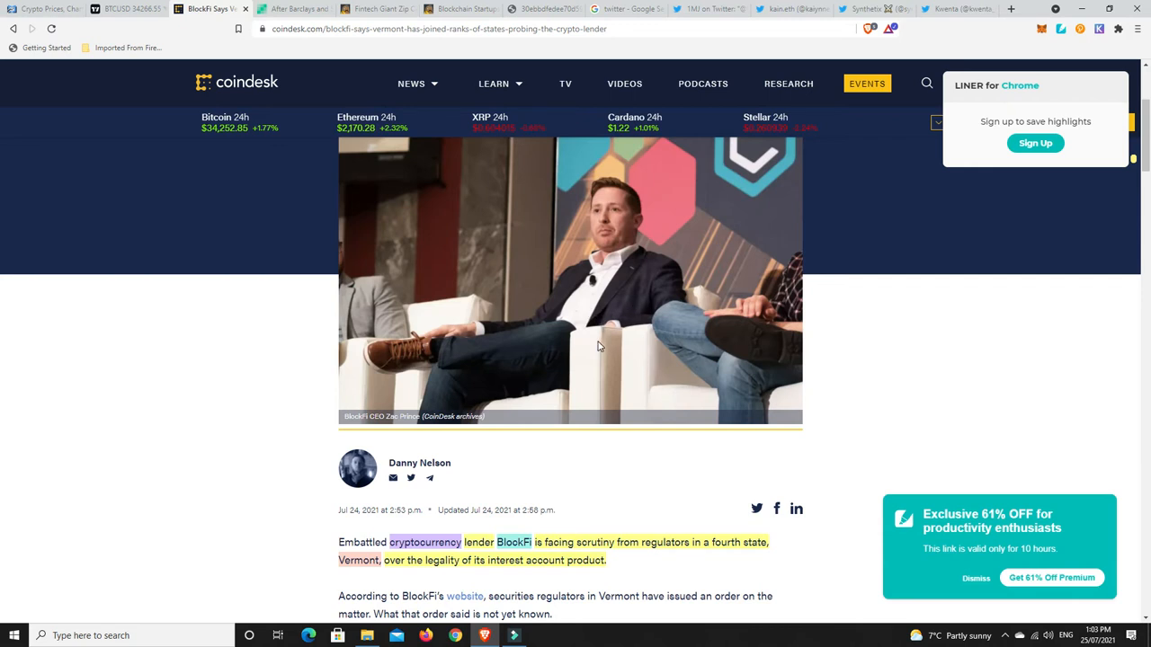
mouse_move(603, 344)
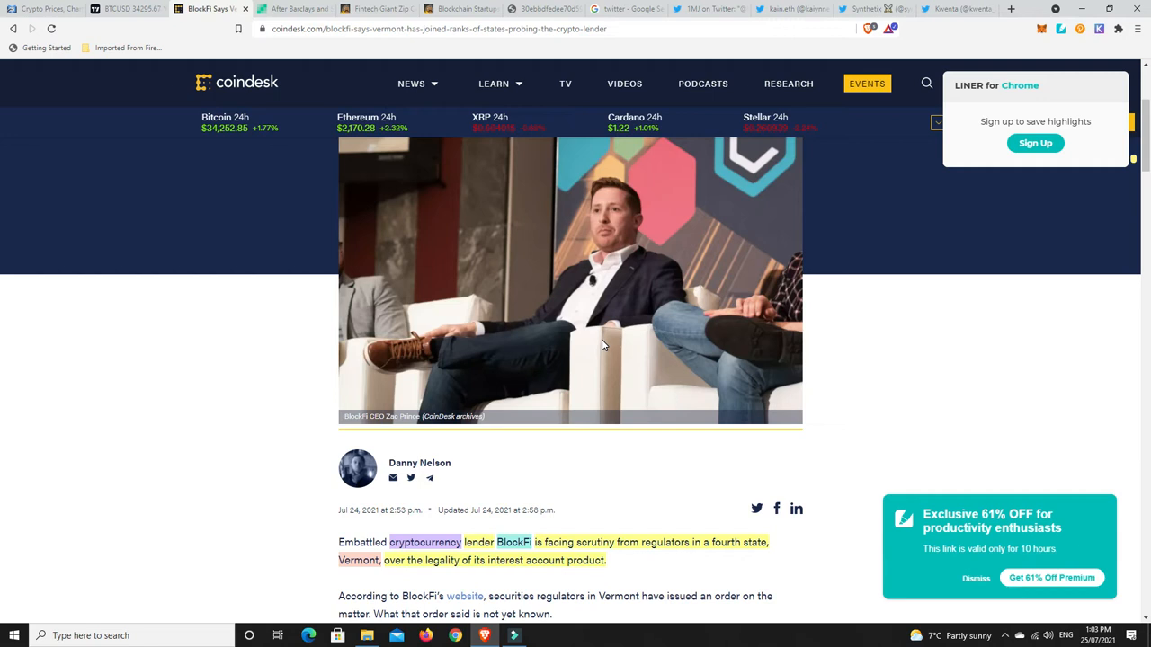
mouse_move(588, 551)
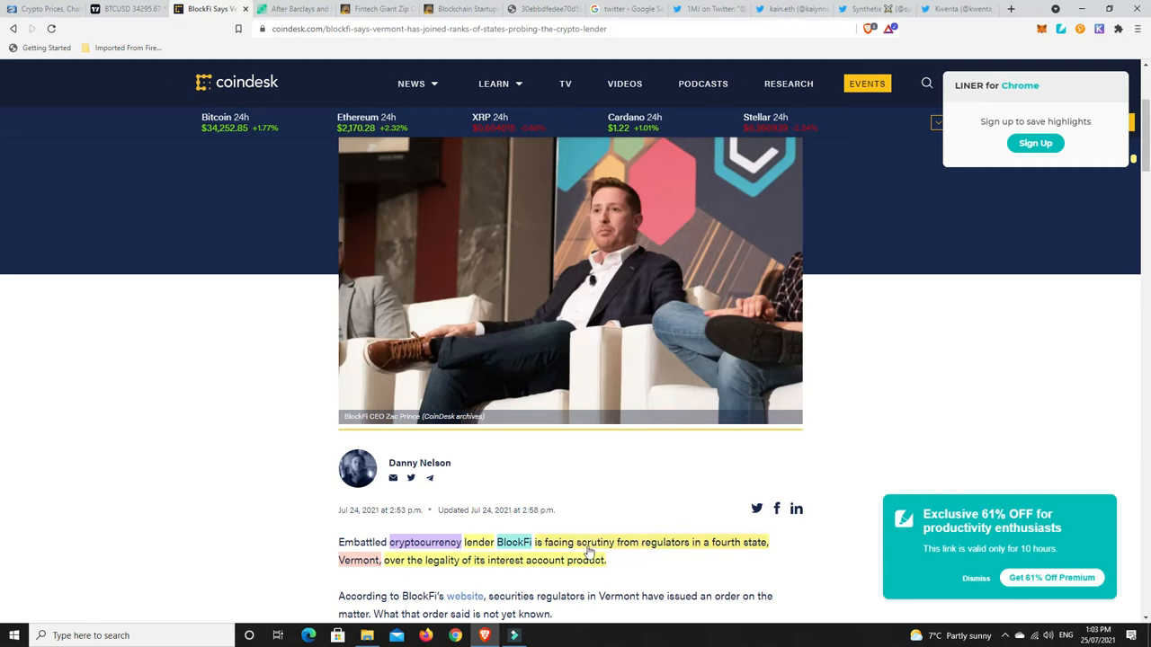
mouse_move(738, 469)
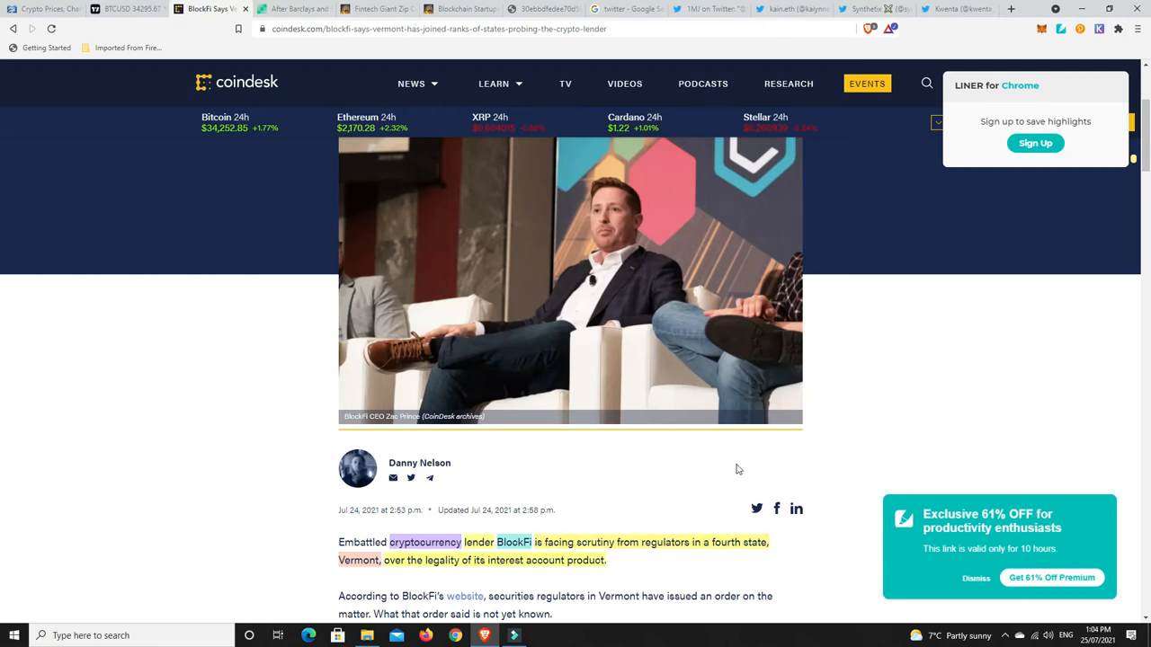
mouse_move(838, 371)
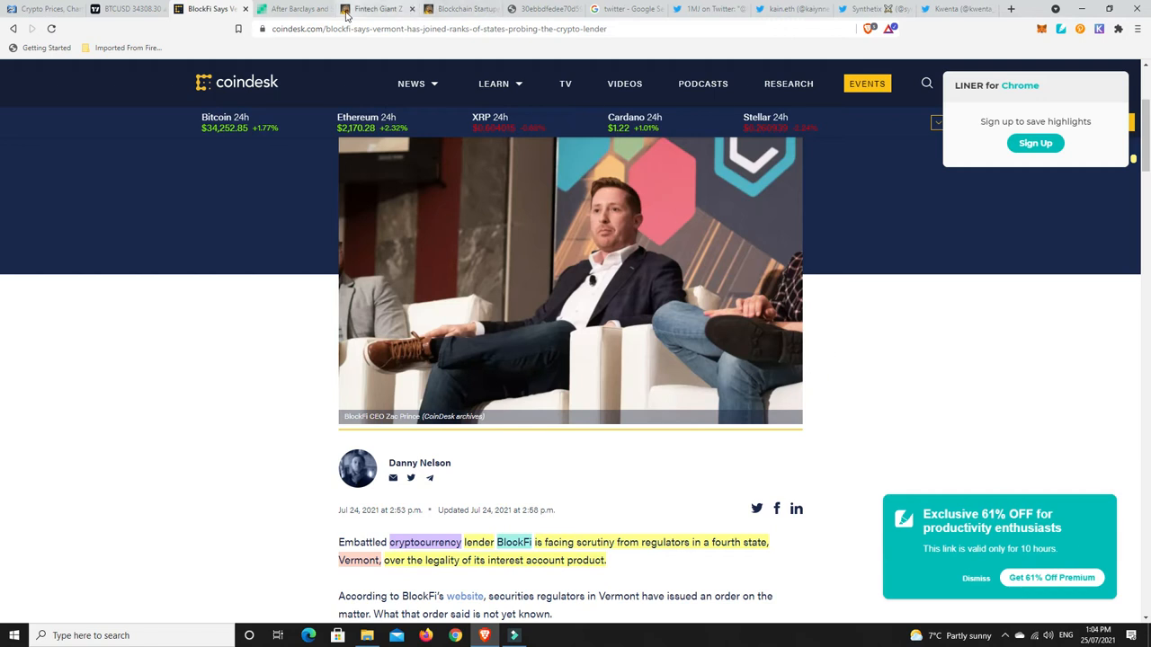
click(306, 12)
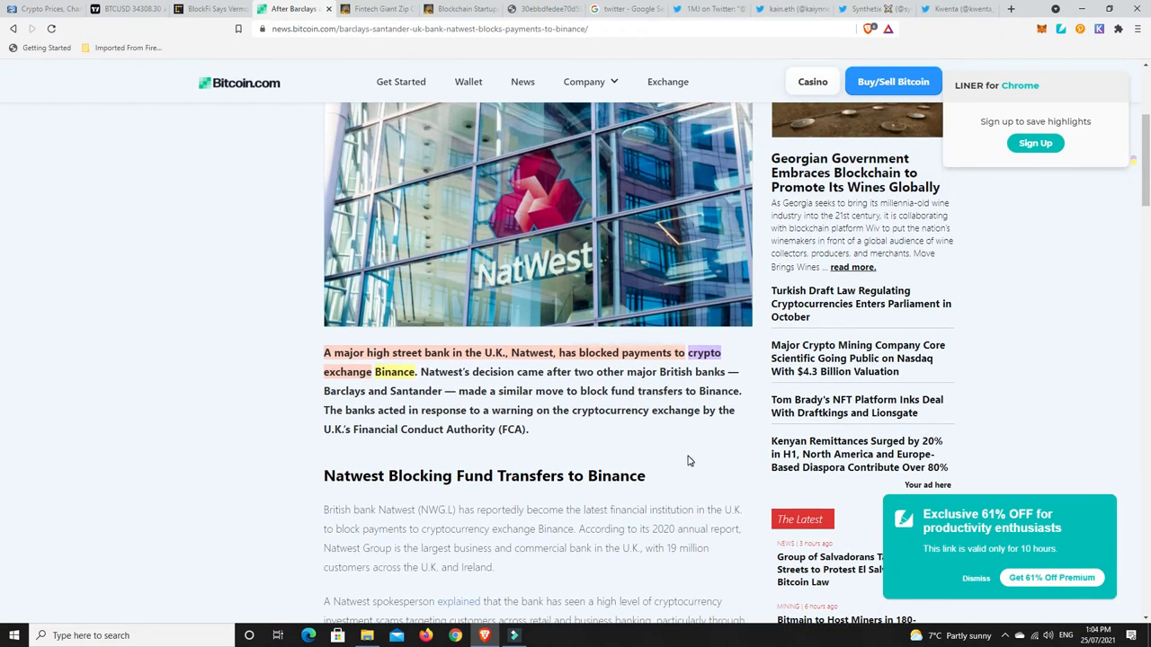
mouse_move(678, 452)
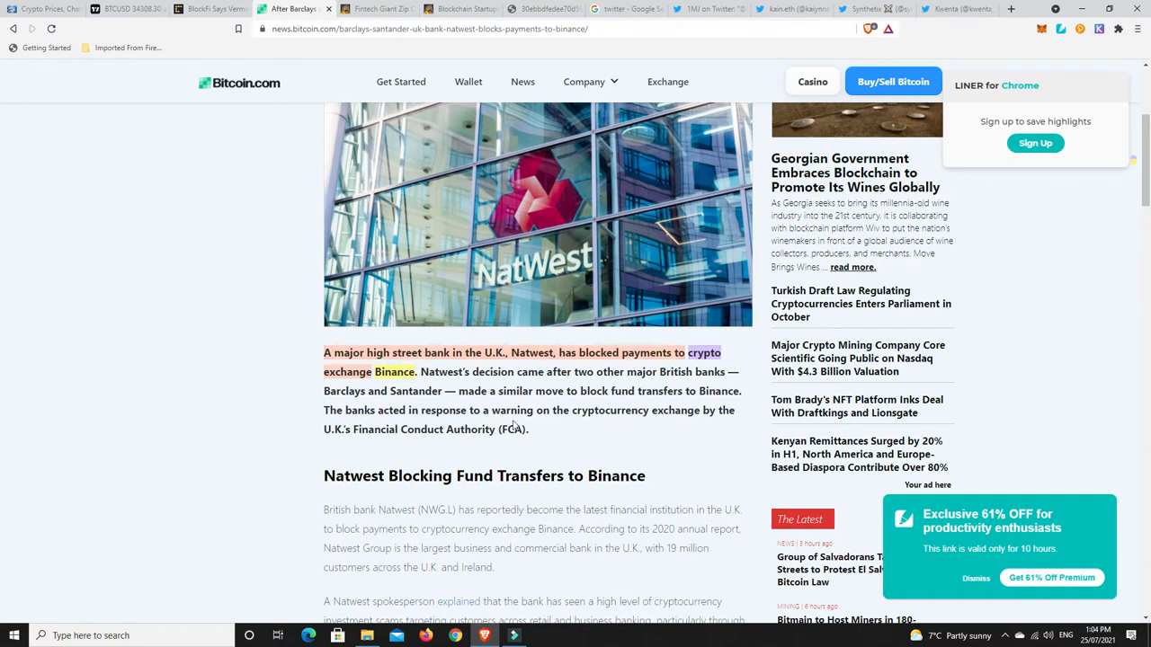
click(207, 17)
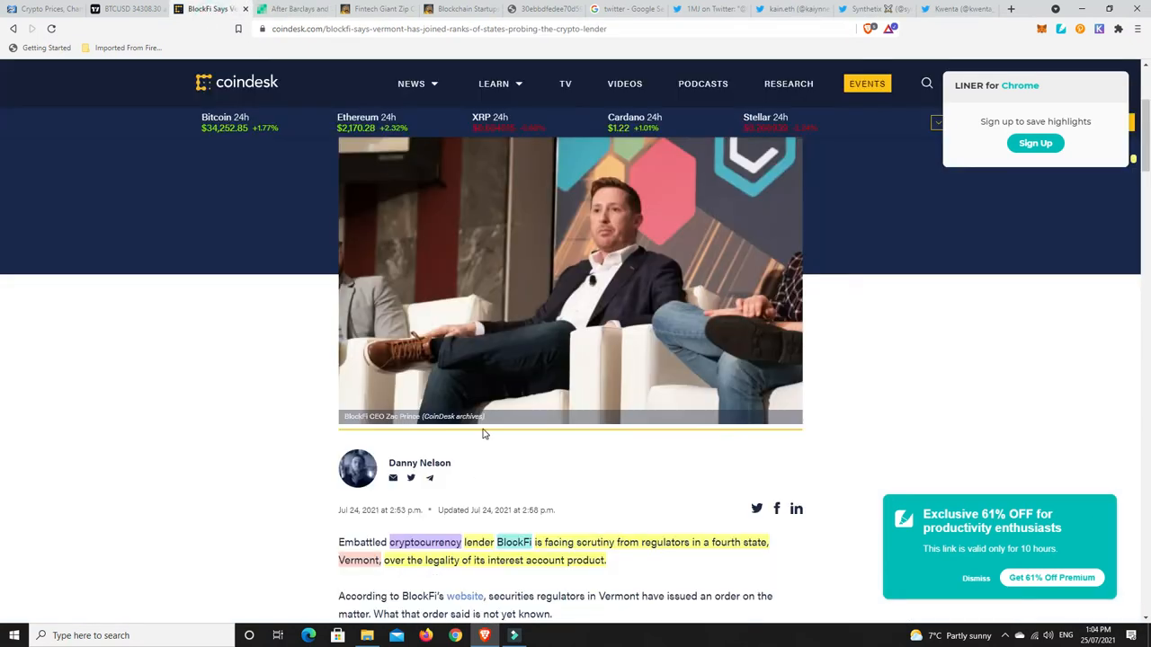
mouse_move(980, 416)
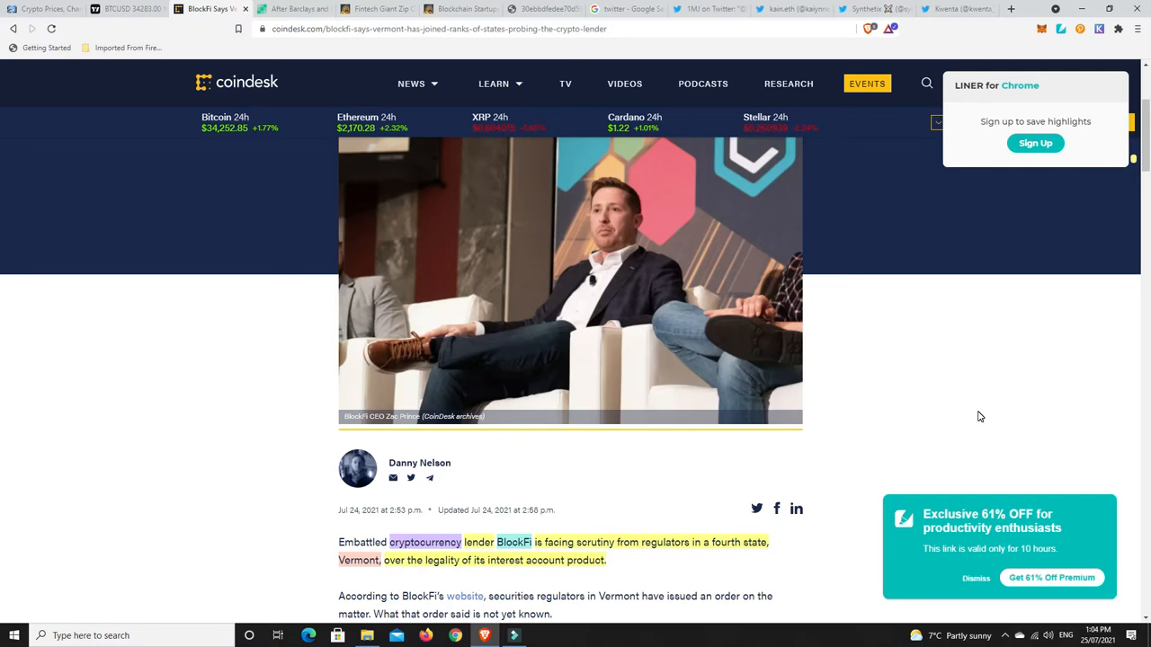
- Switch to the i.pinimg.com tab showing Gandhi's 'First they ignore you' quote
click(549, 9)
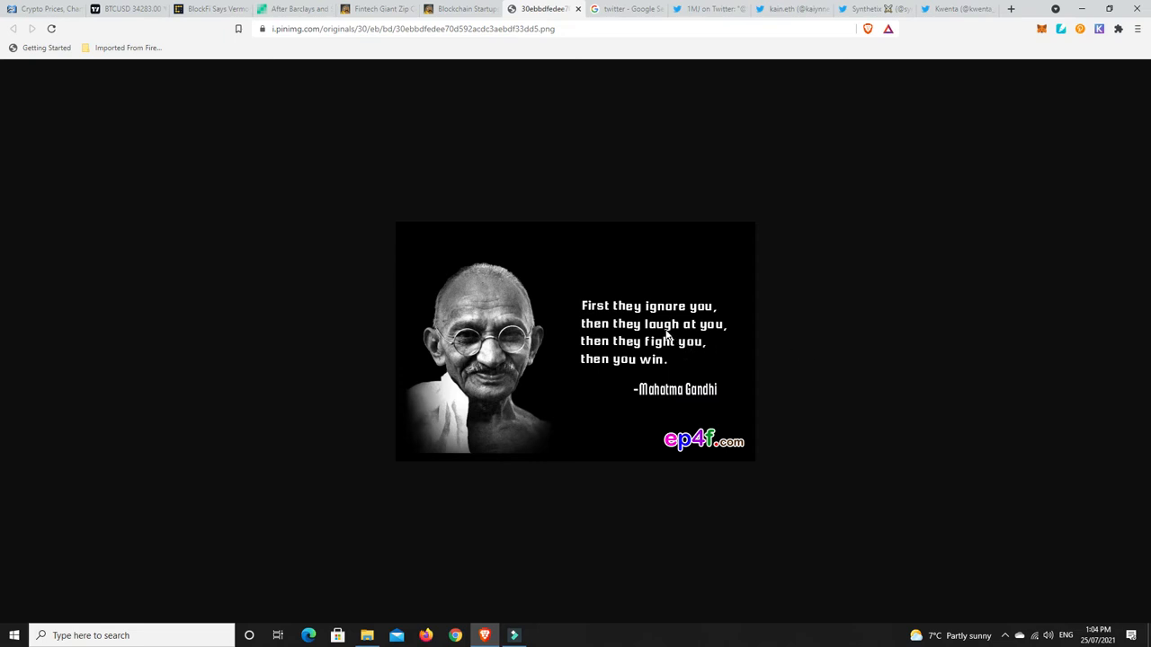
mouse_move(616, 355)
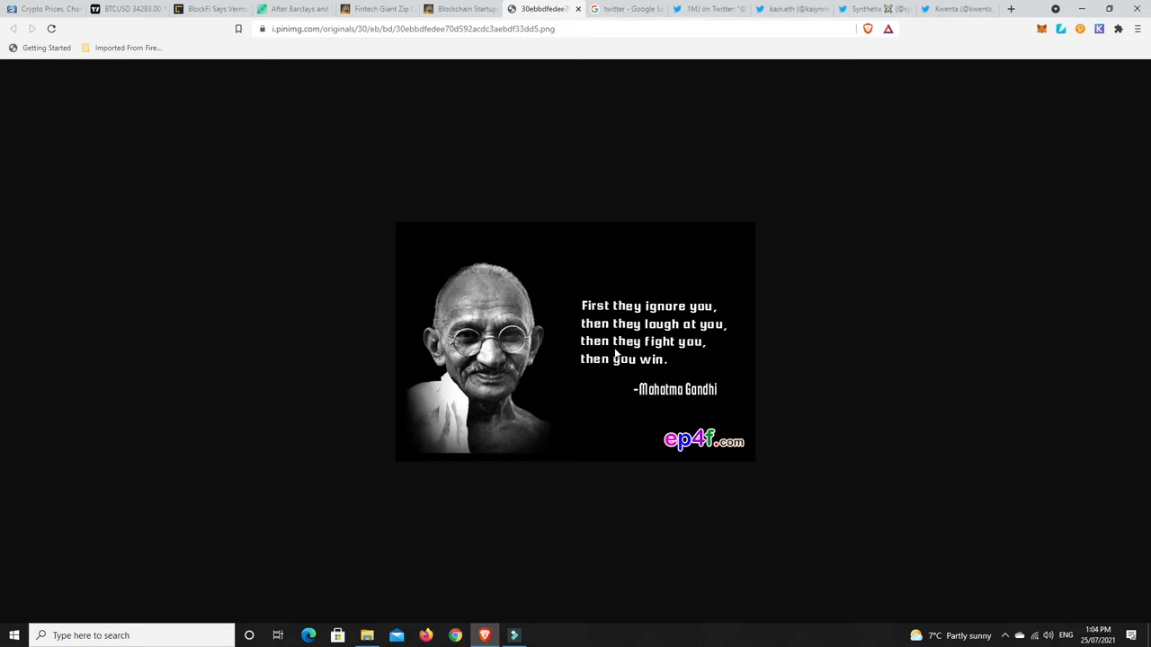
mouse_move(683, 351)
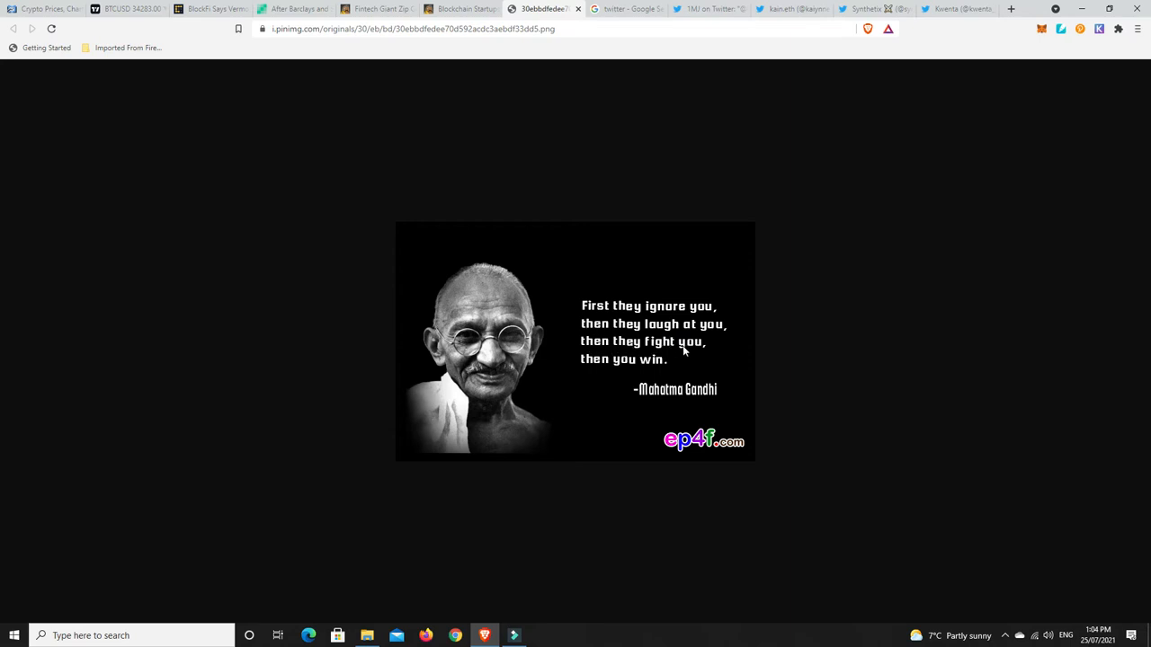
mouse_move(823, 356)
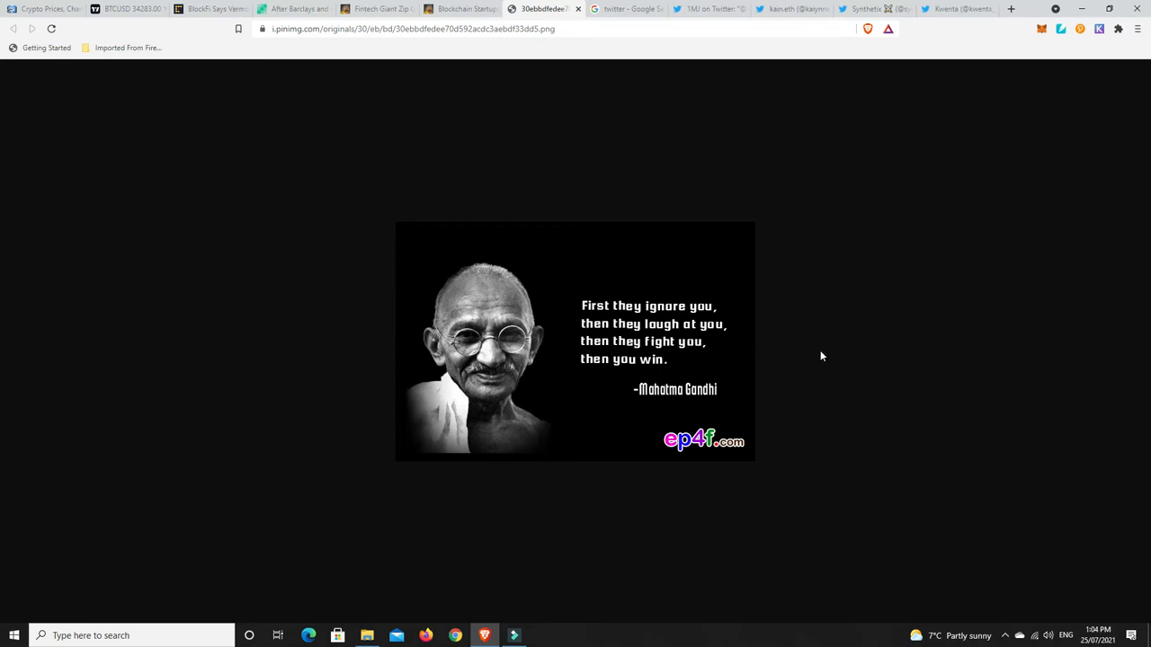
mouse_move(835, 358)
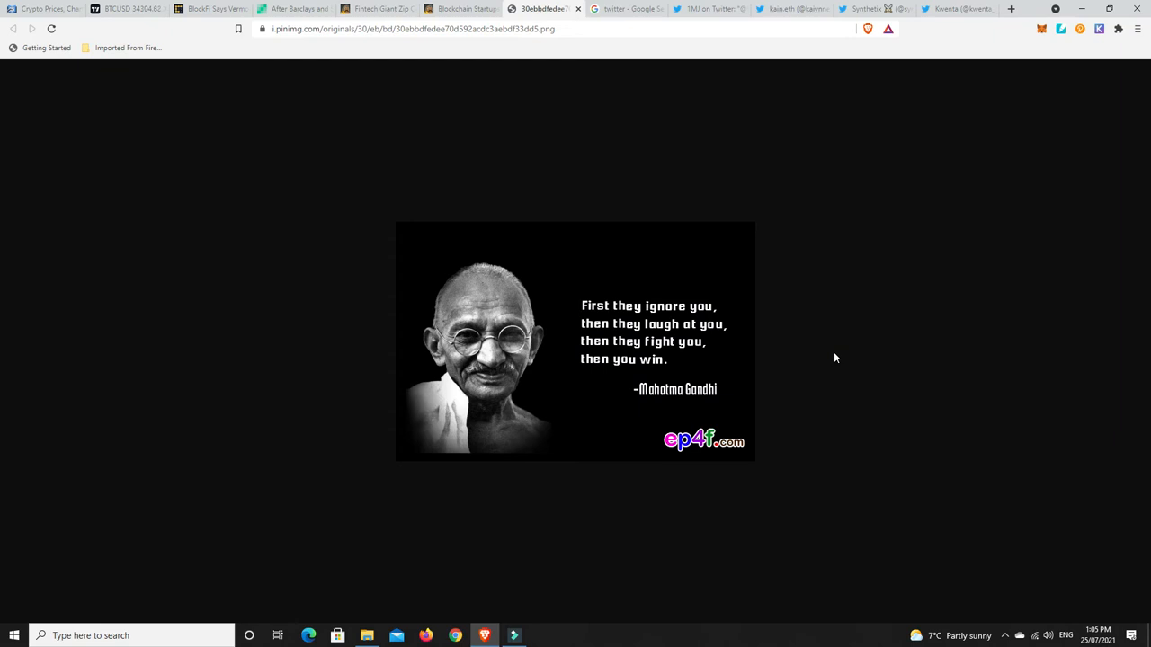
mouse_move(776, 329)
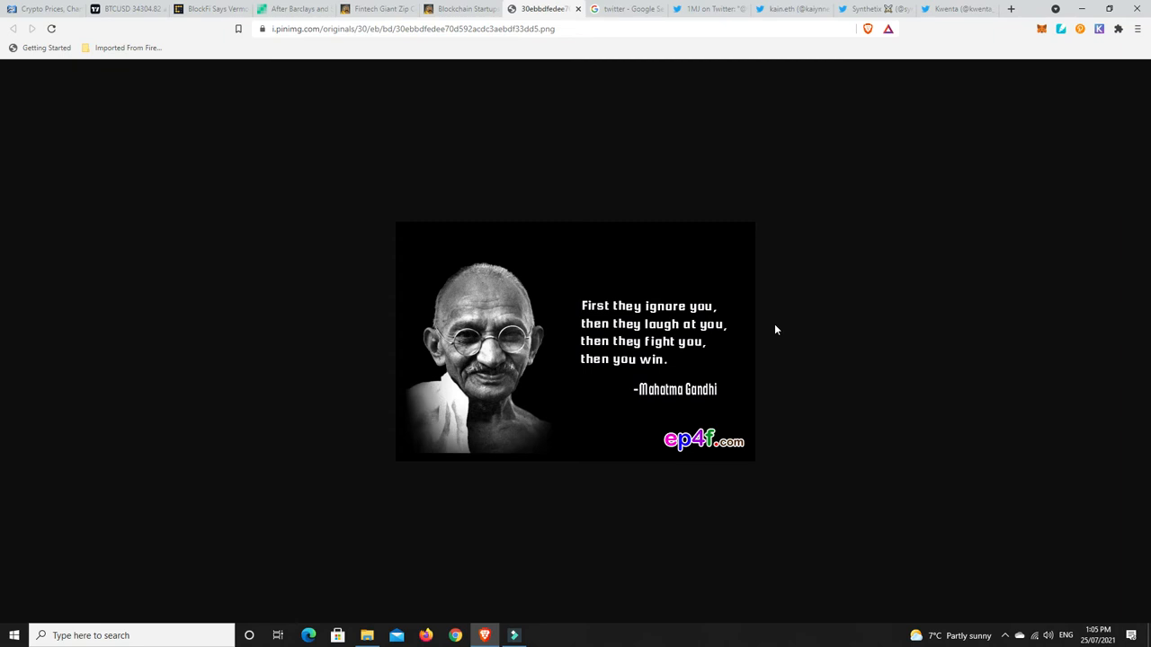
- Switch to CryptoPotato's article on blockchain startups' $4 billion Q2 2021 VC funding
click(468, 10)
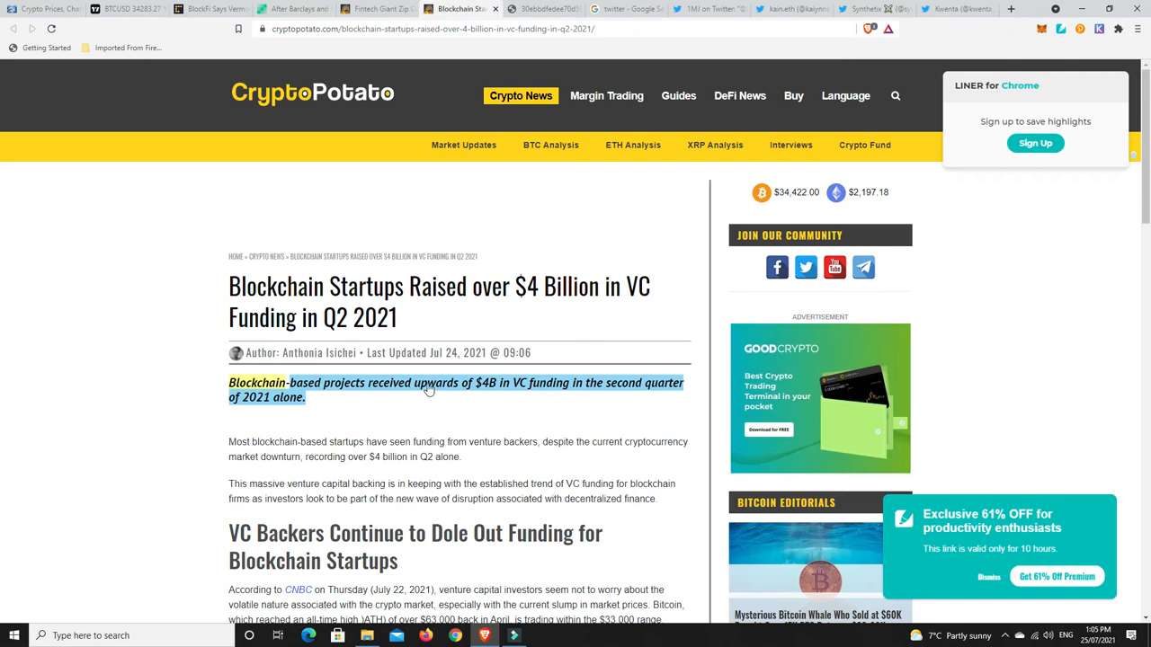
mouse_move(492, 391)
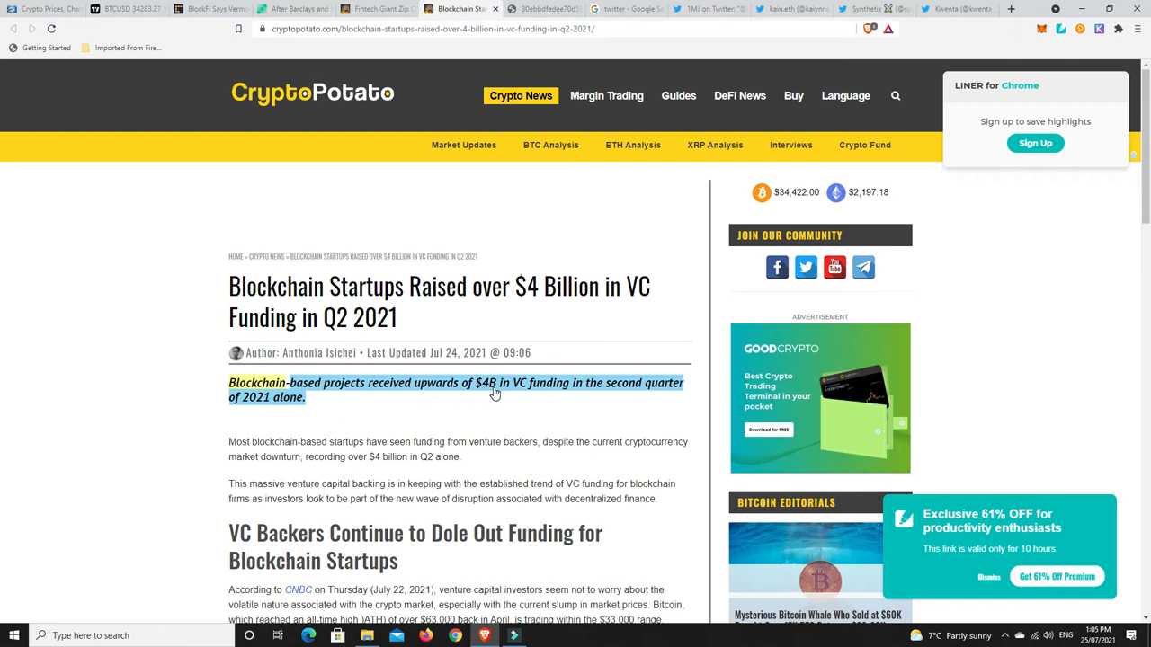
mouse_move(575, 398)
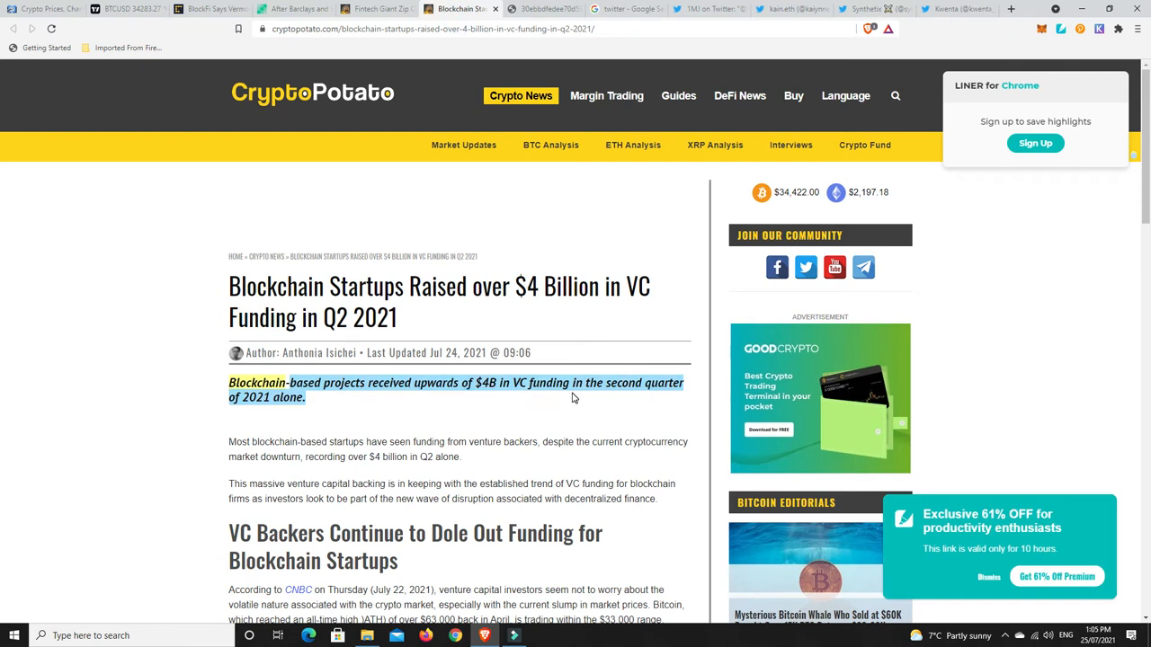
mouse_move(270, 407)
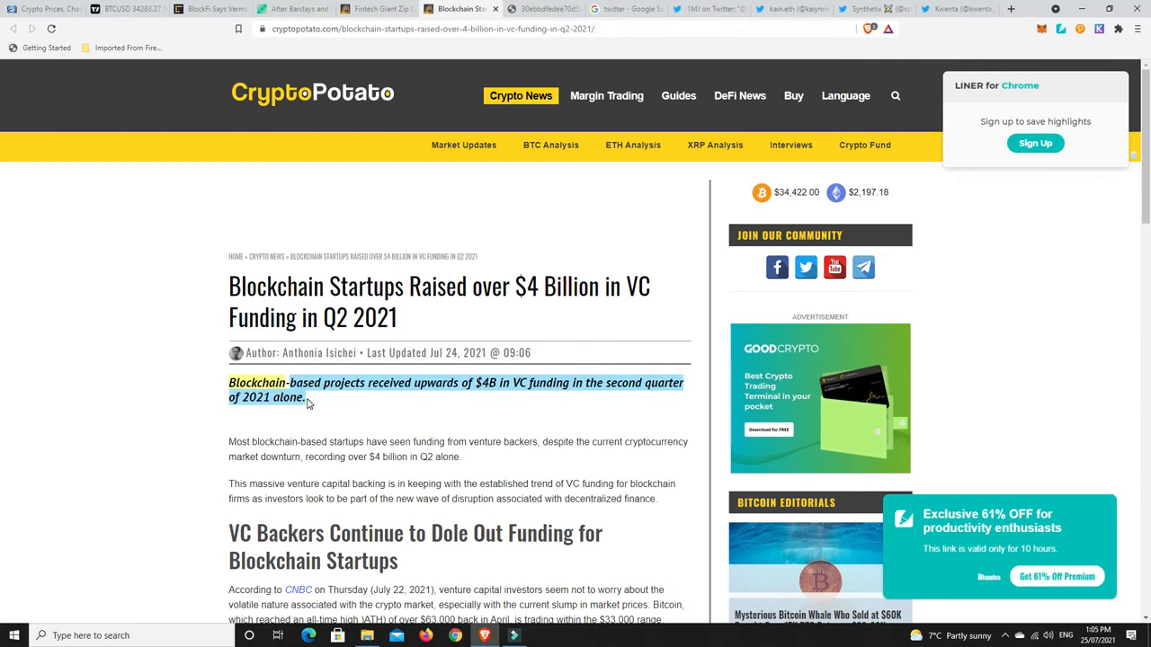
mouse_move(428, 338)
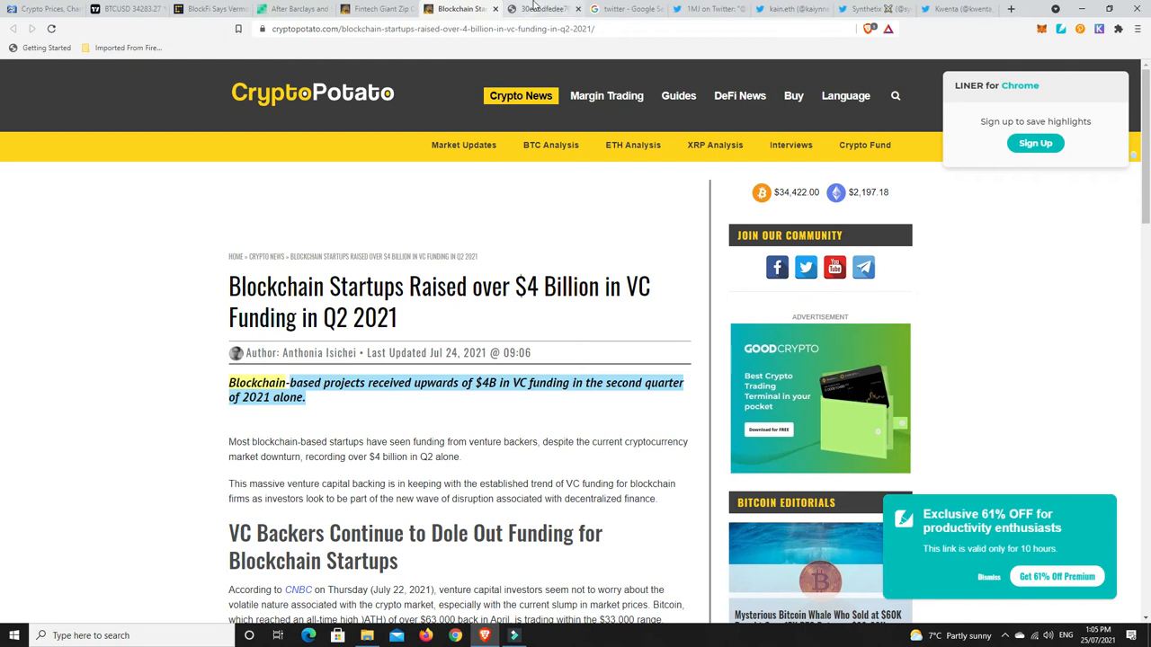
- Go back to the i.pinimg.com tab with the Gandhi quote image
click(540, 8)
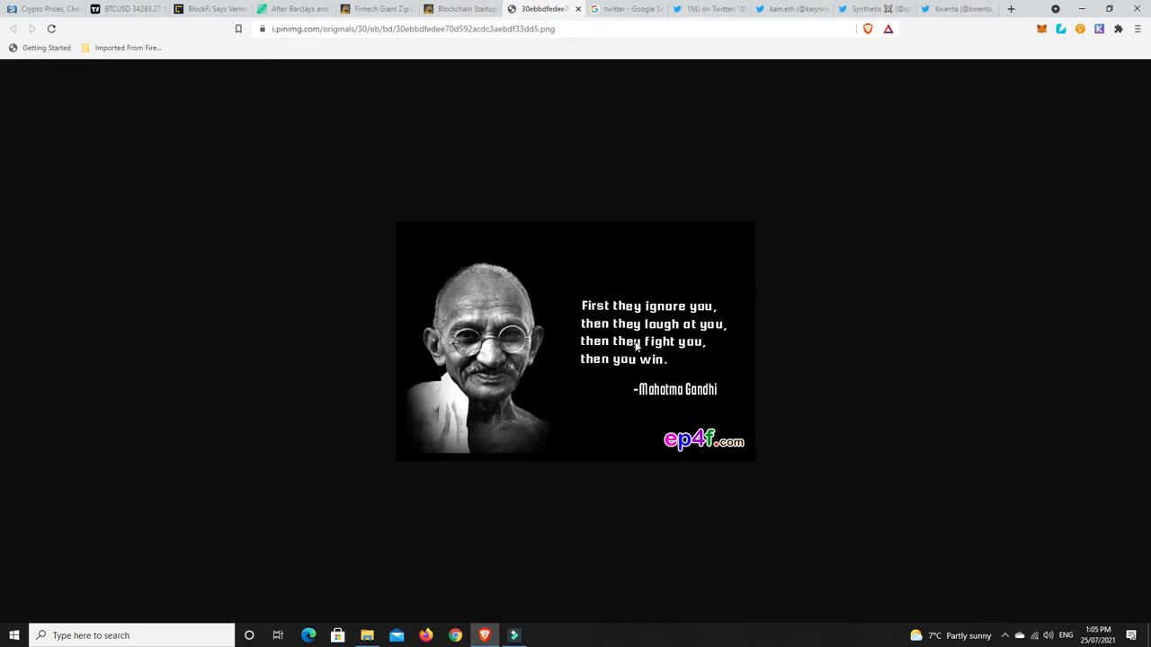
mouse_move(699, 350)
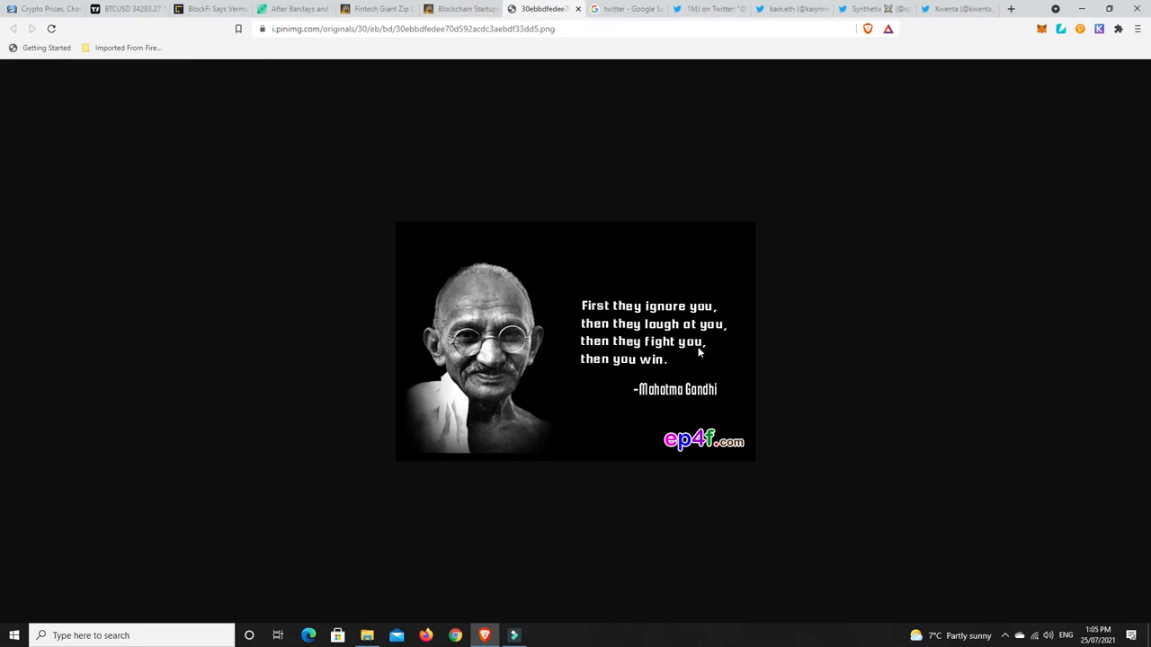
mouse_move(666, 366)
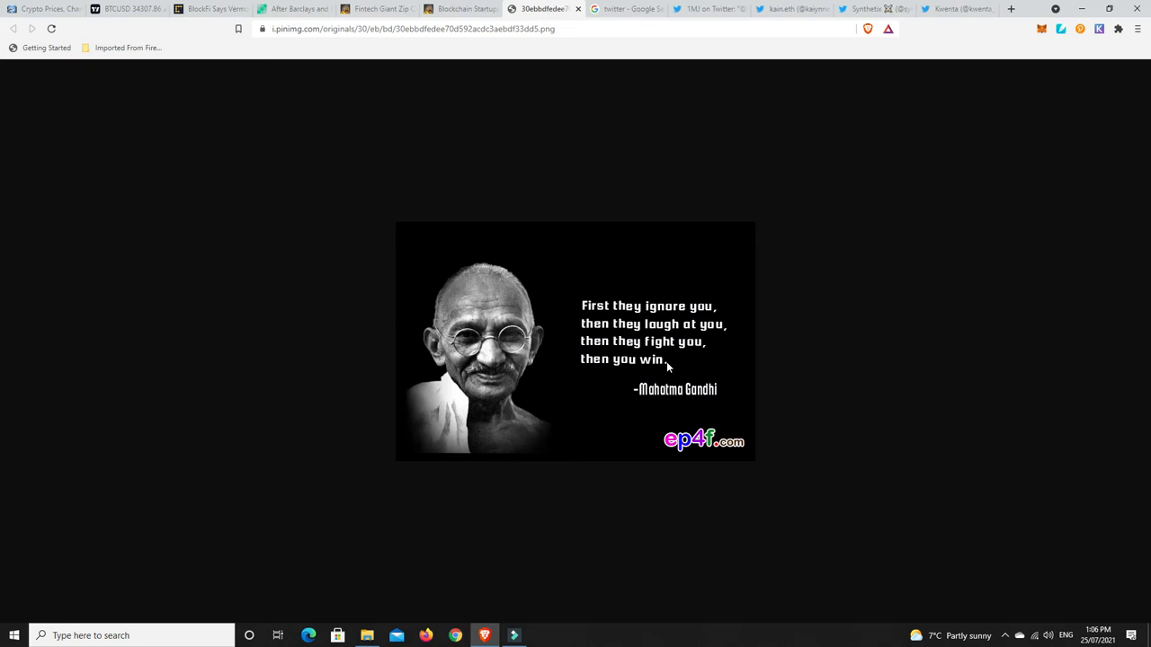
mouse_move(789, 380)
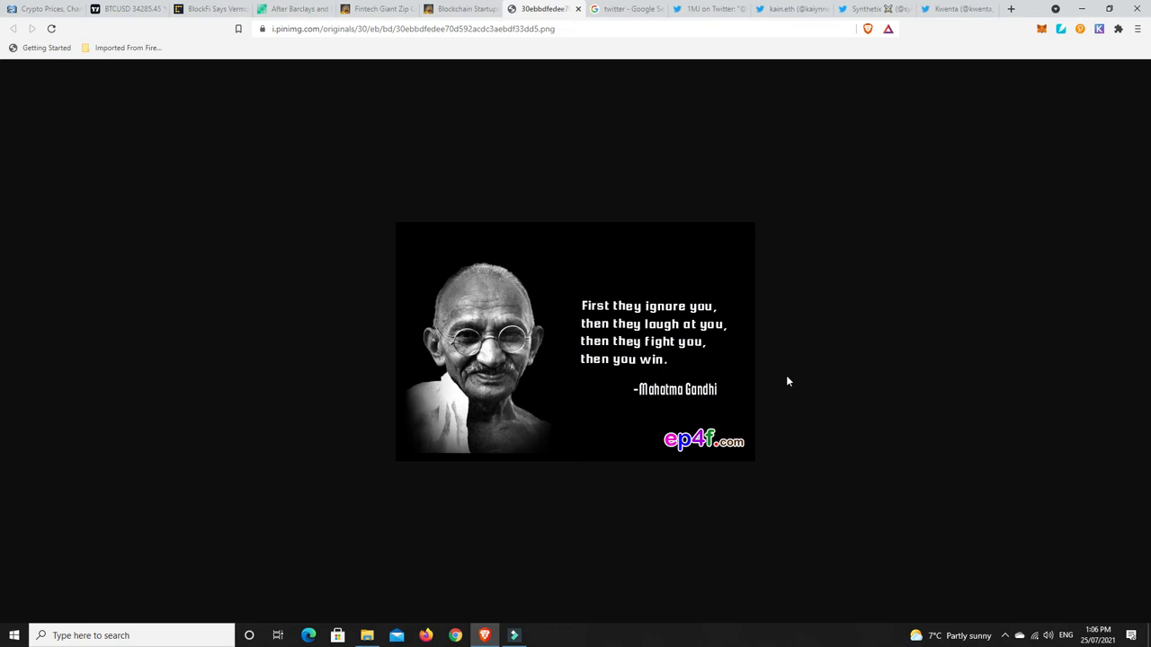
mouse_move(779, 387)
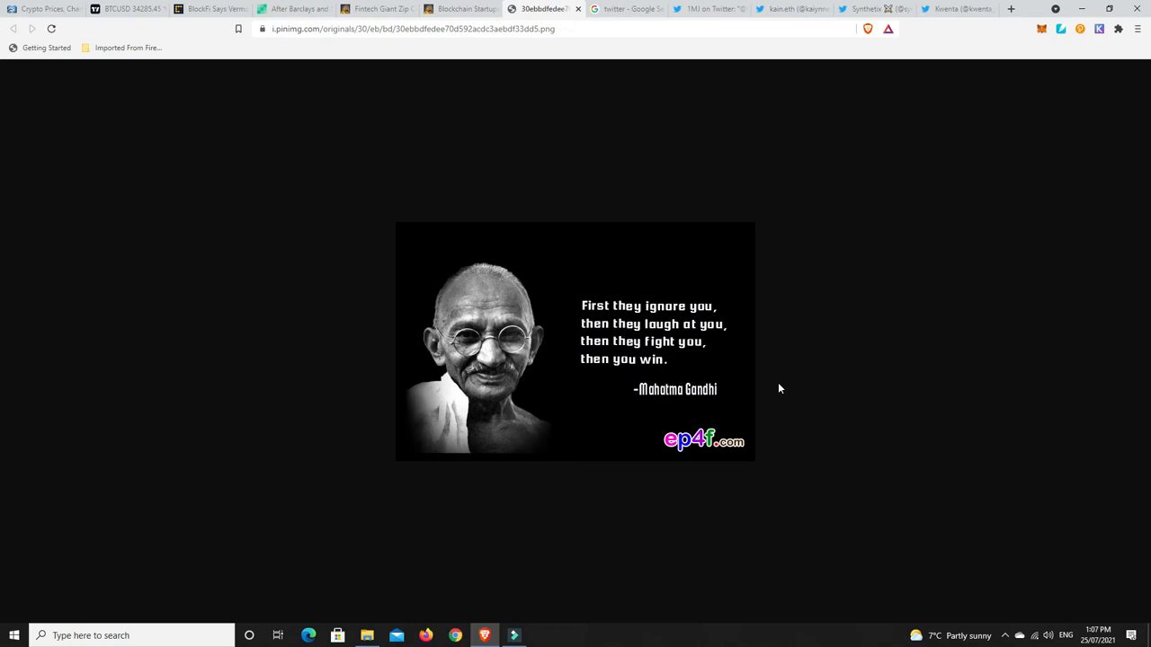
mouse_move(776, 385)
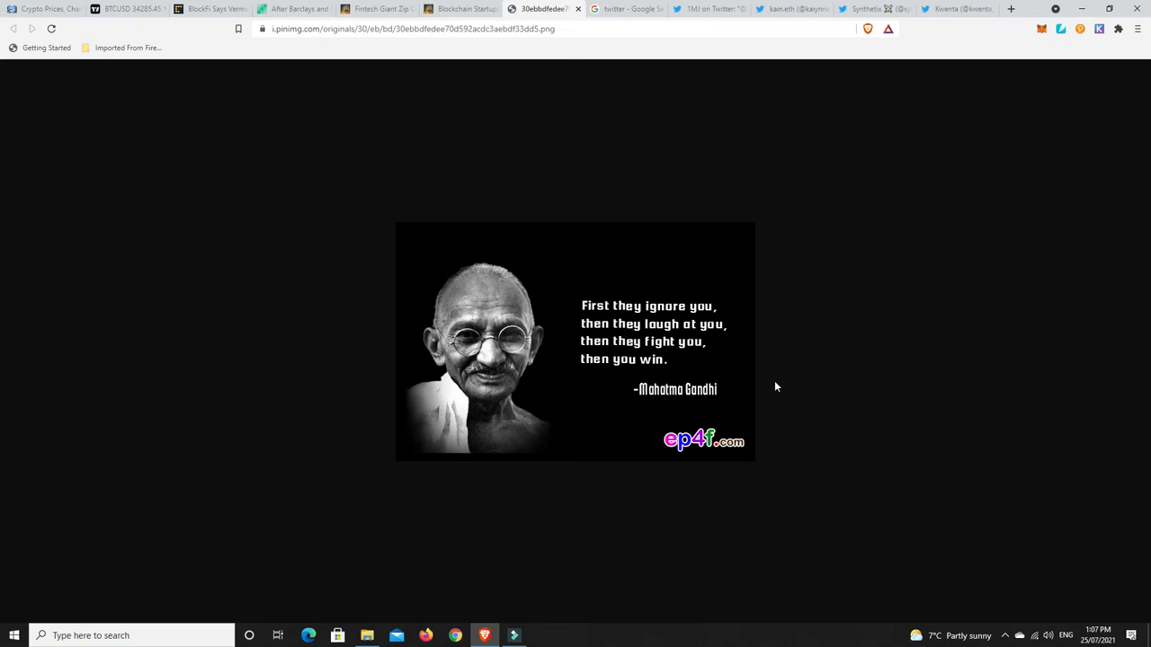
click(710, 10)
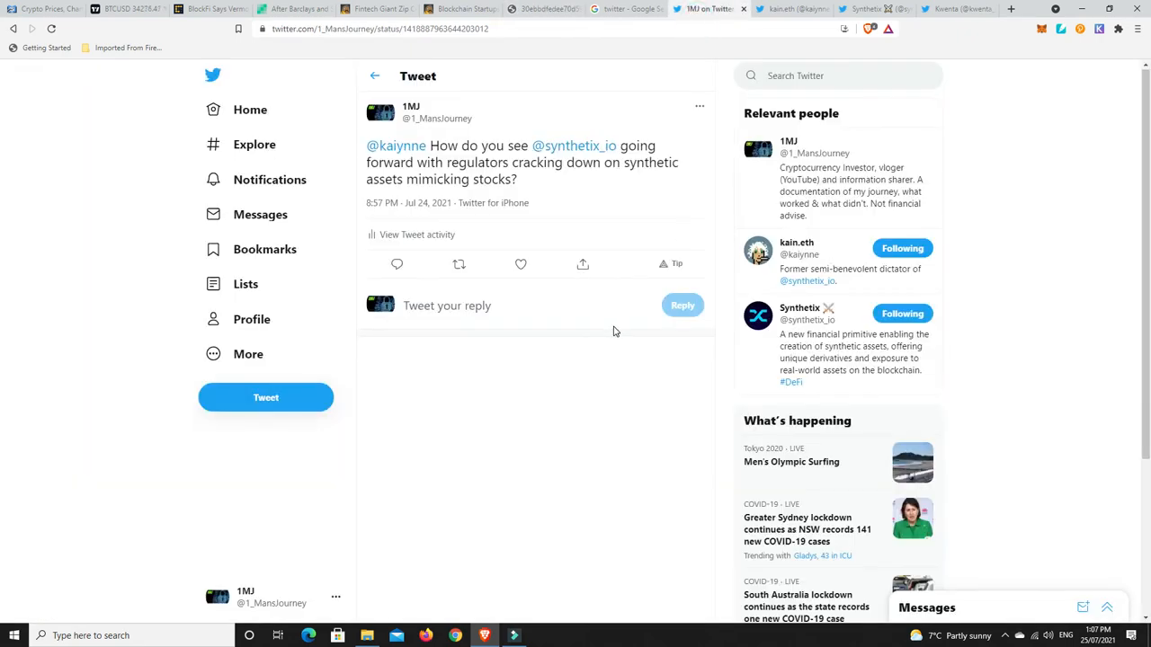
mouse_move(561, 195)
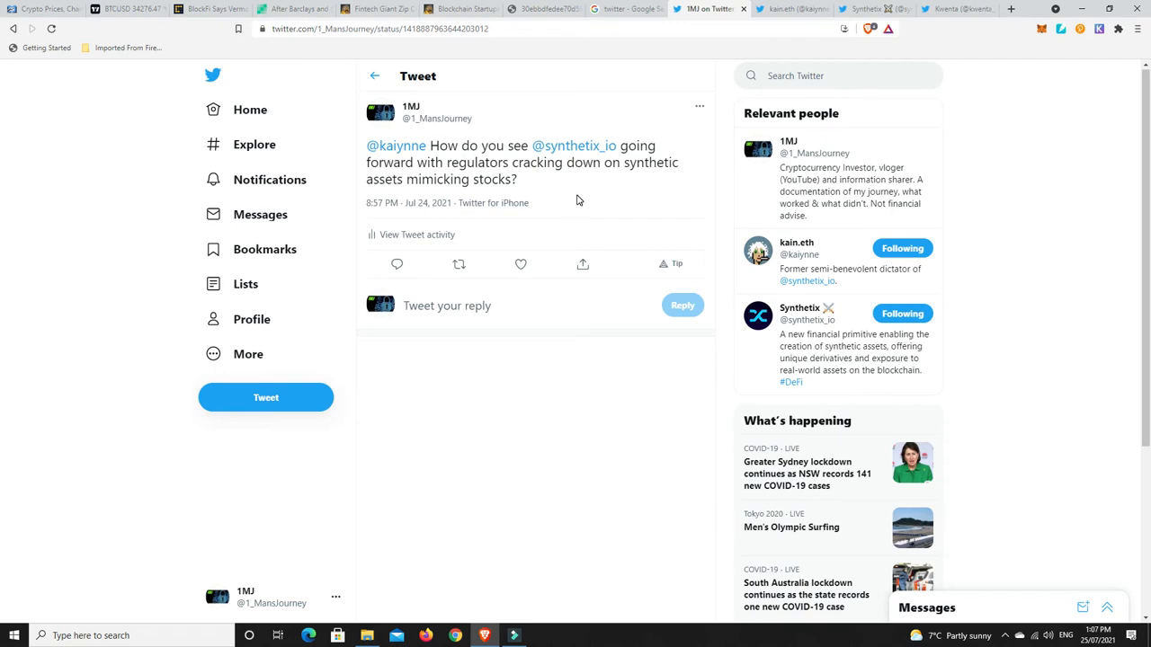
mouse_move(608, 186)
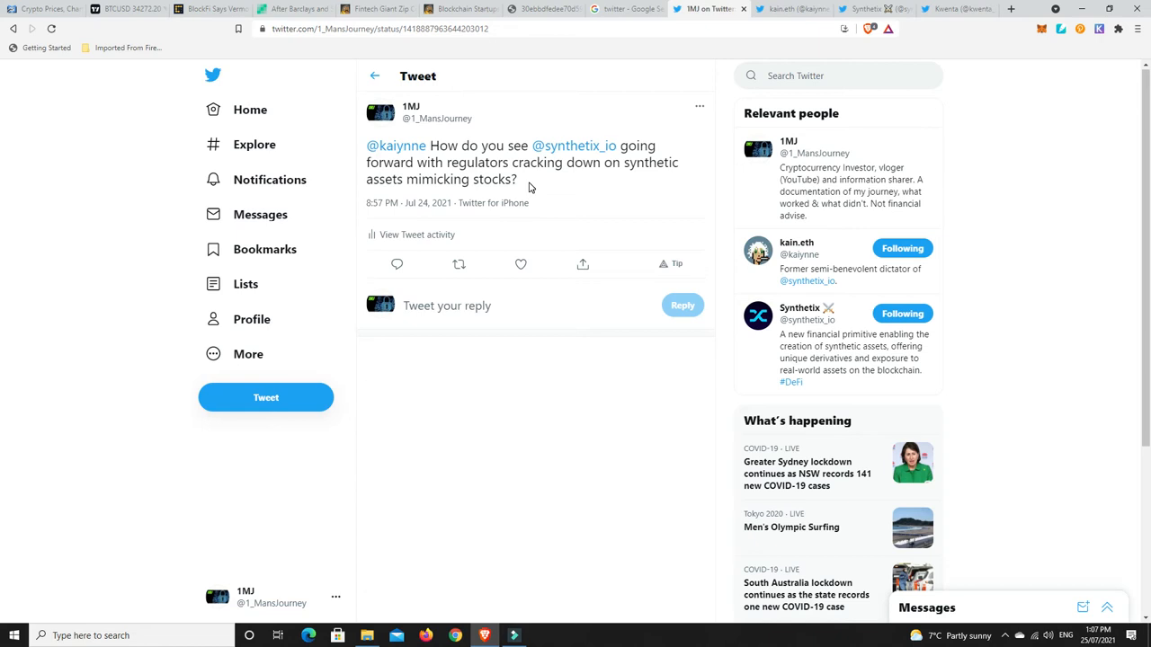
mouse_move(578, 178)
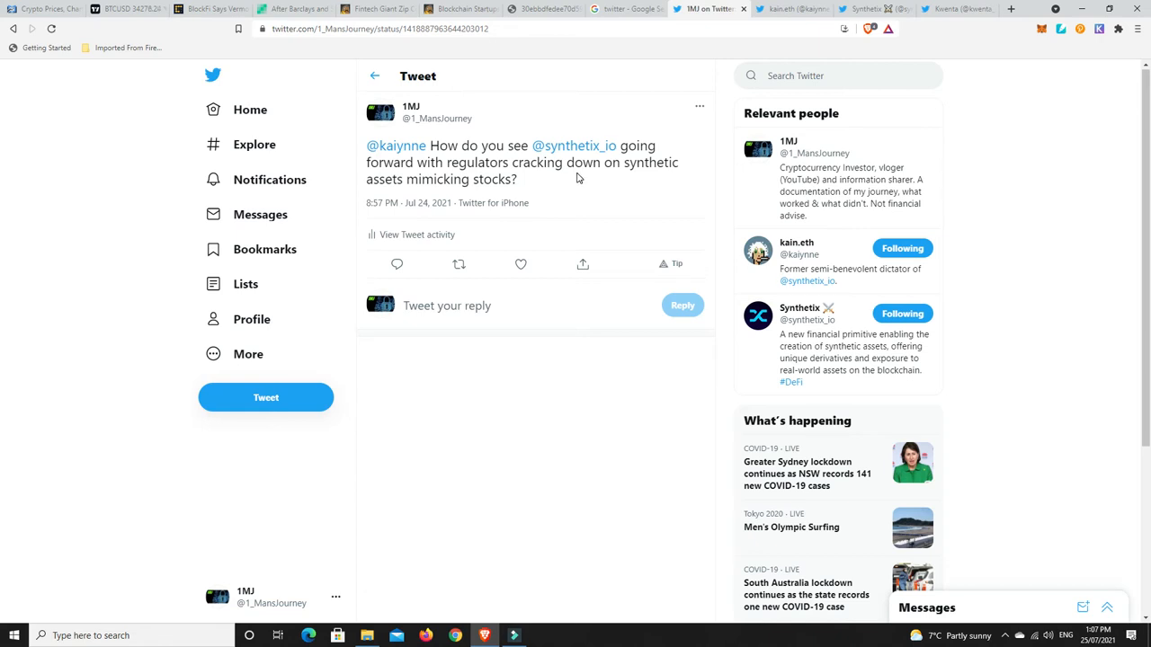
click(397, 144)
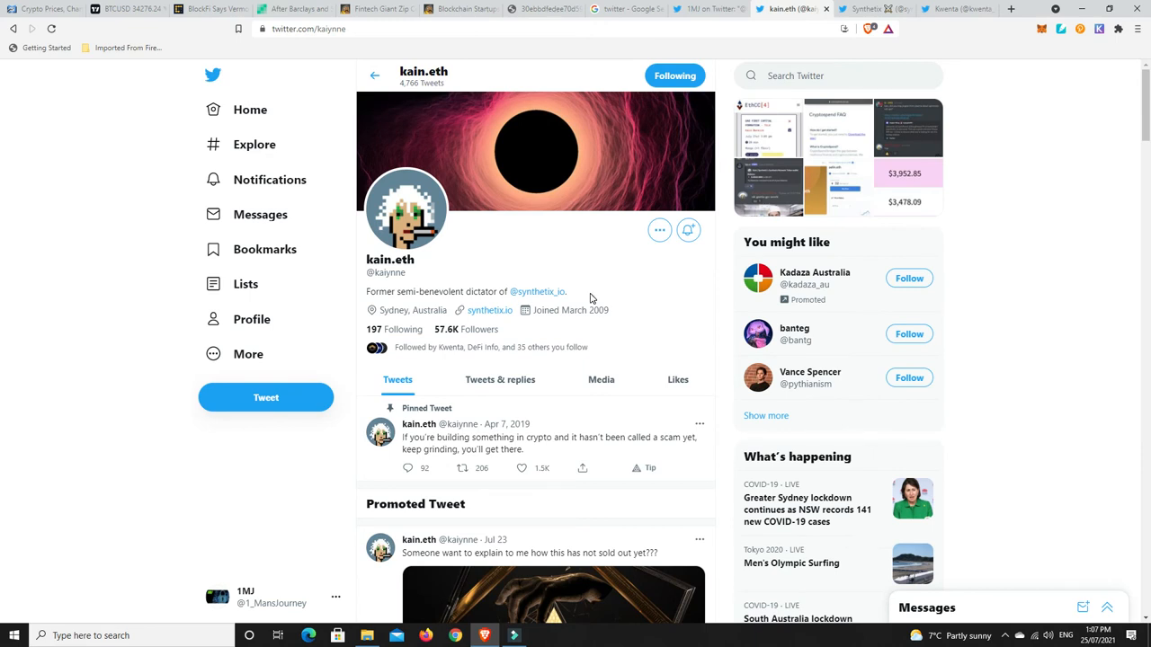
- Scroll down kain.eth's profile to bring the pinned tweet into view
scroll(down, 3)
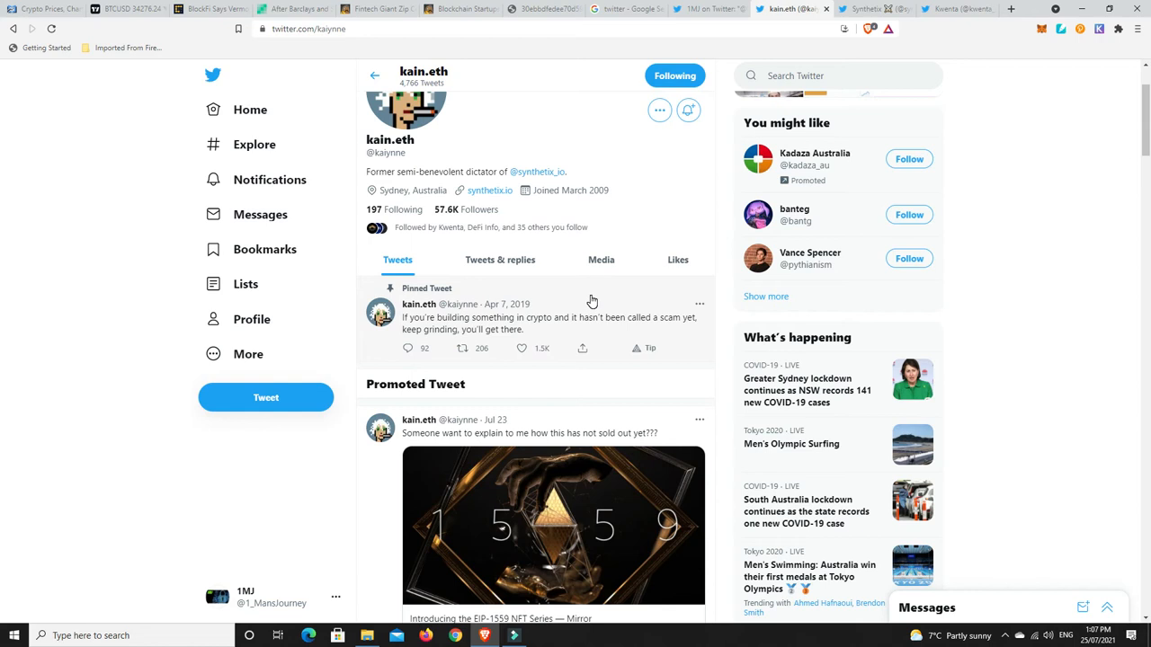
mouse_move(596, 300)
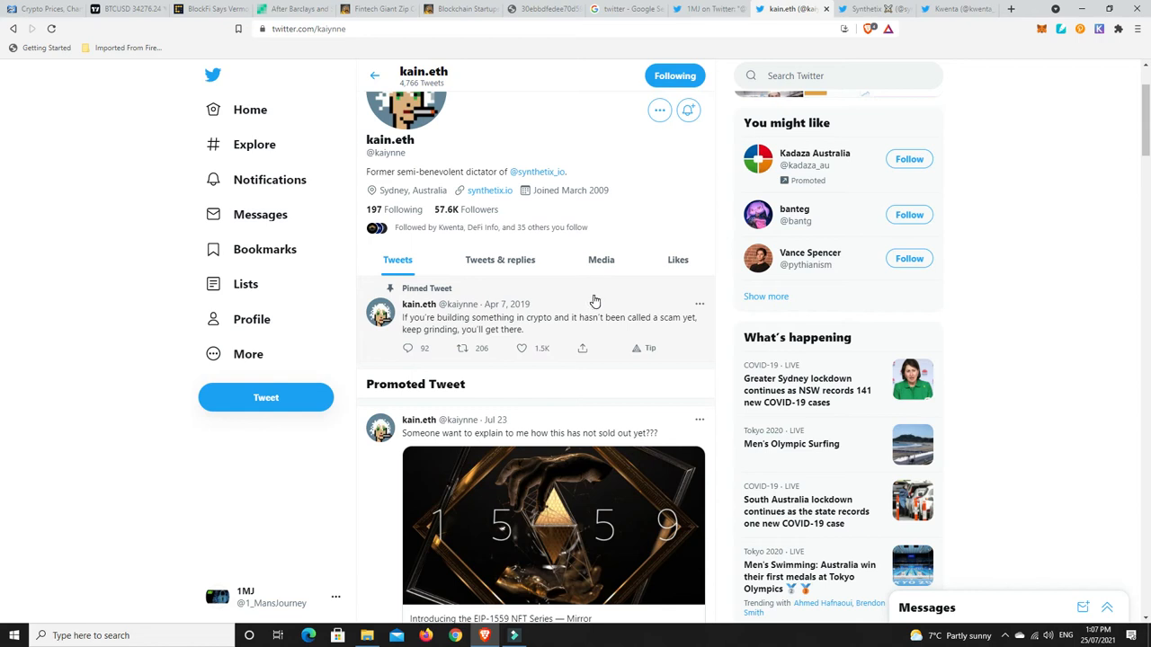
scroll(down, 3)
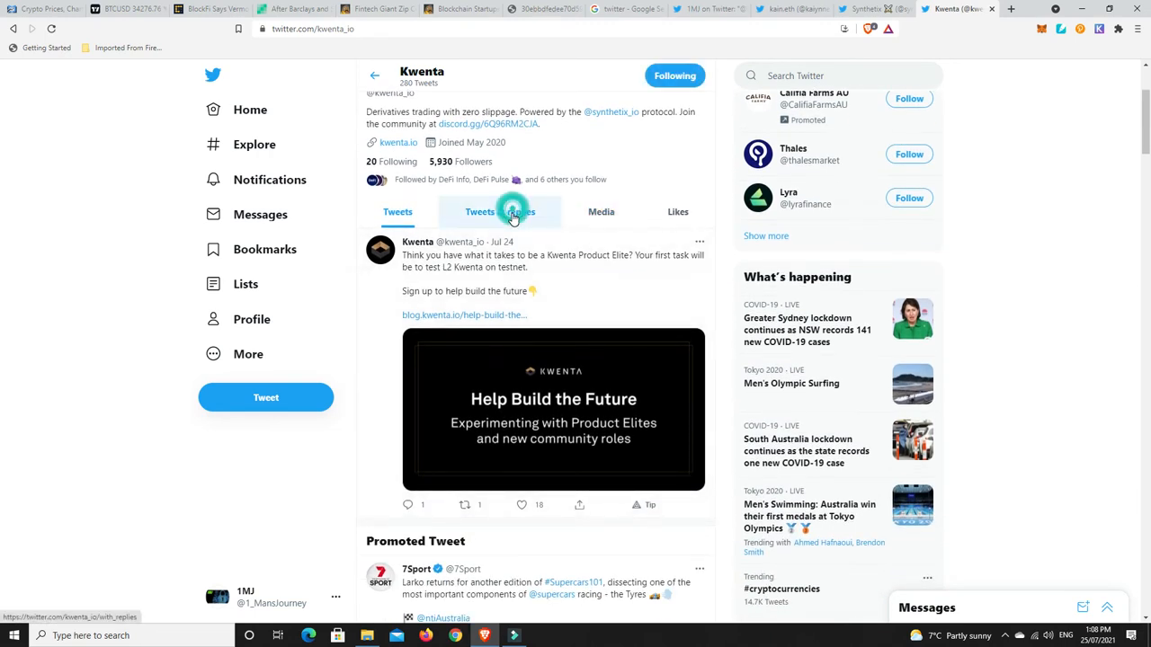
mouse_move(583, 295)
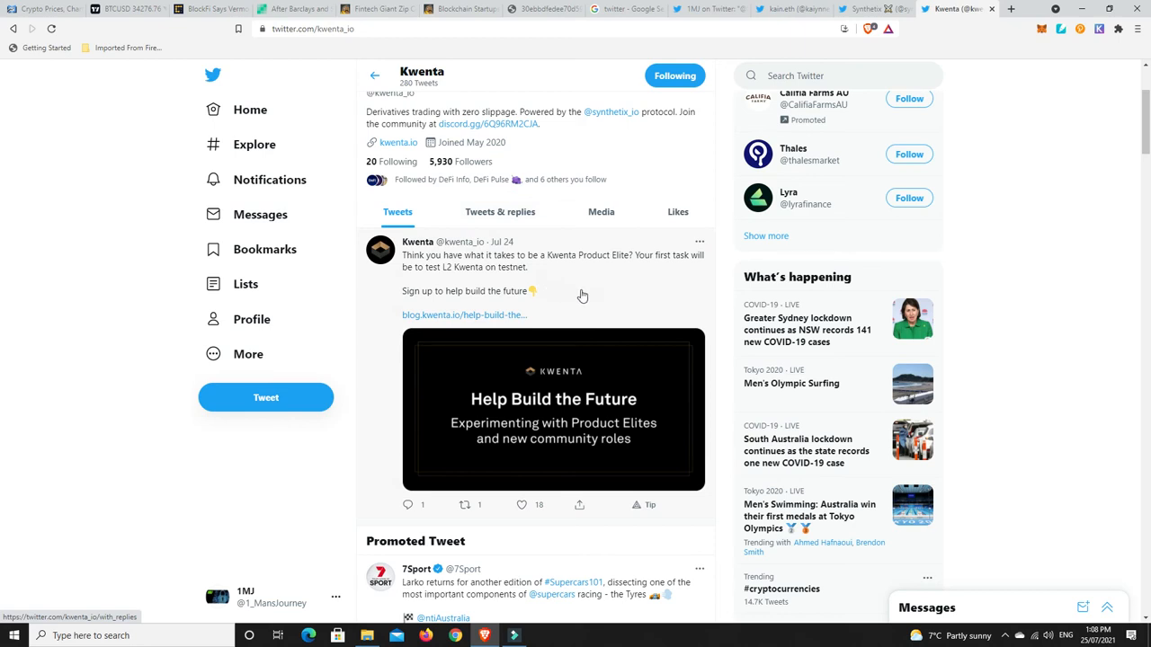
- Browse Kwenta's Tweets & replies, including the iSynths exchange note, then open the Zip Co article
click(500, 212)
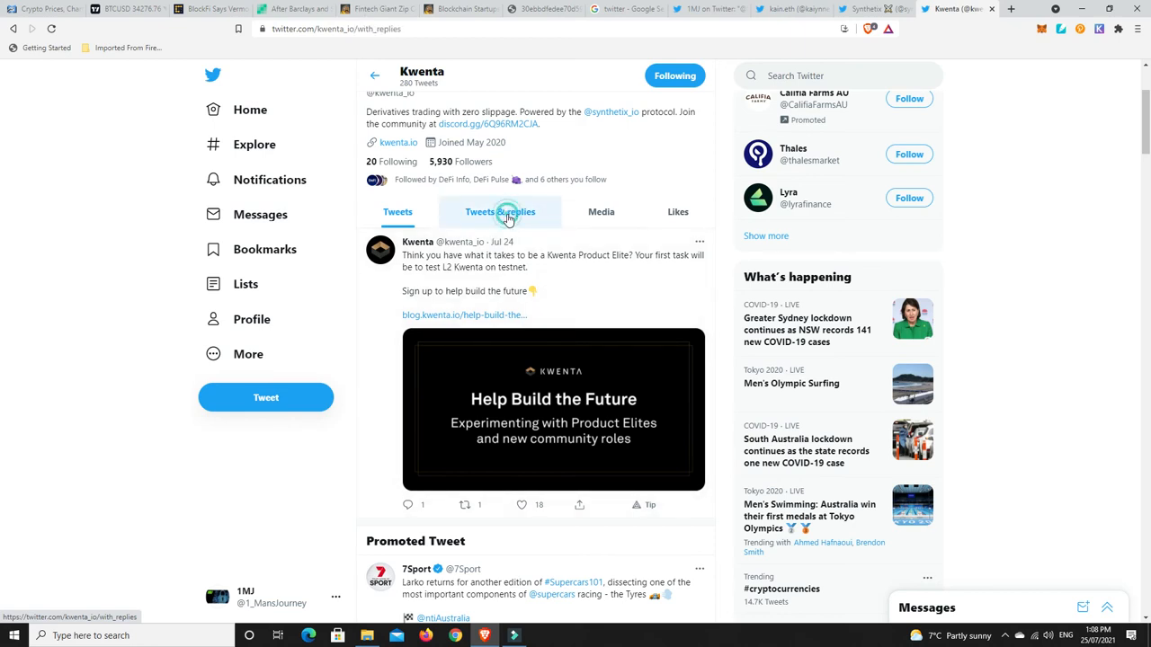
click(500, 212)
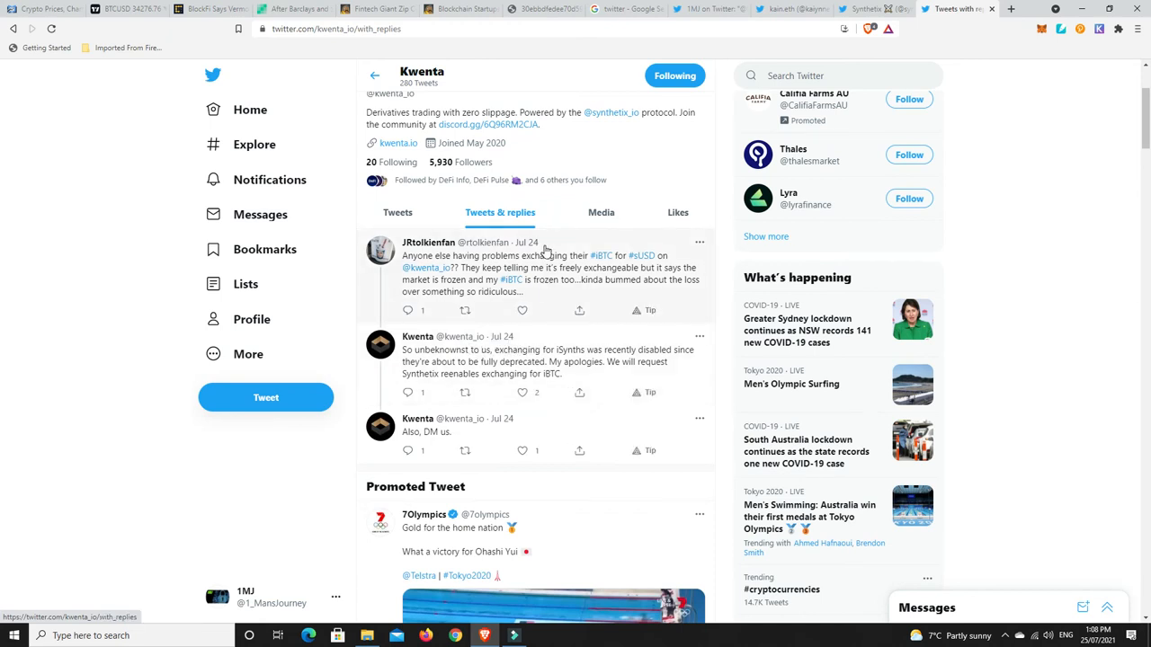
mouse_move(571, 308)
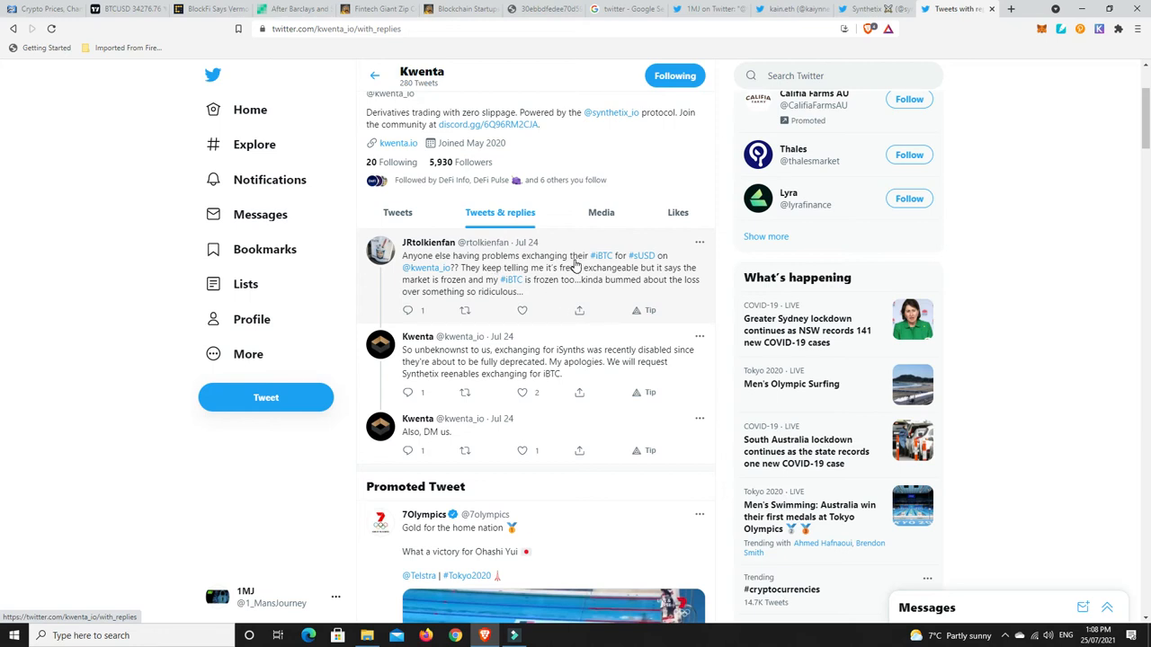
mouse_move(457, 280)
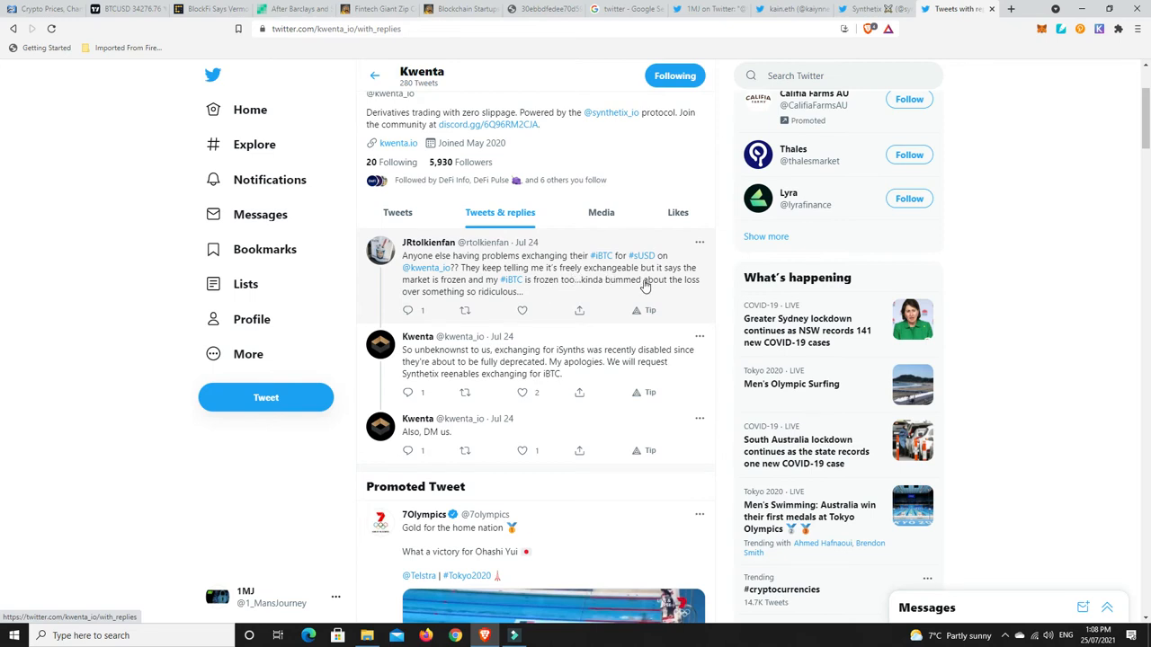
mouse_move(561, 301)
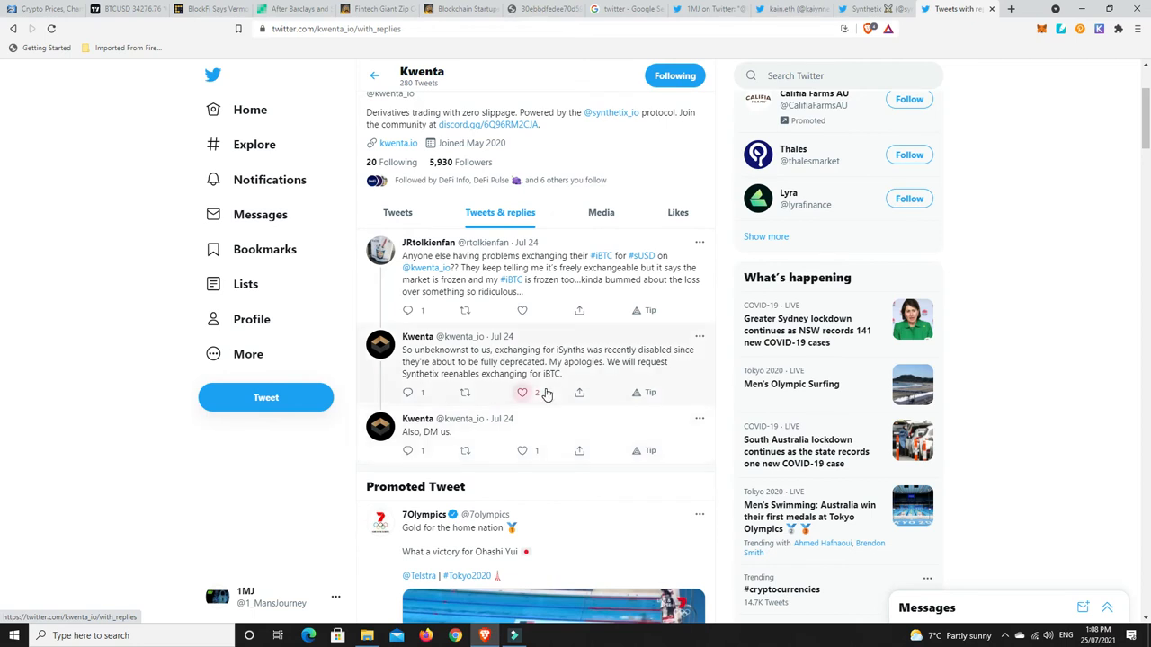
scroll(down, 3)
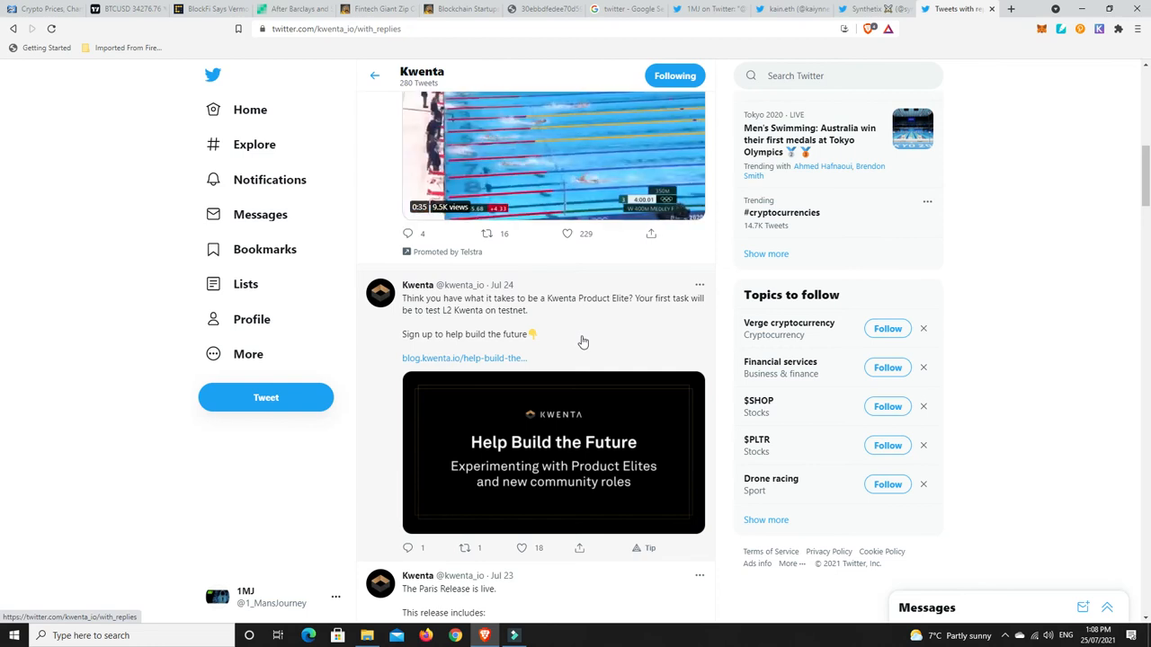
scroll(down, 3)
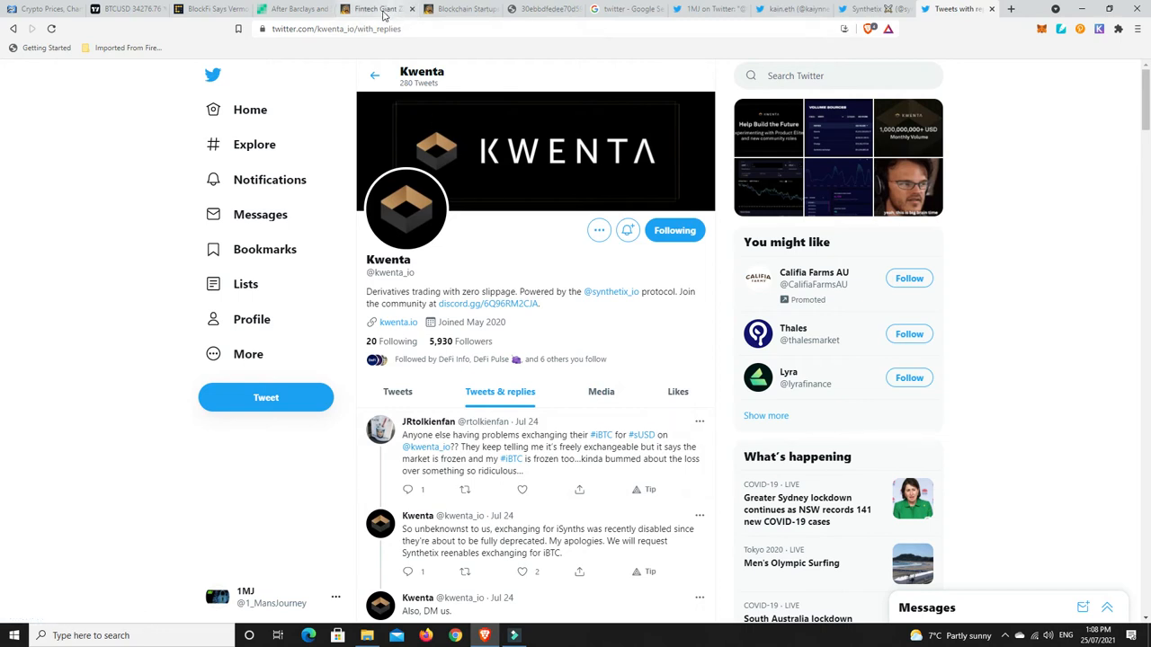
click(383, 10)
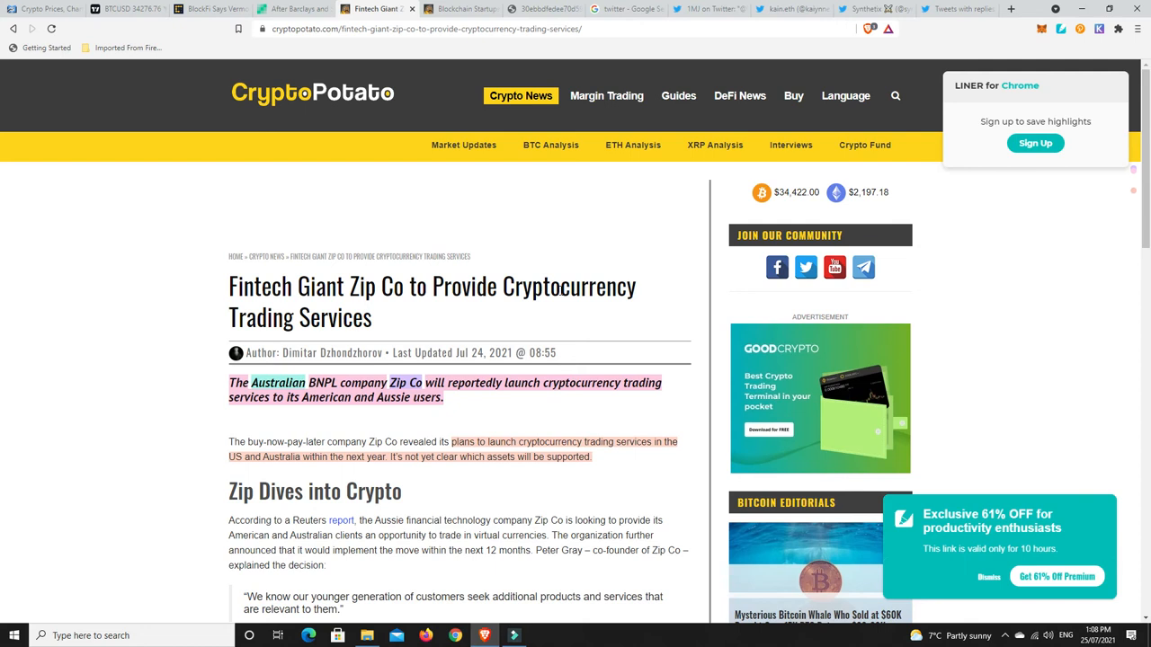
mouse_move(523, 409)
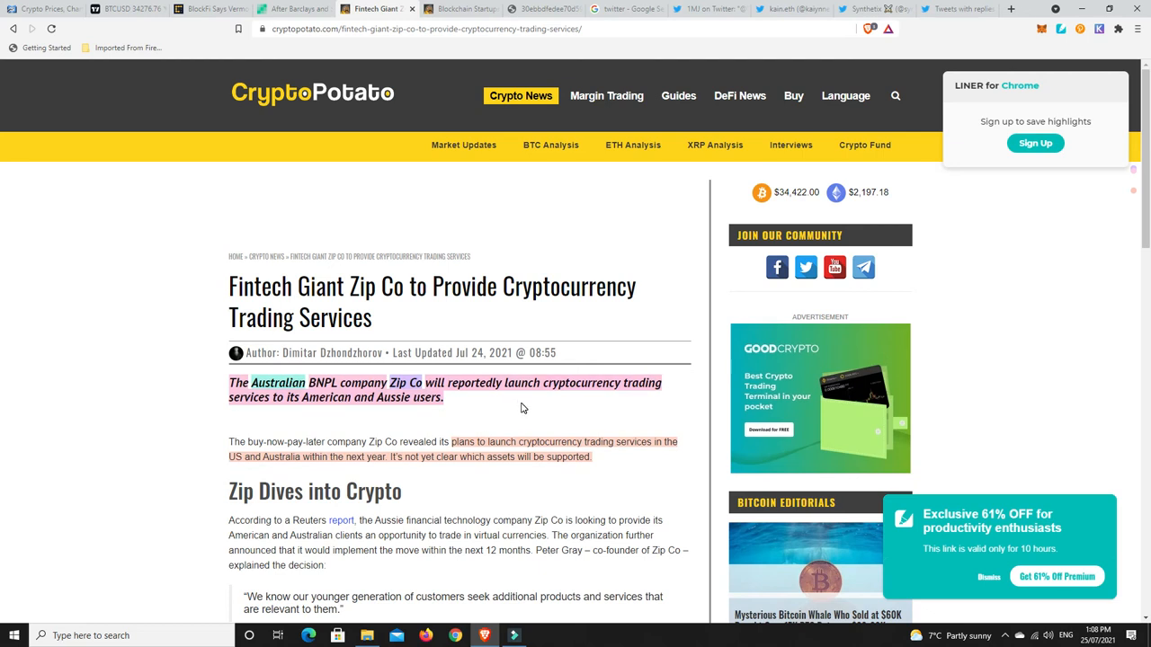
mouse_move(333, 408)
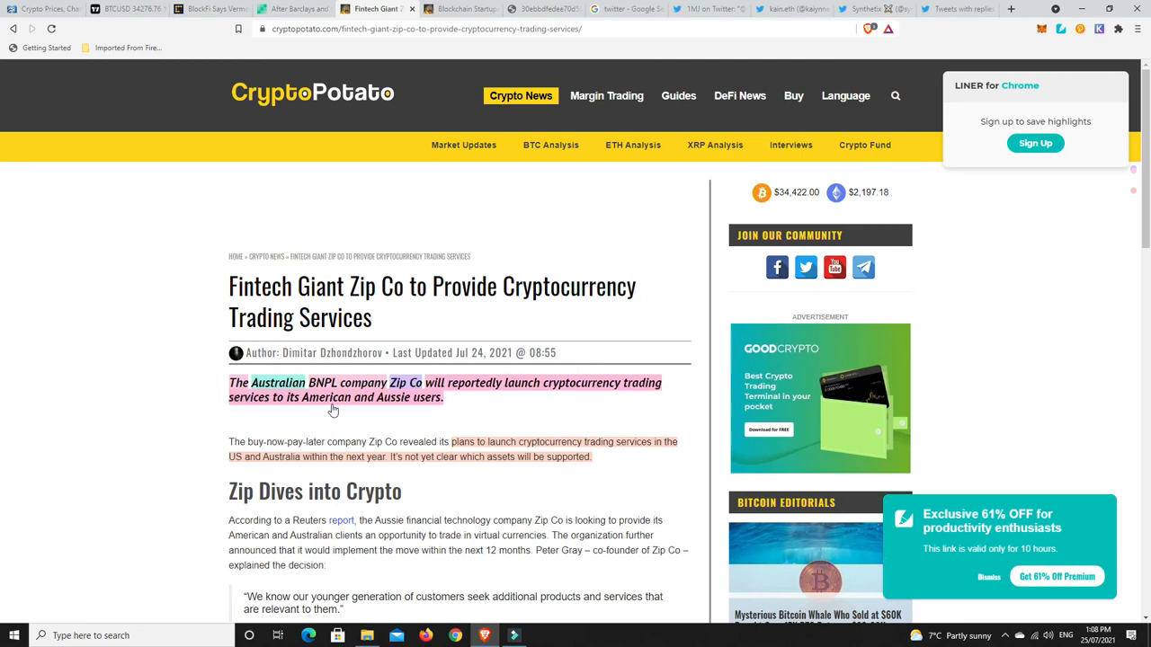
mouse_move(431, 402)
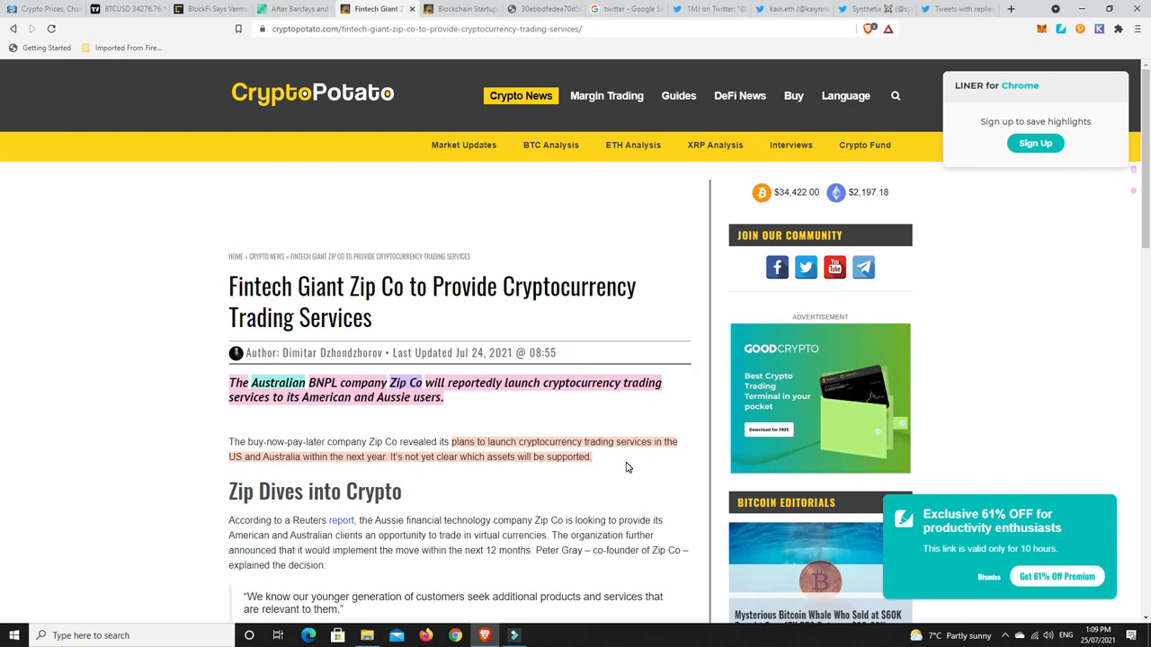
mouse_move(631, 468)
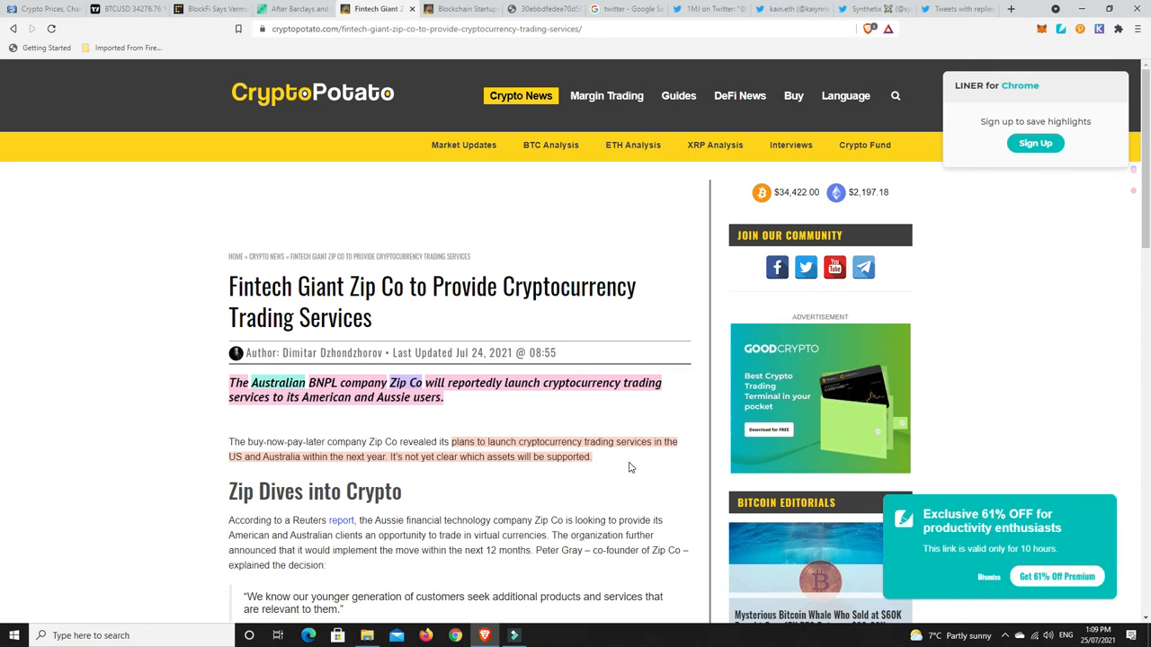
mouse_move(455, 401)
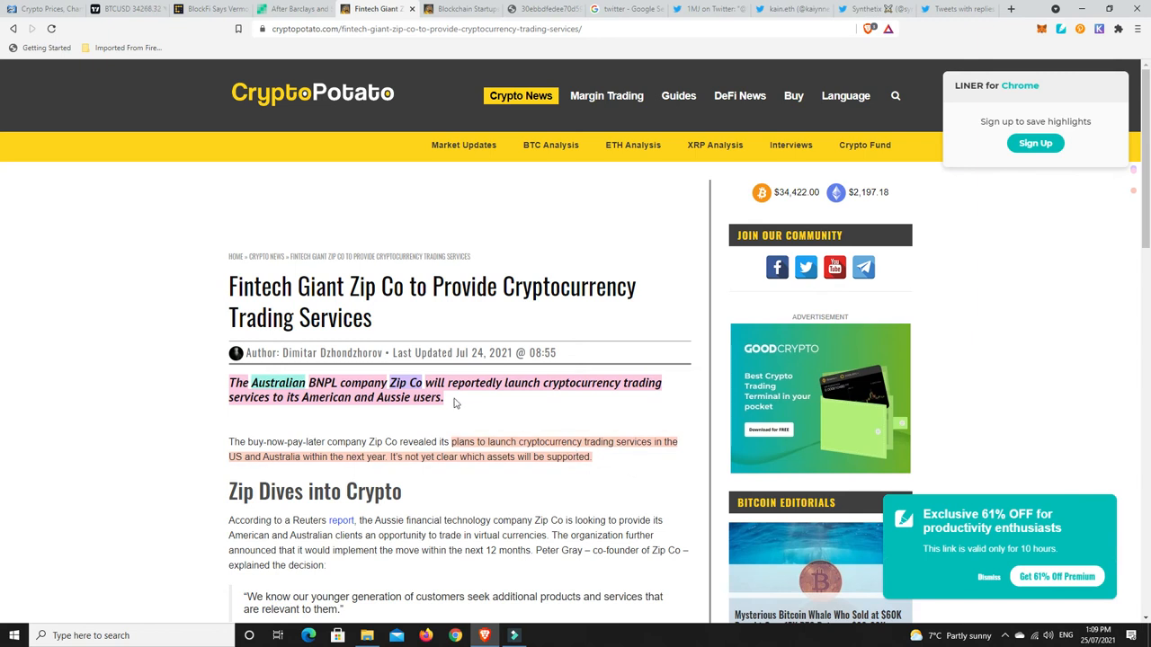
double_click(403, 382)
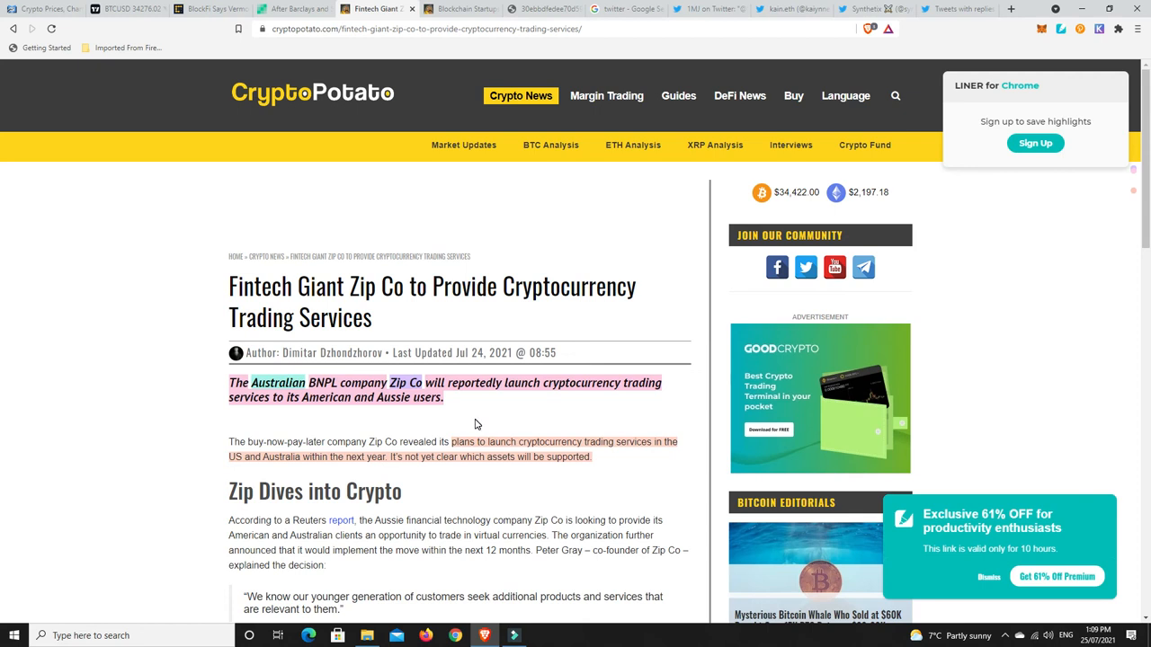
mouse_move(472, 408)
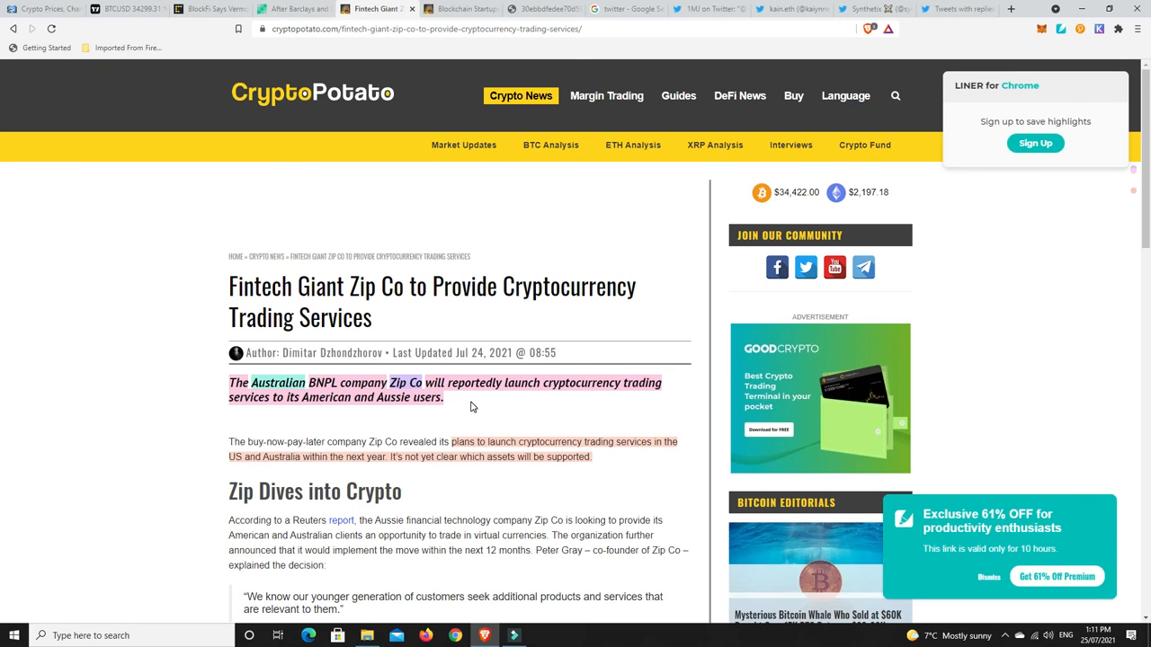
mouse_move(532, 253)
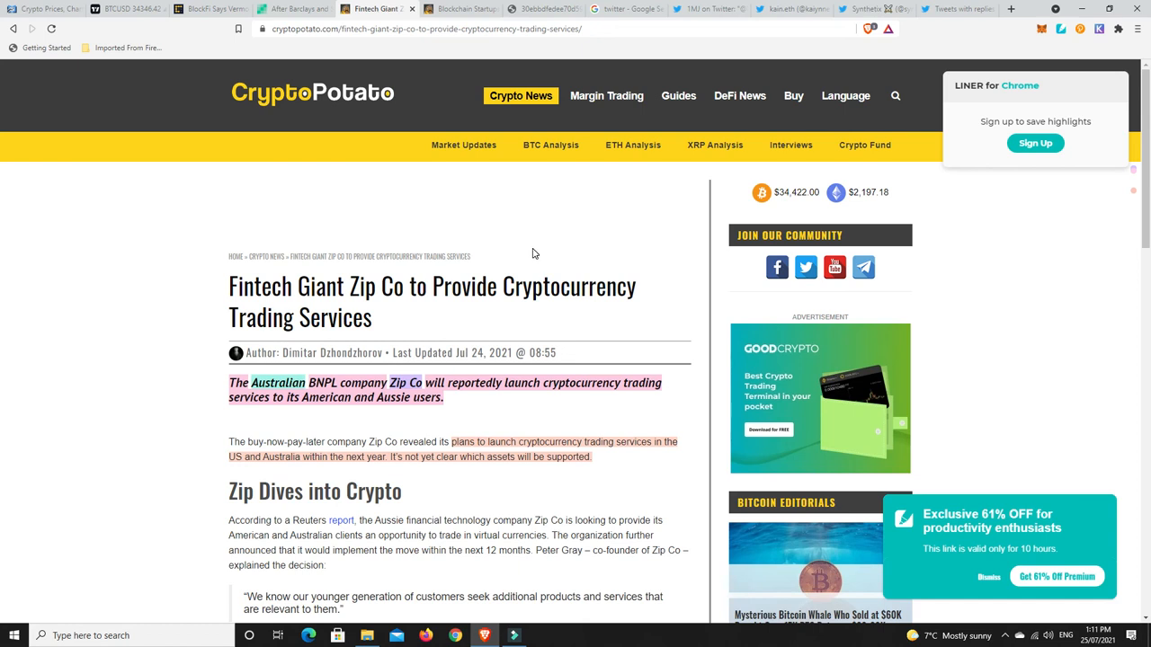
mouse_move(620, 232)
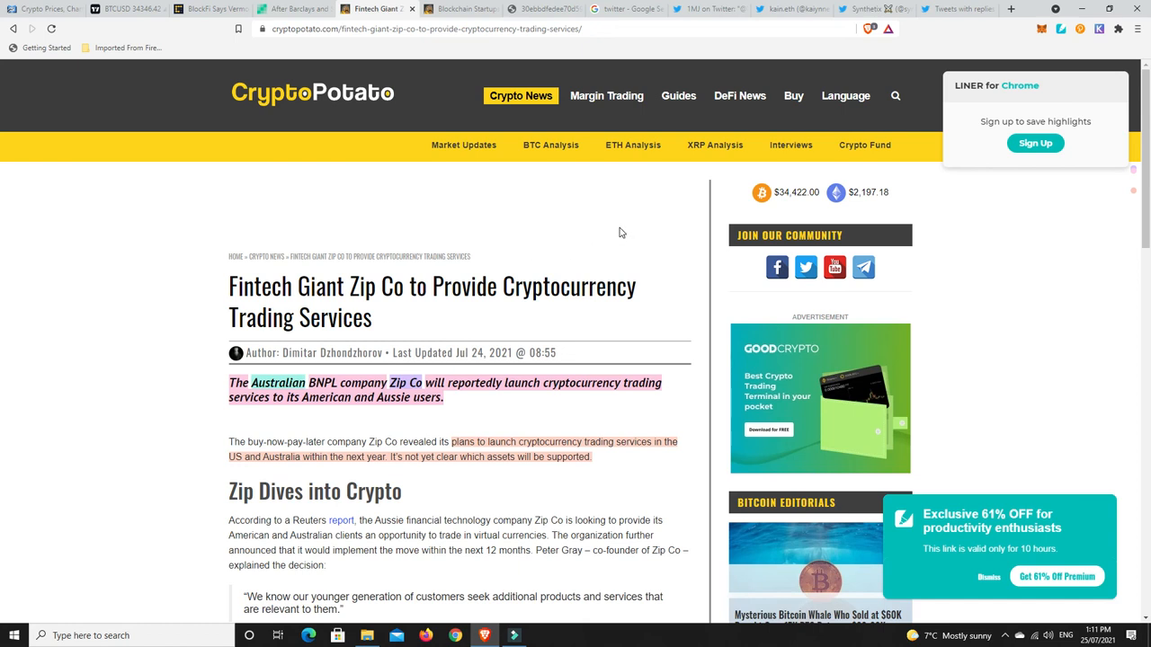
mouse_move(600, 234)
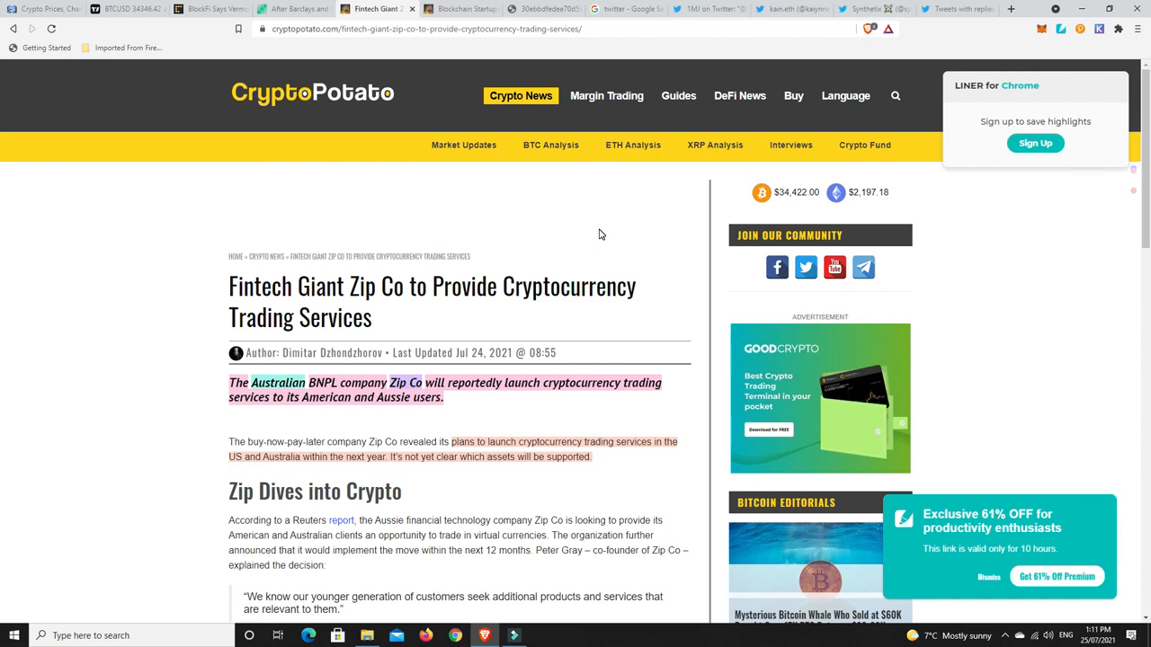
- Recheck 1MJ's Synthetix regulation tweet, then return to TradingView's daily BTCUSD chart
click(791, 8)
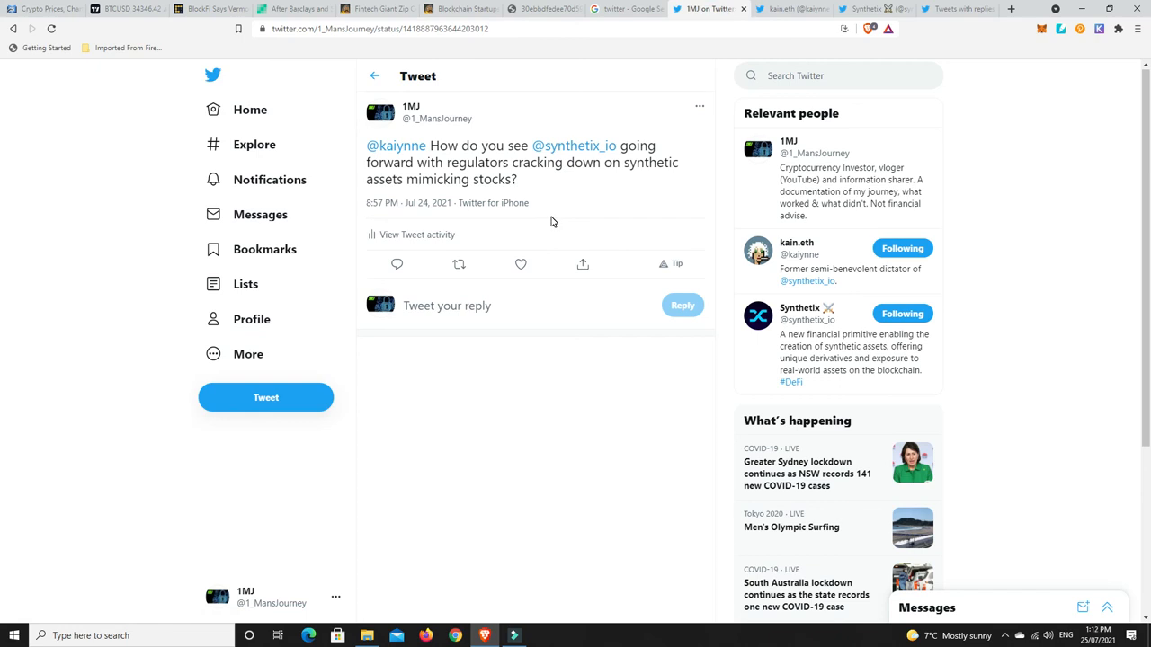
mouse_move(608, 227)
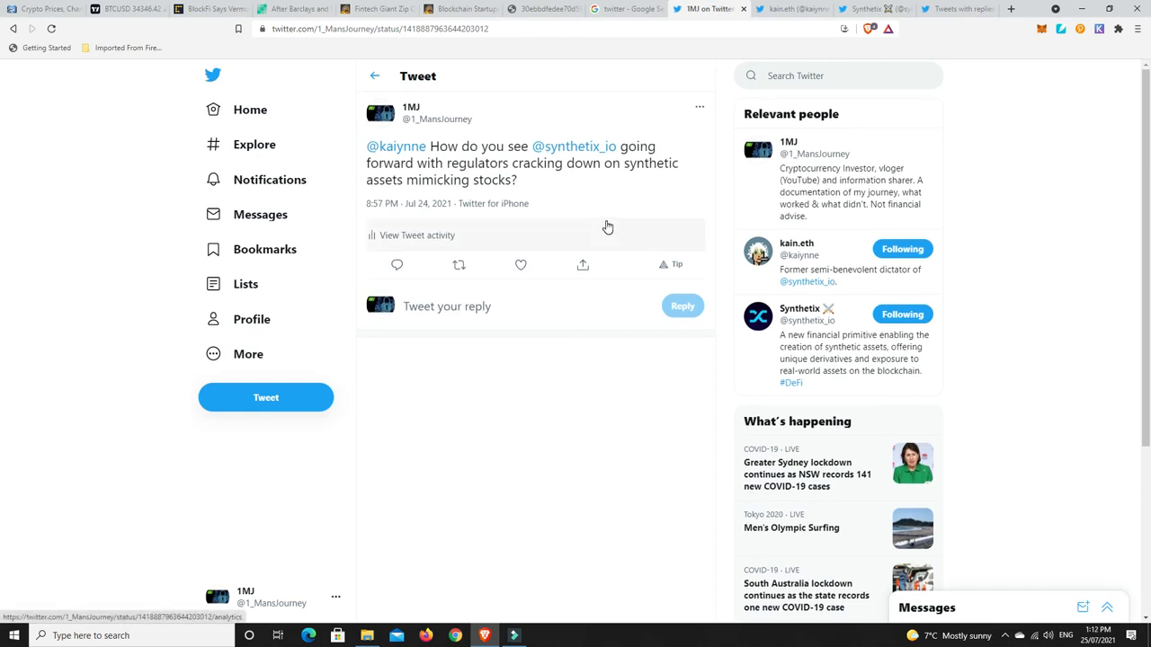
mouse_move(549, 78)
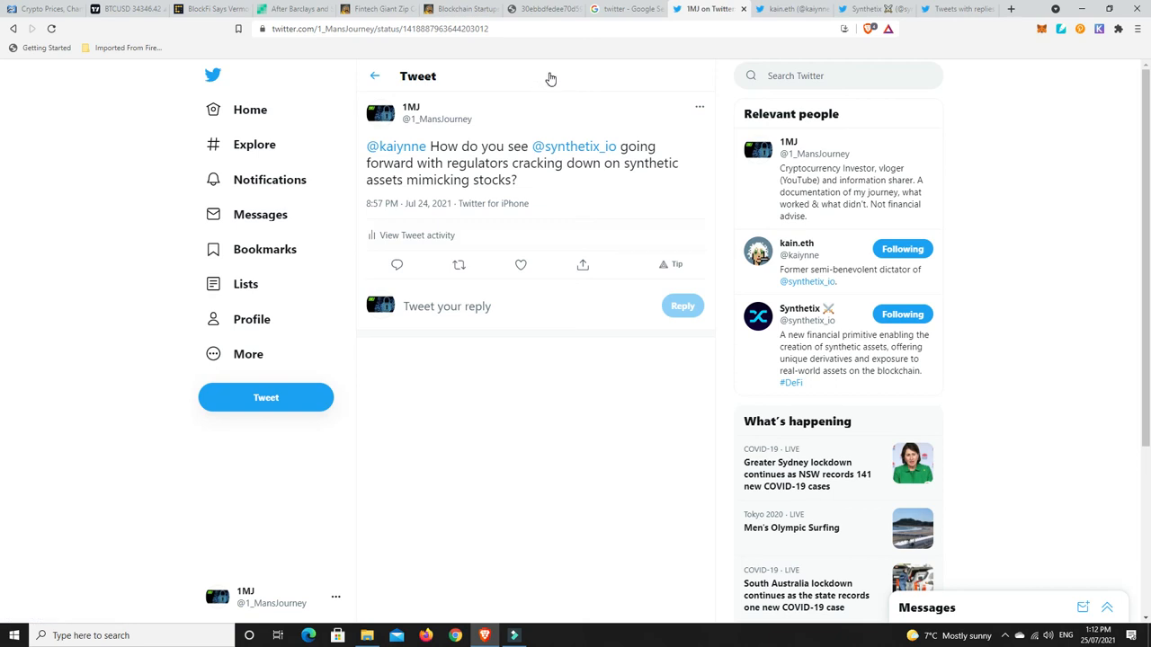
mouse_move(563, 75)
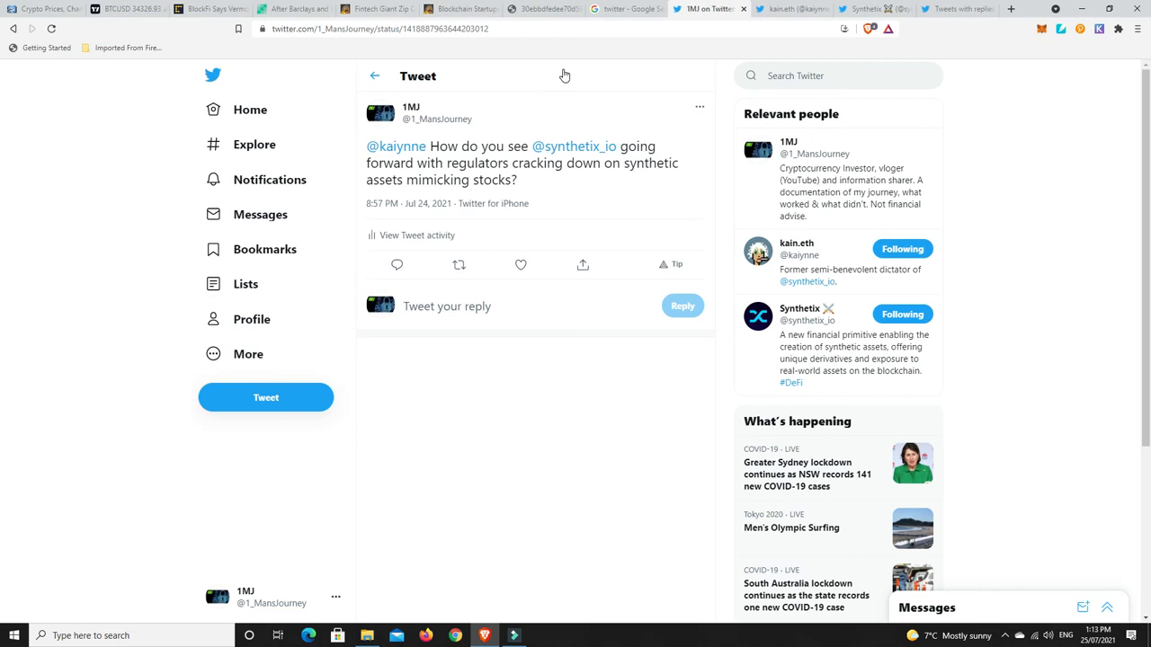
mouse_move(563, 163)
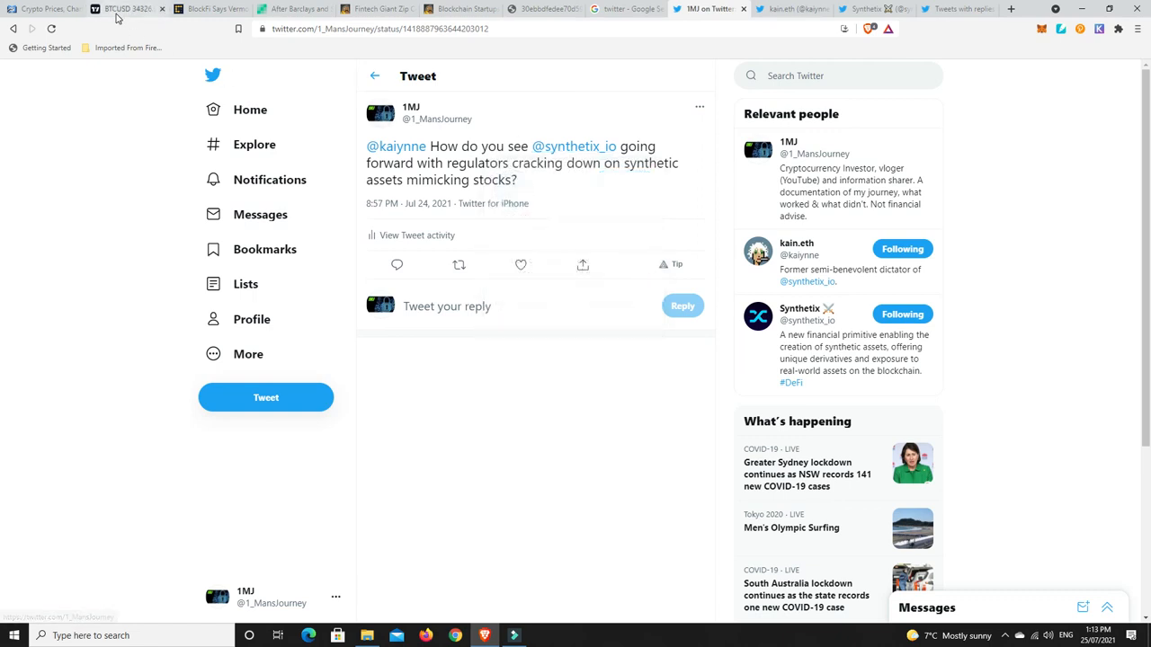
click(124, 8)
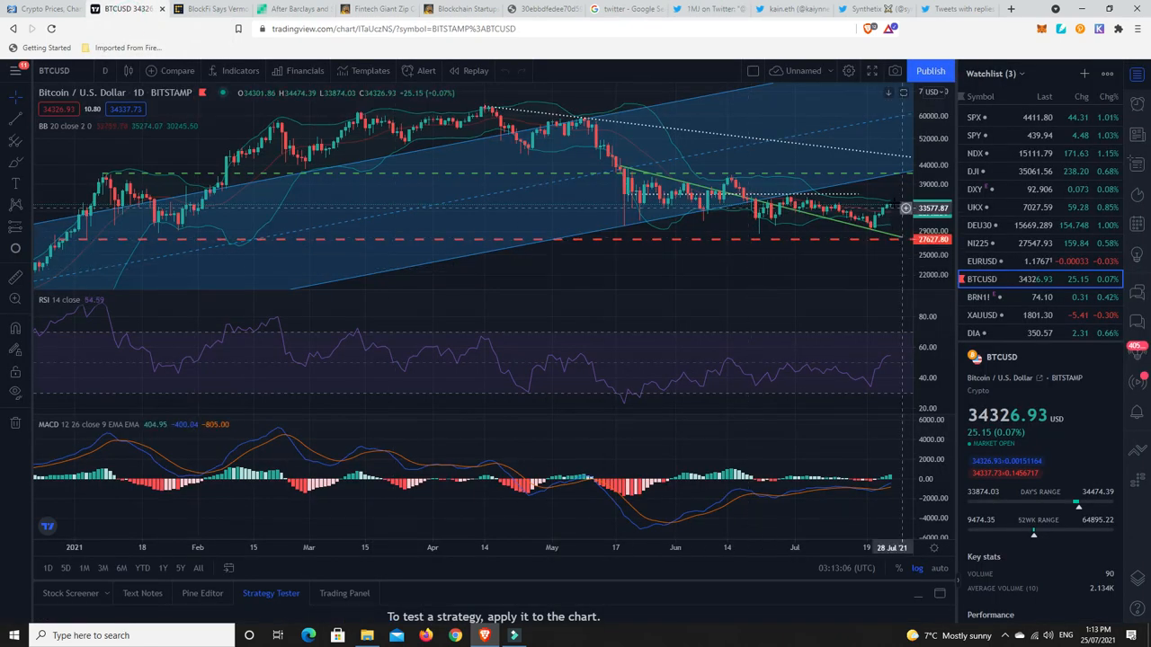